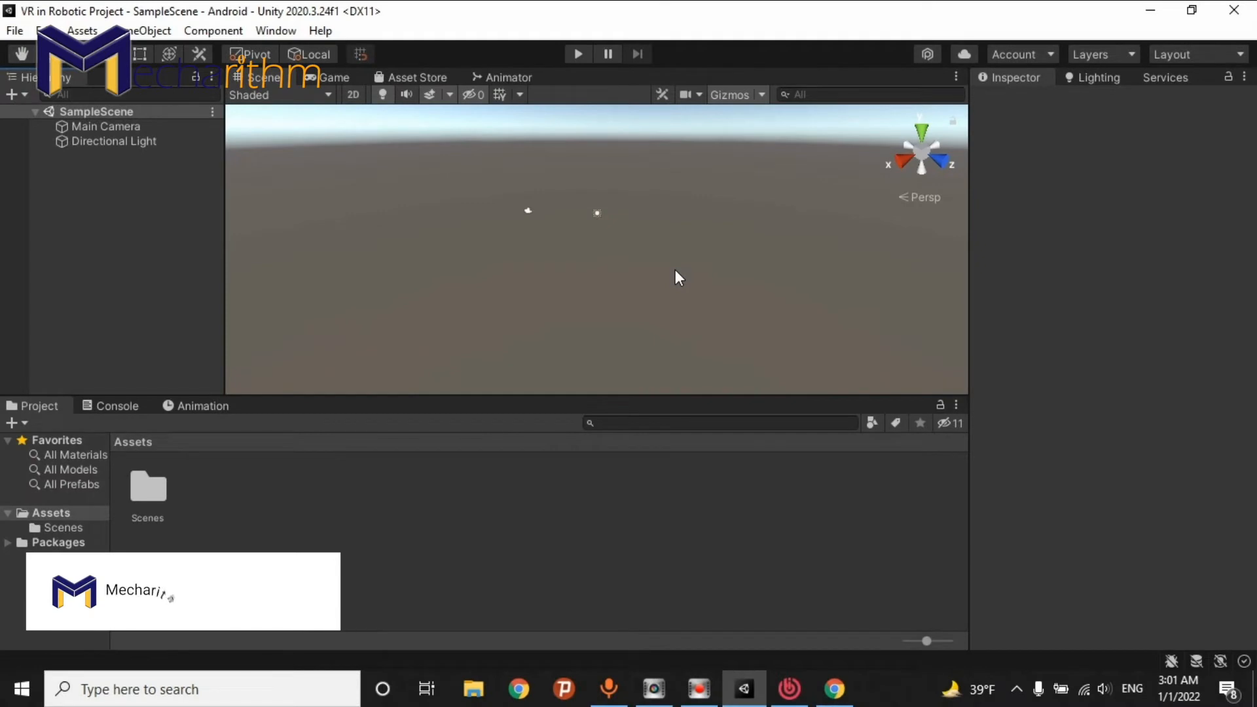
mouse_move(390, 270)
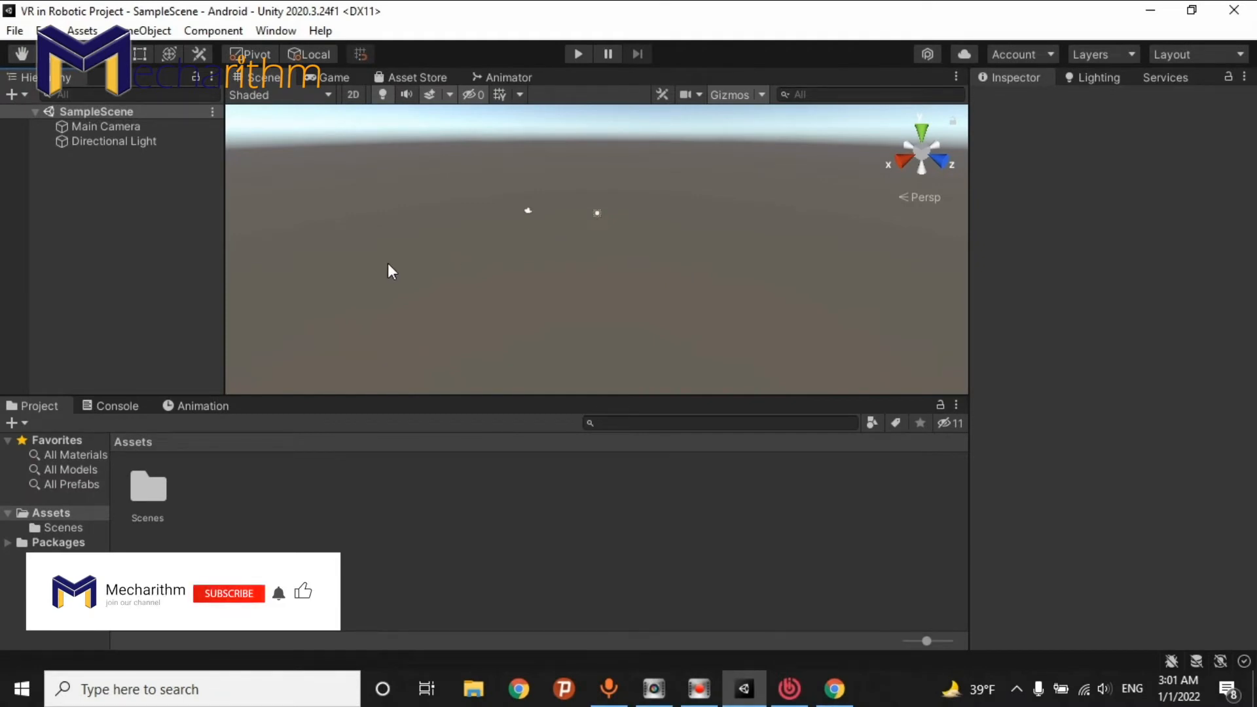
- Open and dismiss Build Settings in the Unity editor and view the installed editor versions
left_click(229, 593)
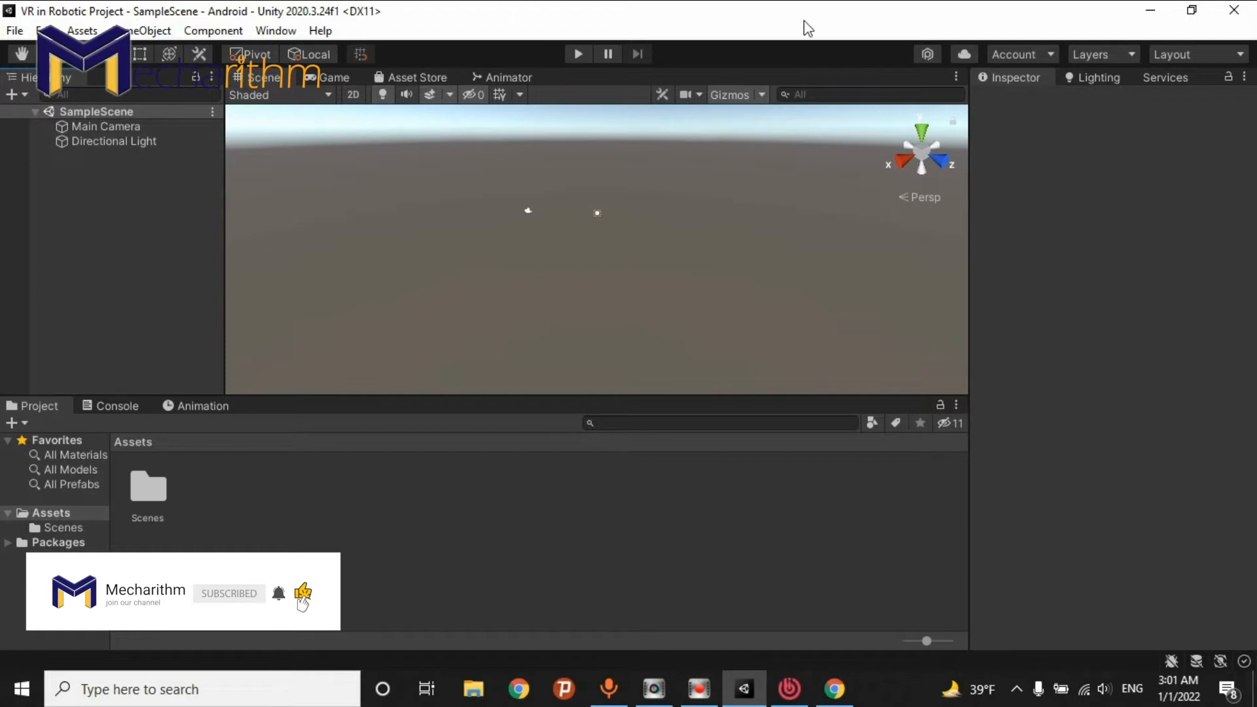
mouse_move(629, 490)
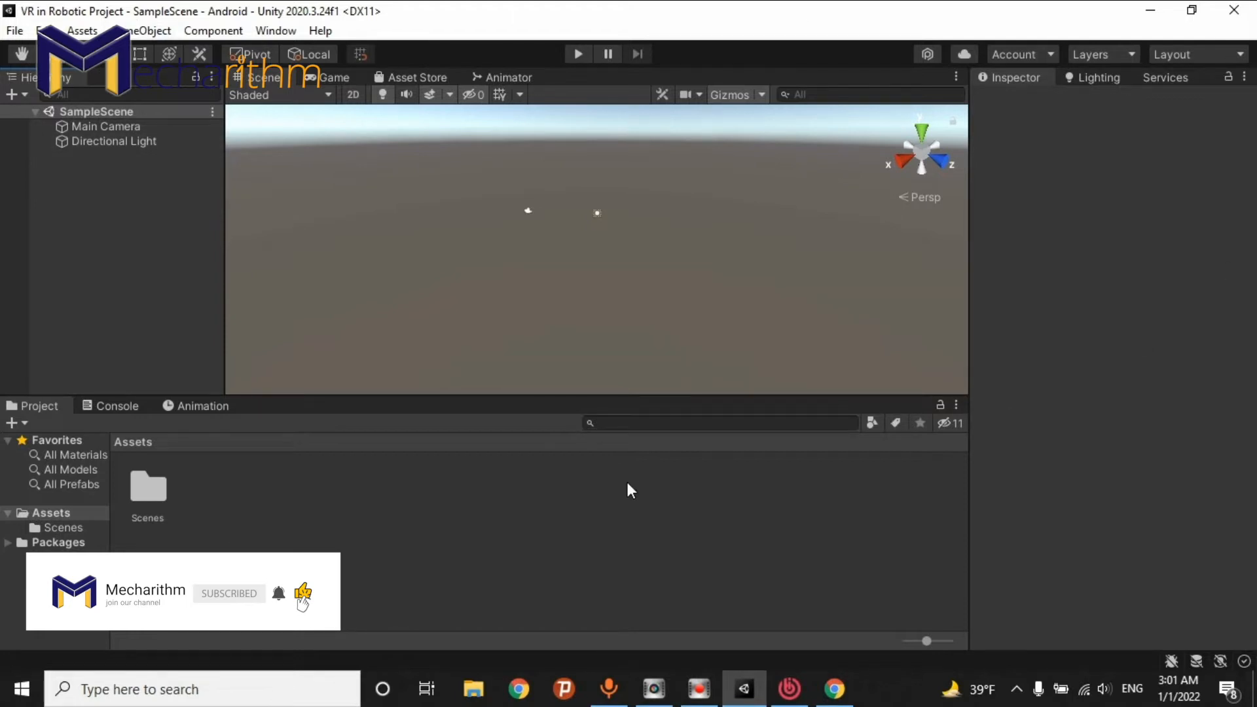
mouse_move(276, 383)
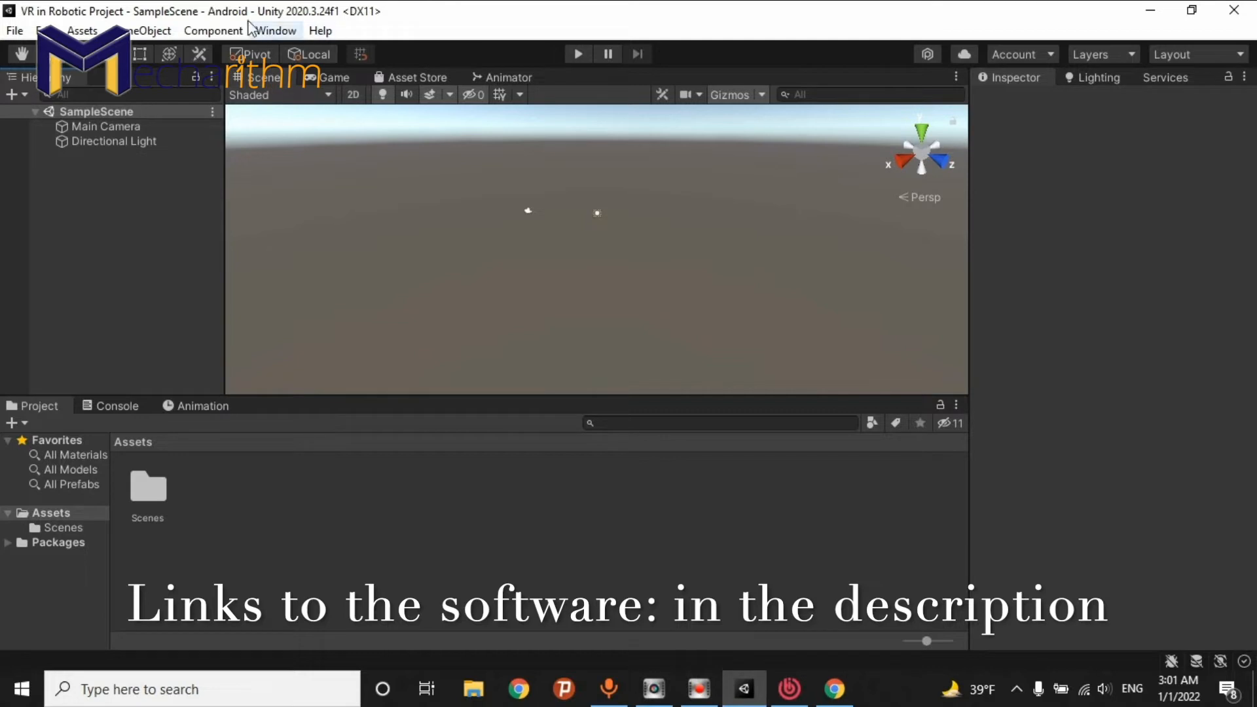
left_click(14, 29)
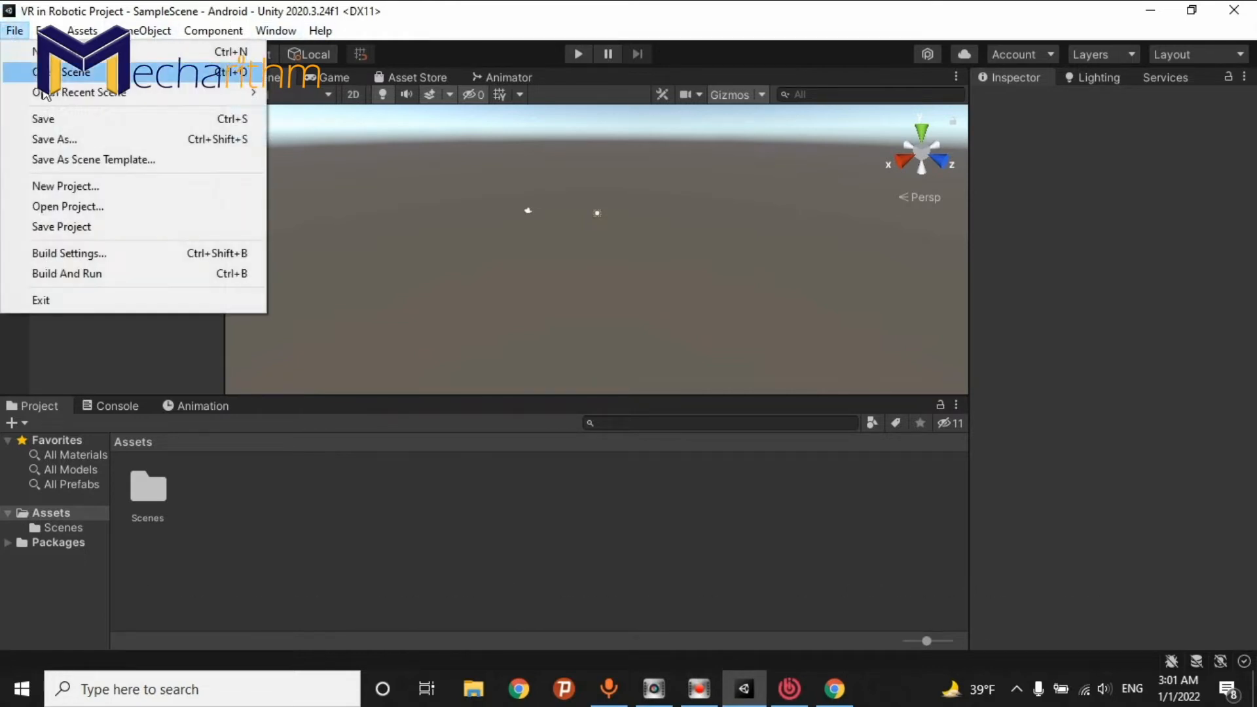
left_click(68, 254)
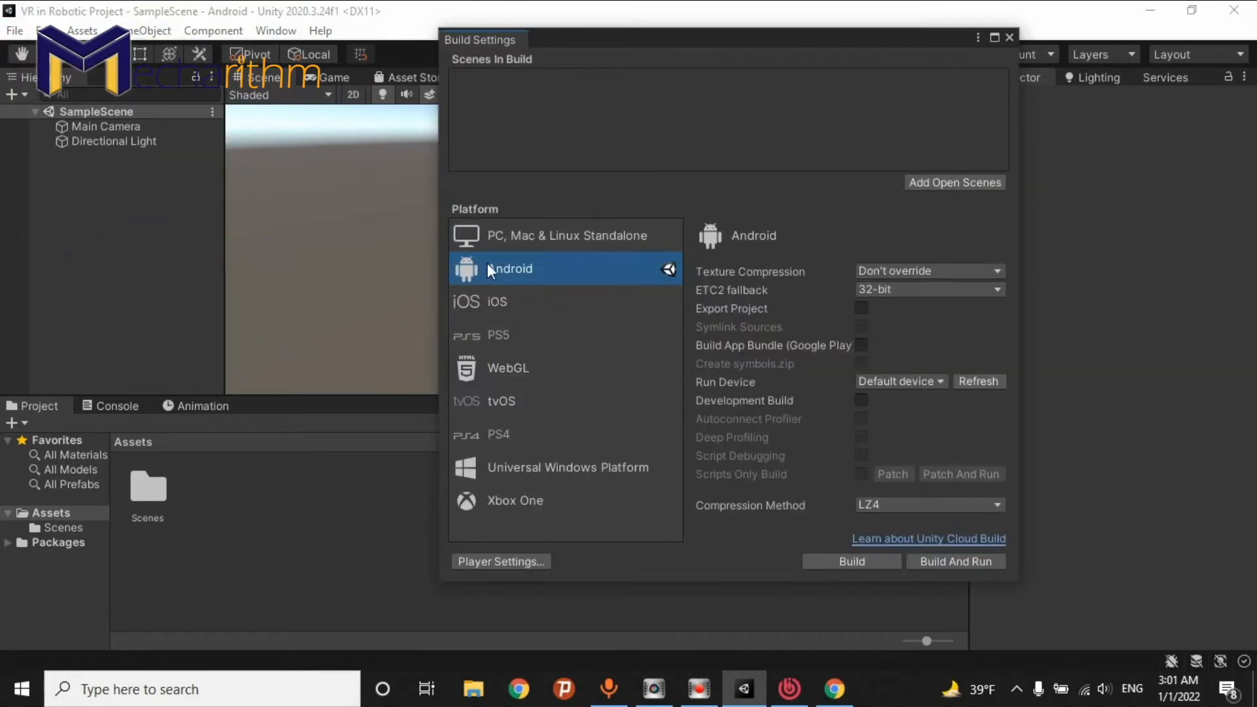
mouse_move(519, 278)
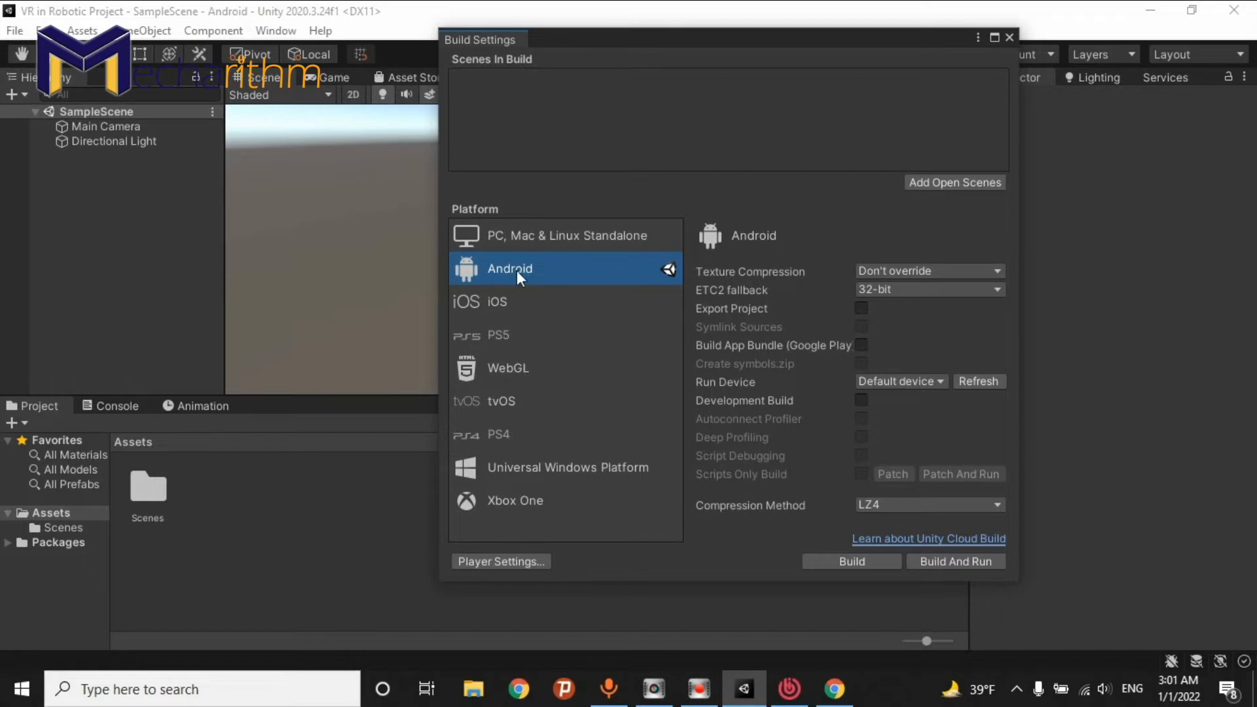
mouse_move(537, 270)
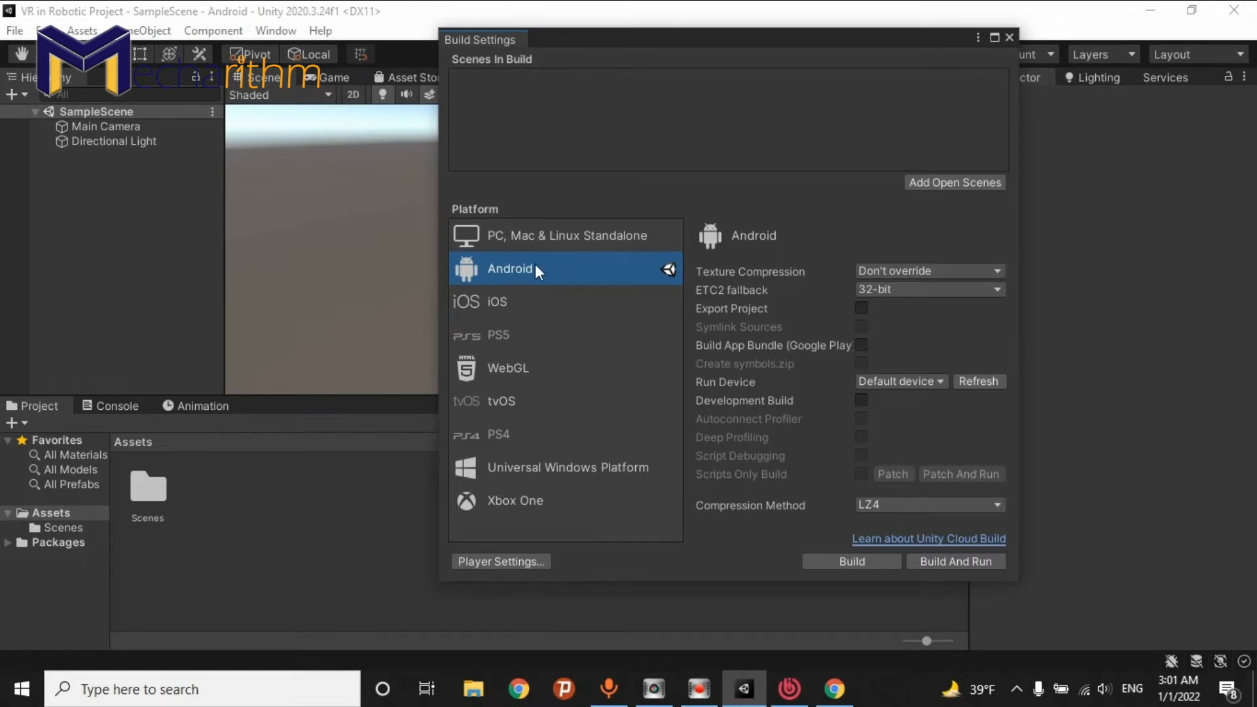
mouse_move(1024, 36)
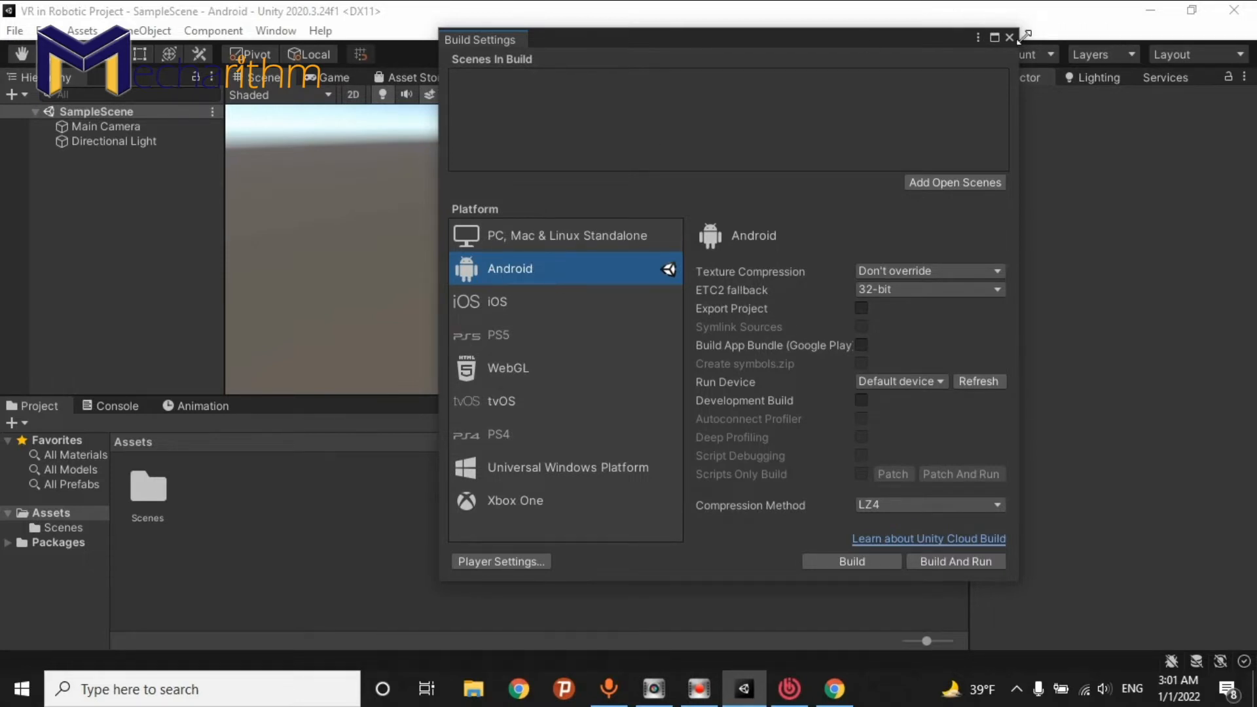
left_click(13, 31)
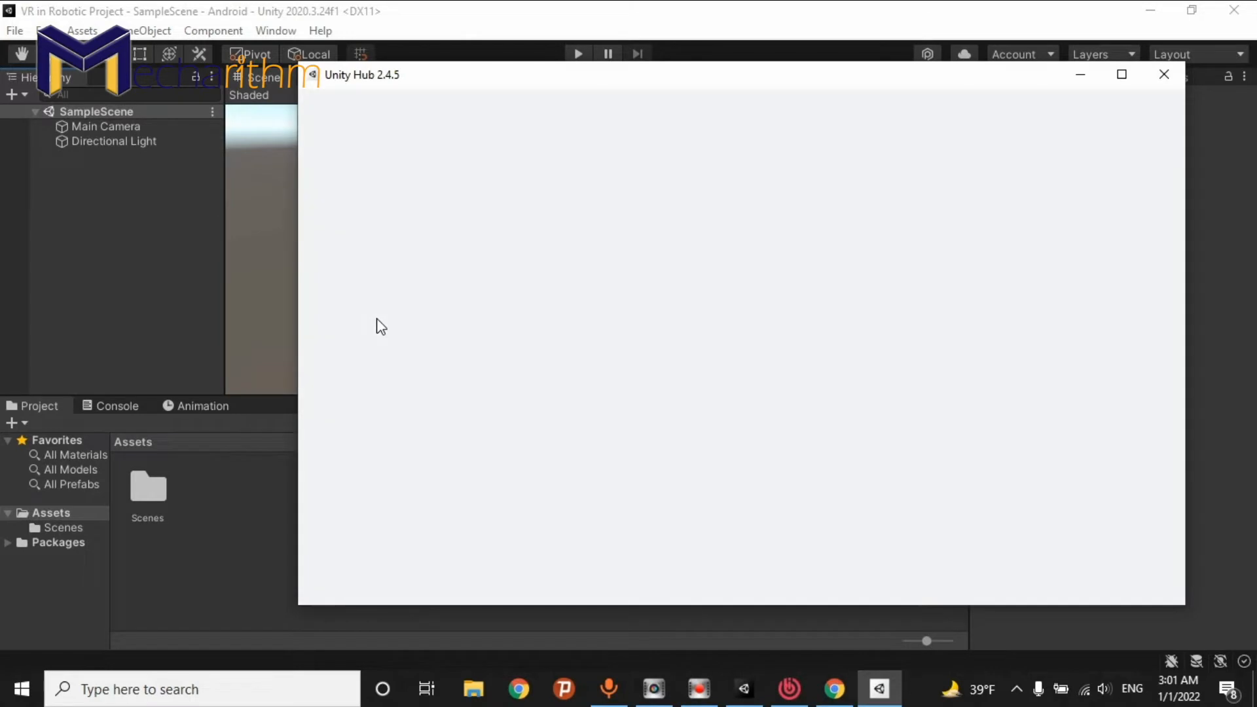
left_click(369, 323)
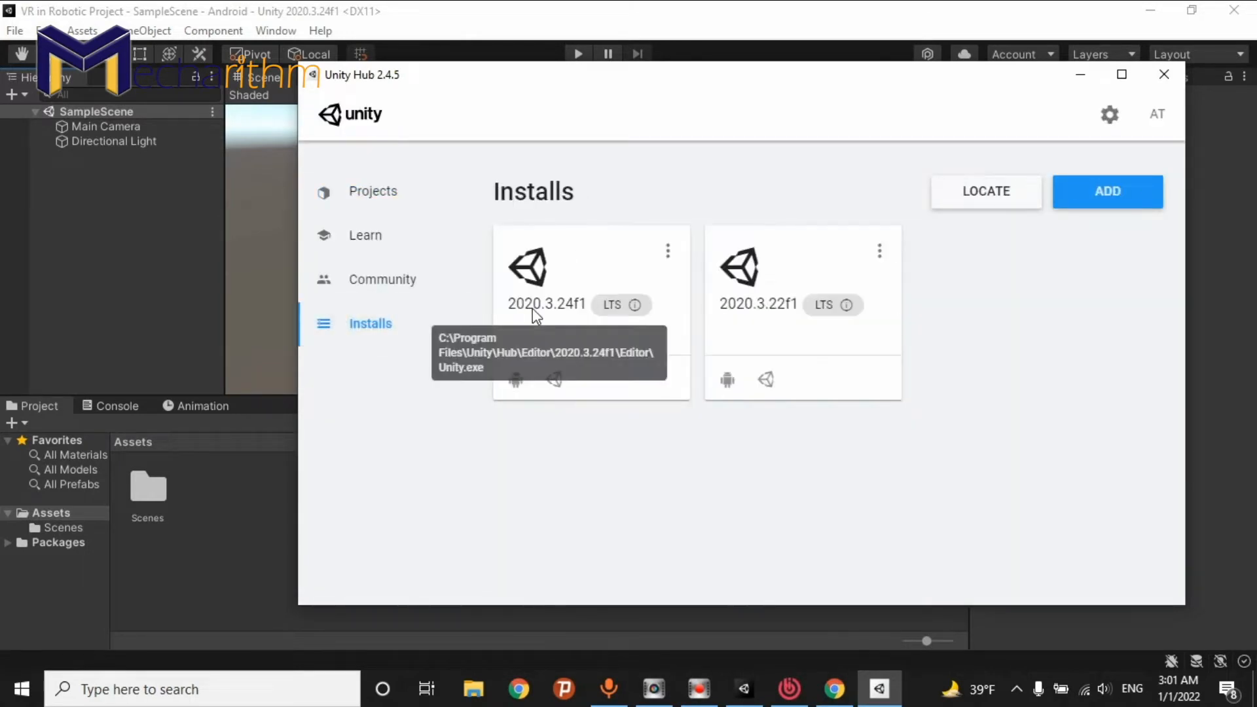
mouse_move(583, 313)
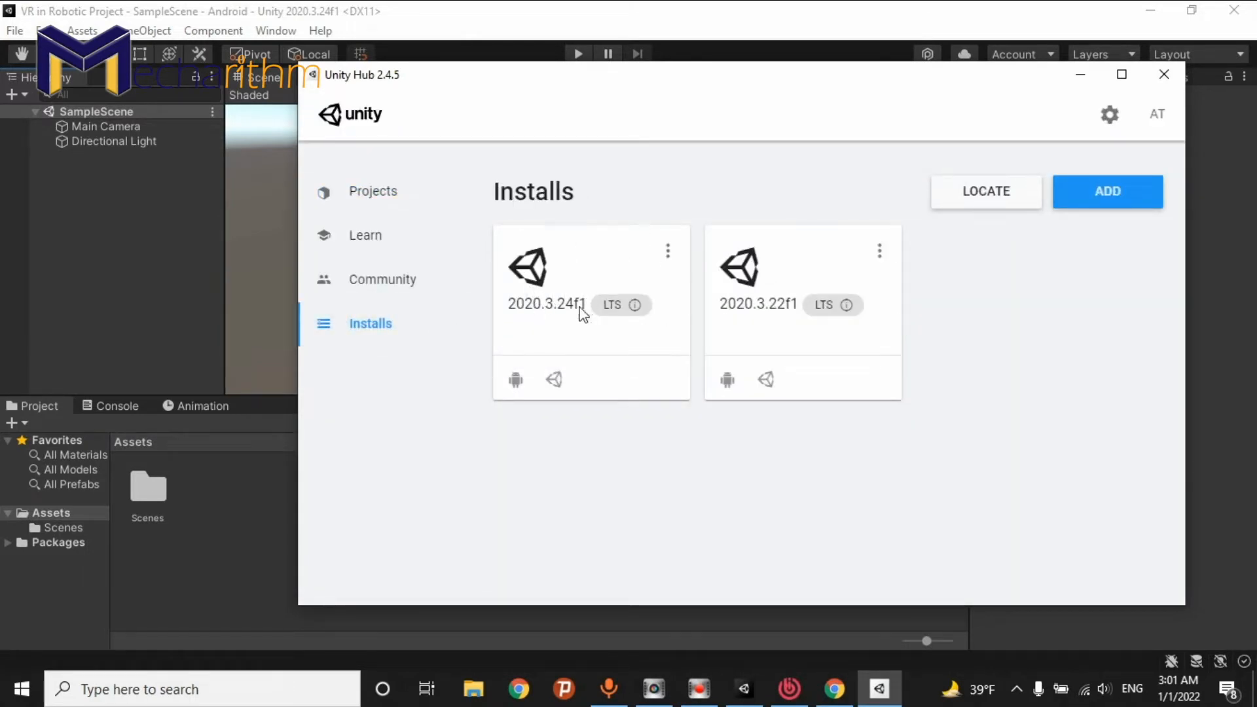
mouse_move(515, 379)
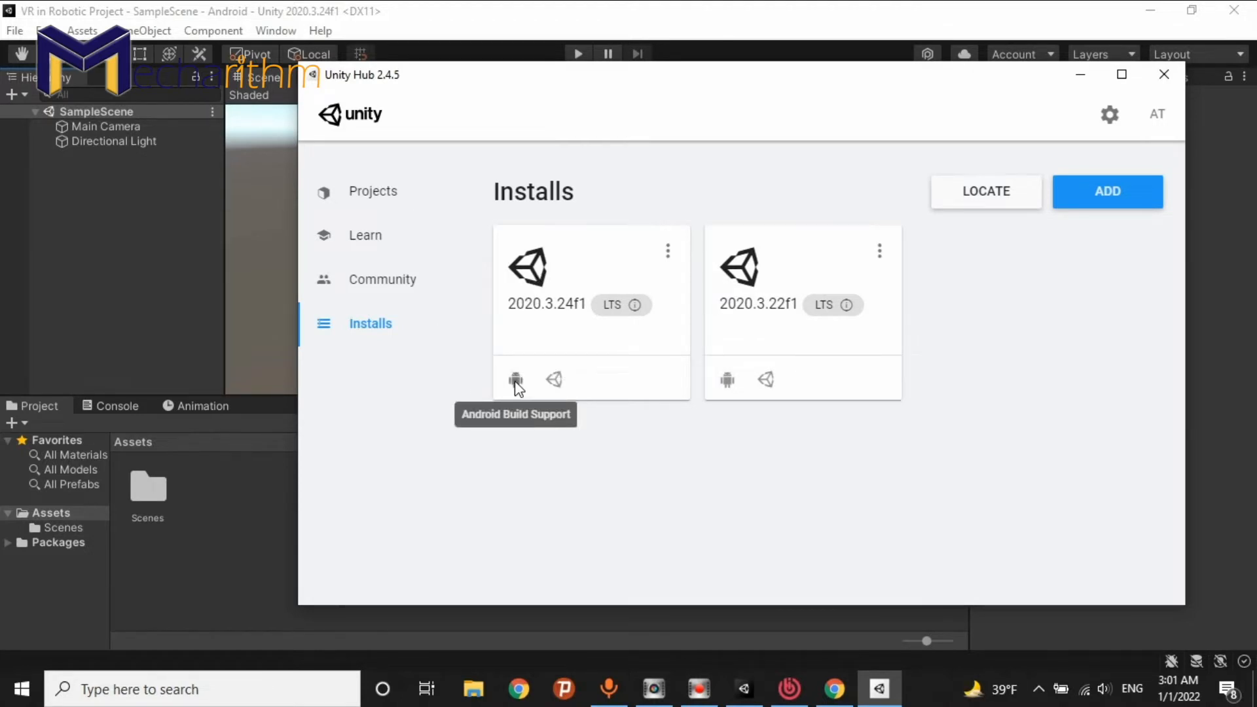
left_click(1162, 74)
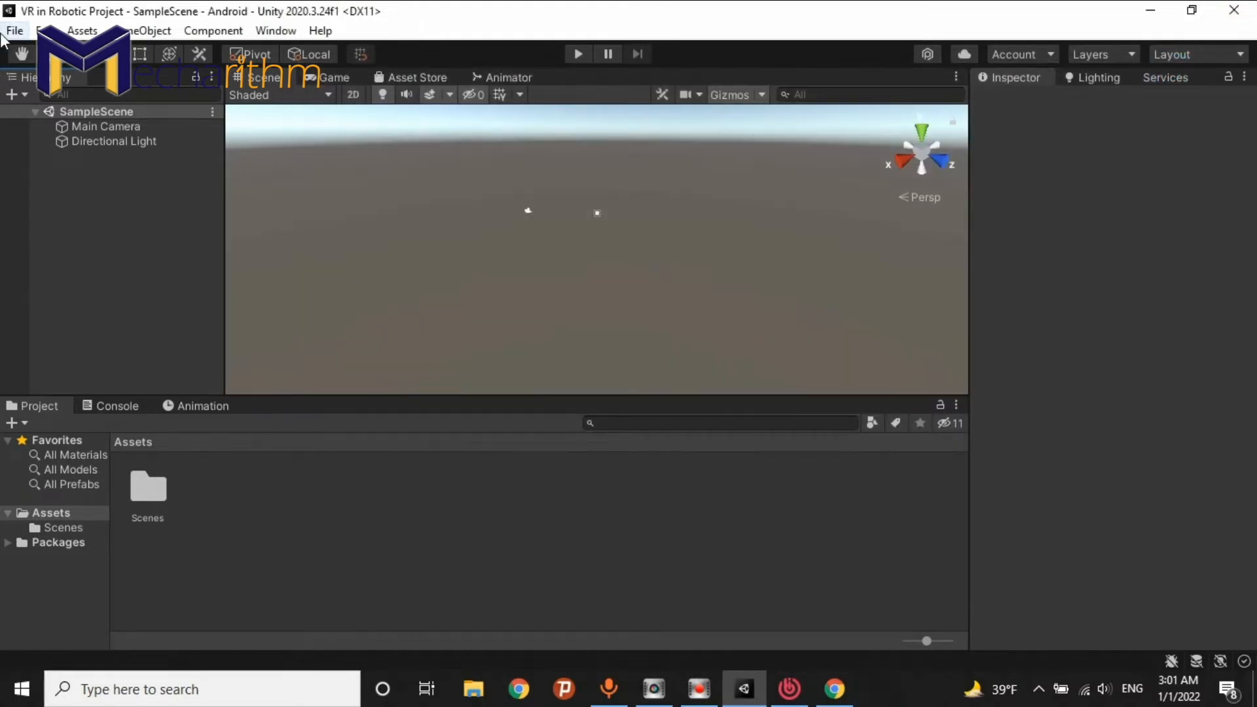
left_click(14, 31)
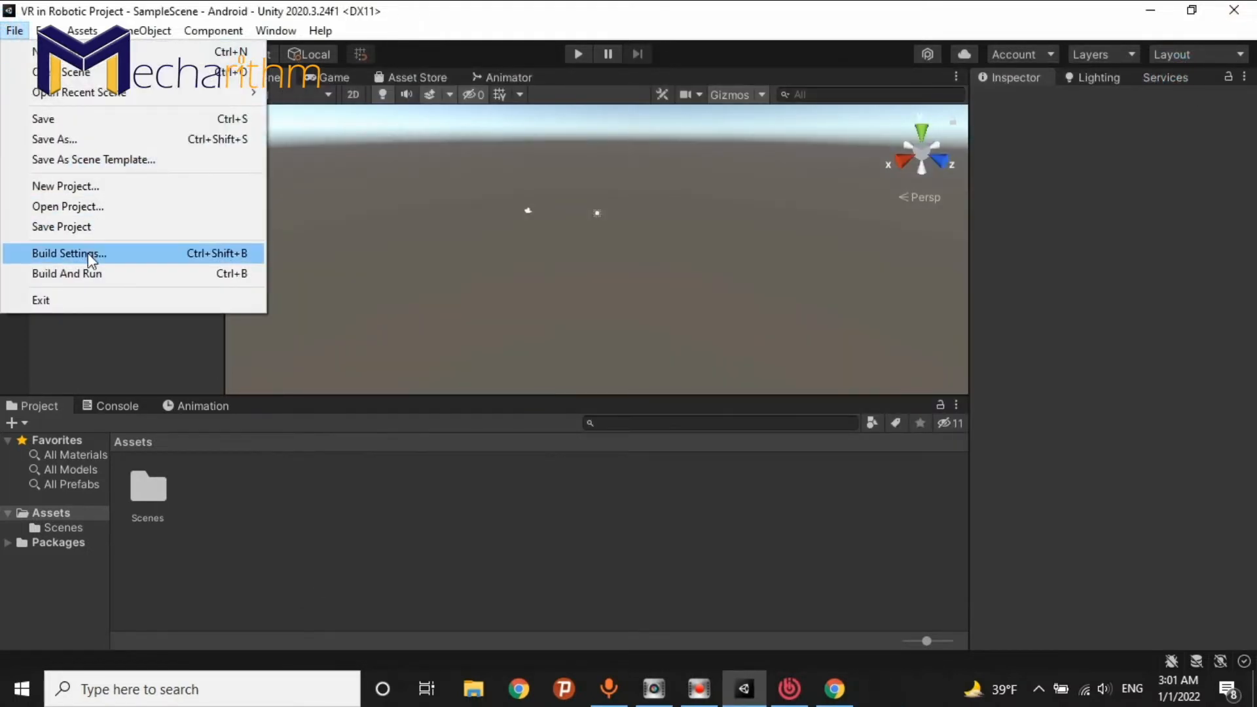
left_click(69, 253)
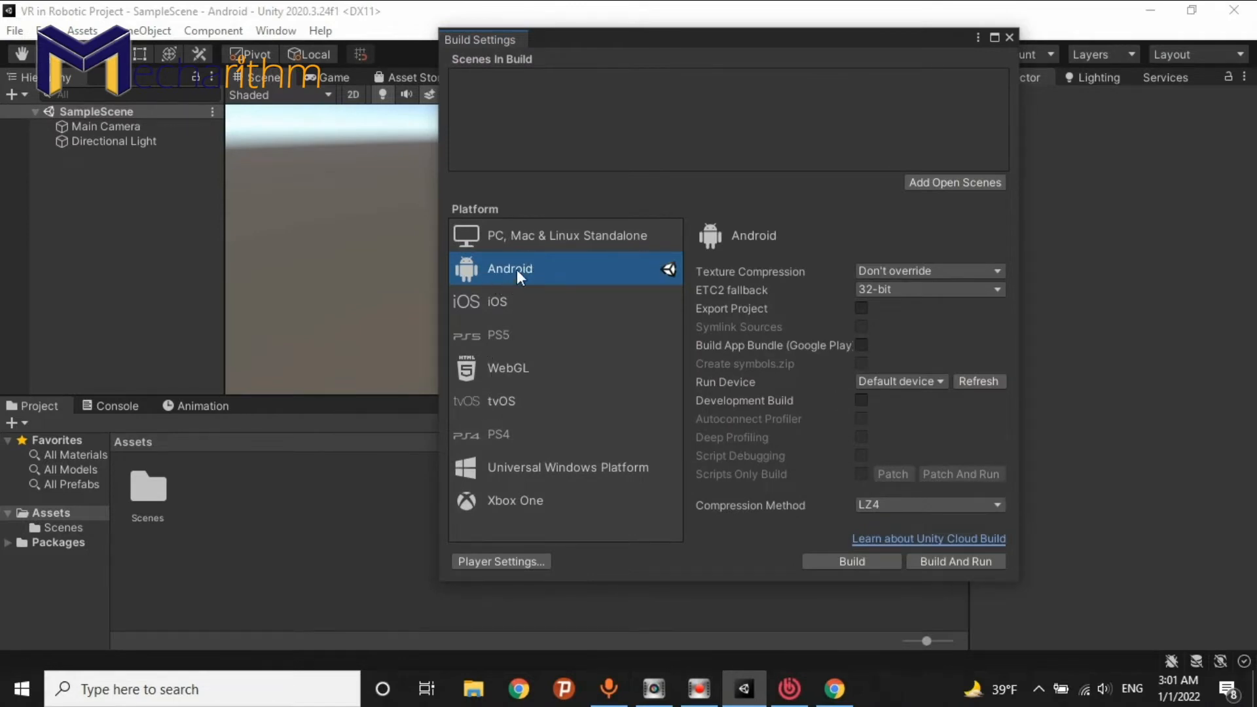
left_click(1008, 37)
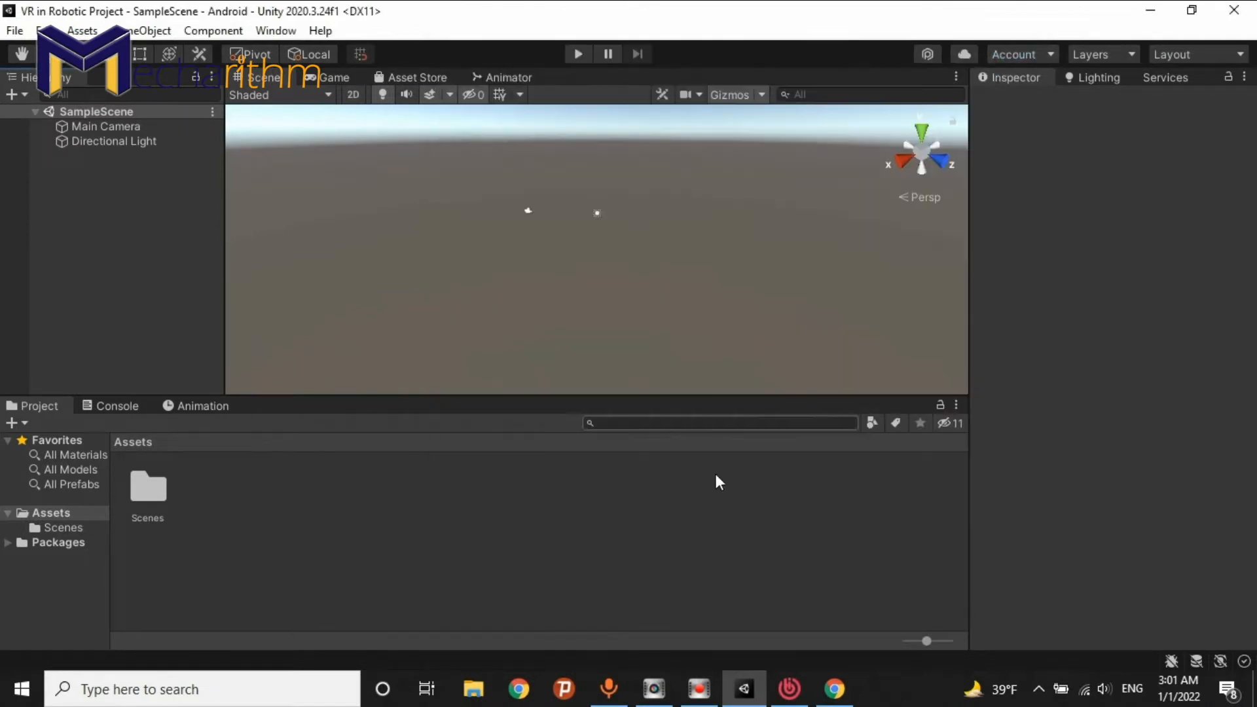
- Scroll through the free Oculus Integration 35.0 store page overview (375.3 MB)
left_click(832, 689)
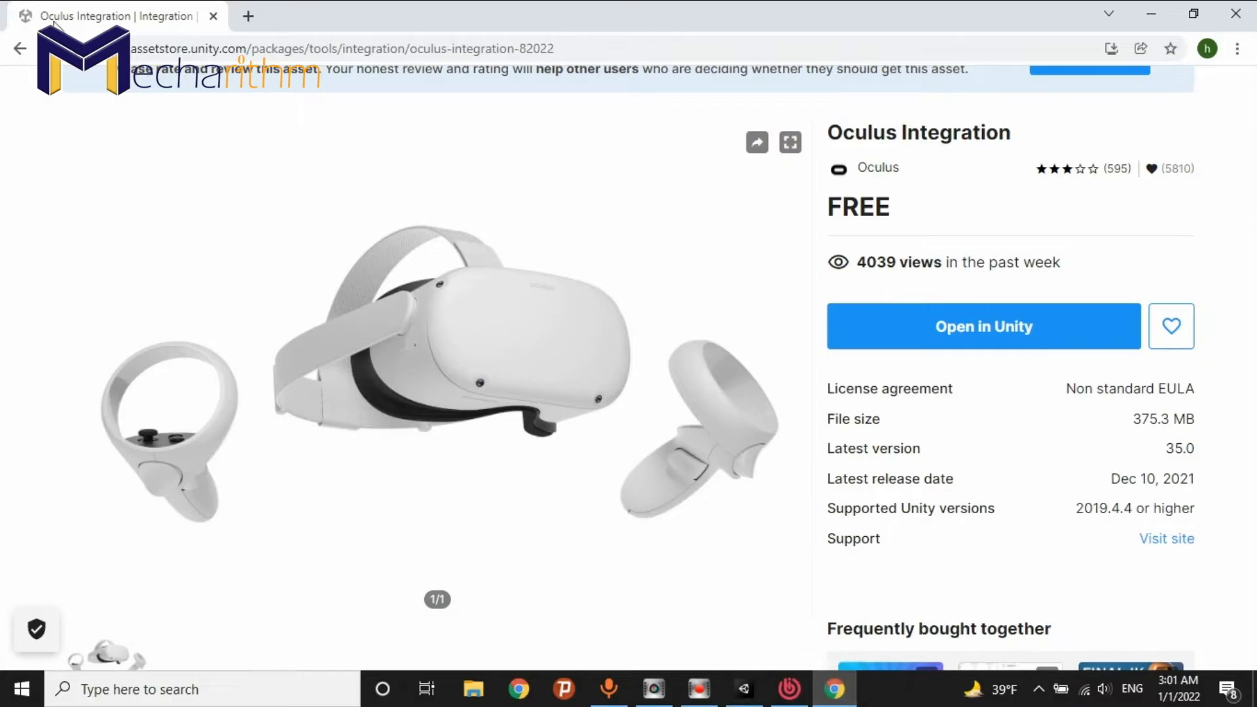
scroll("up", 3)
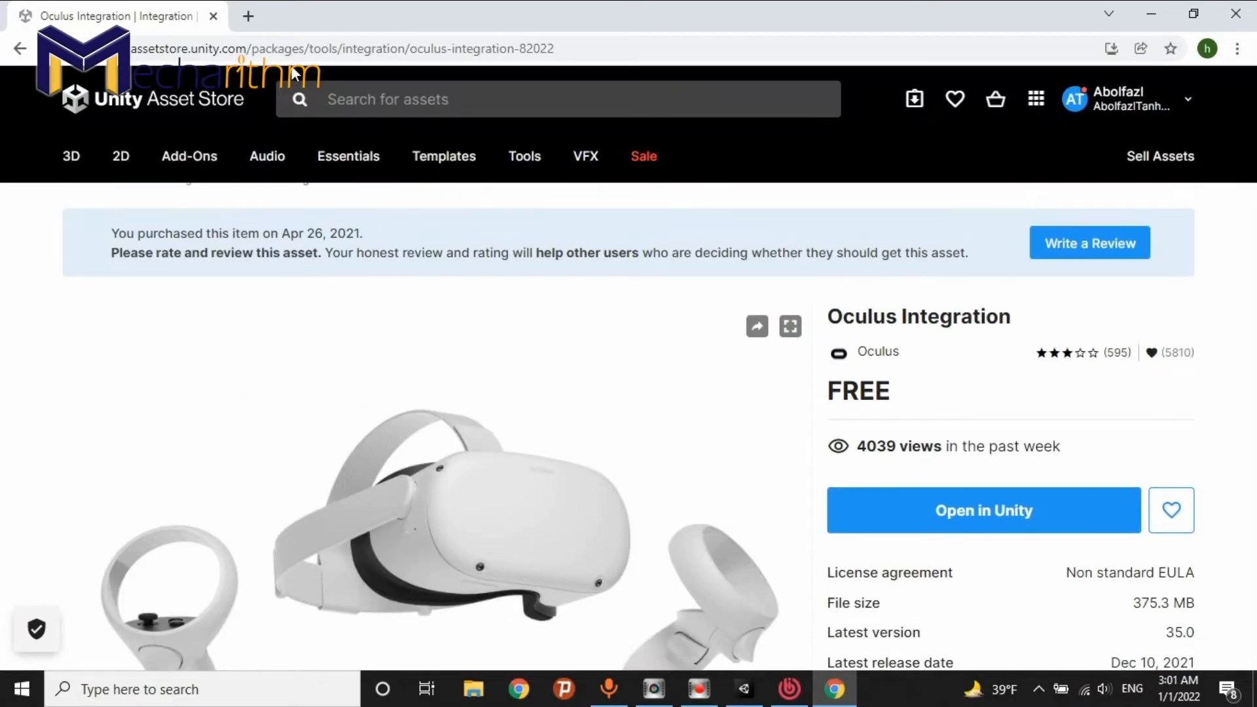
mouse_move(199, 117)
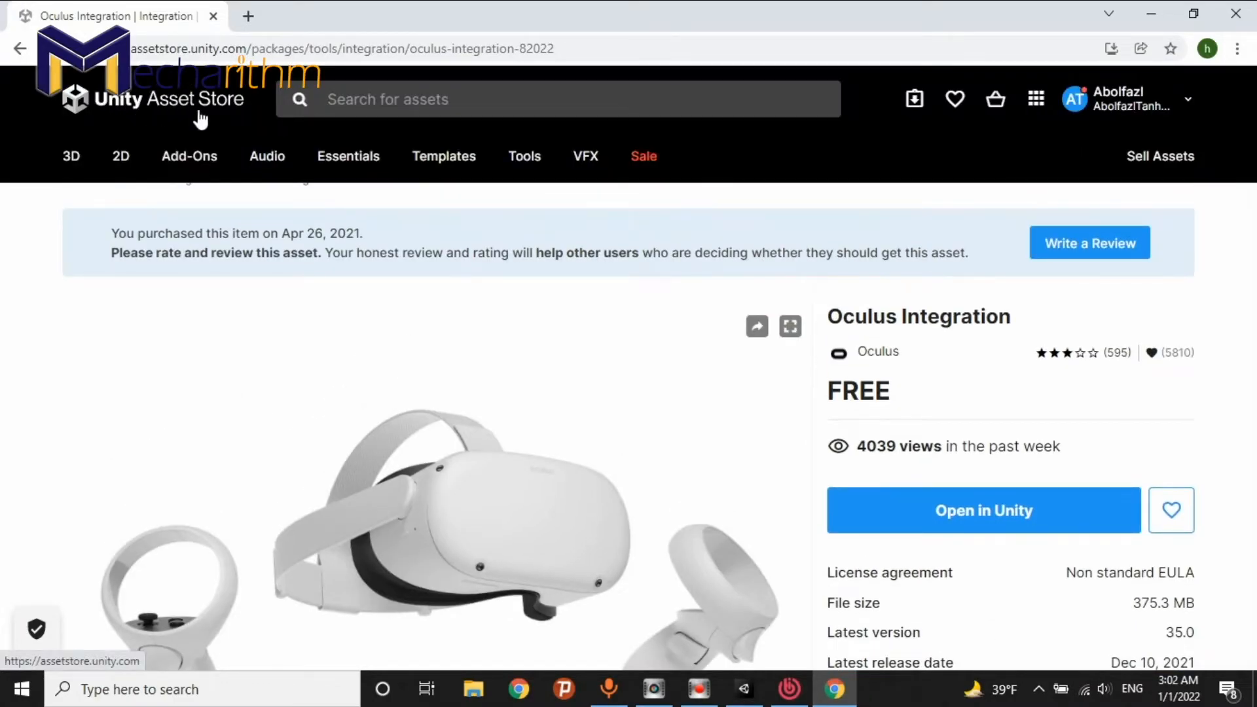
mouse_move(719, 259)
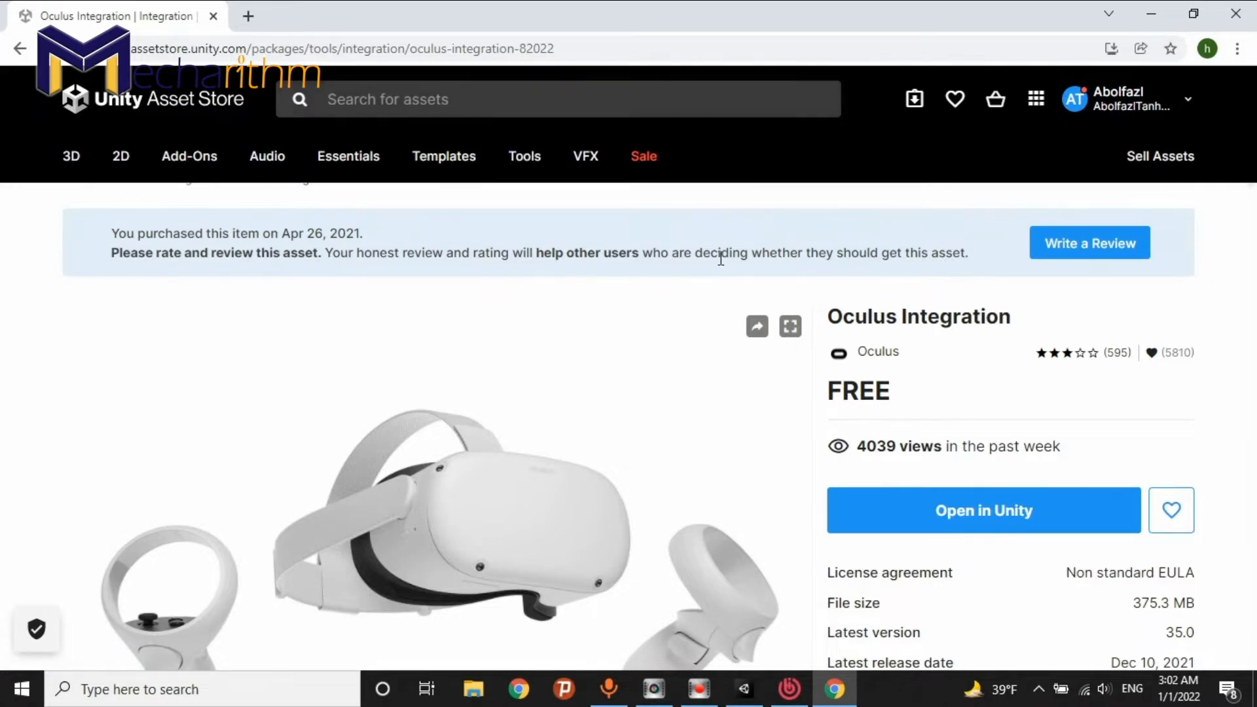
mouse_move(828, 323)
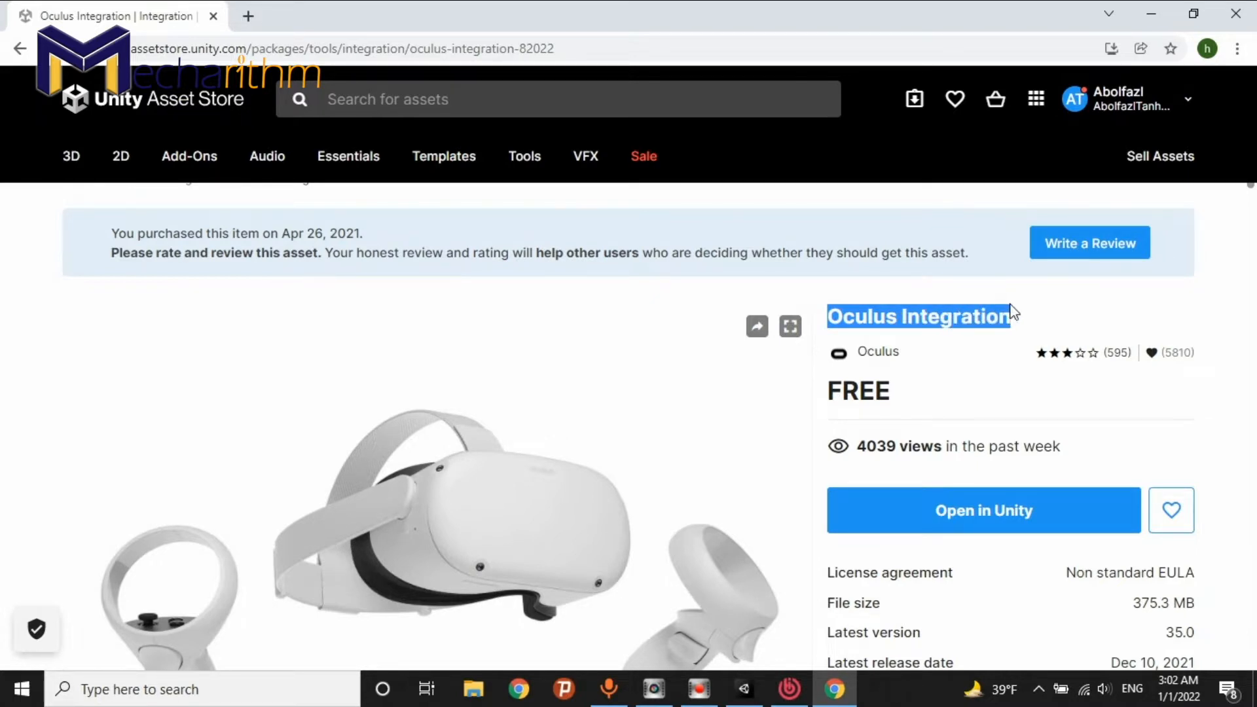
mouse_move(1218, 310)
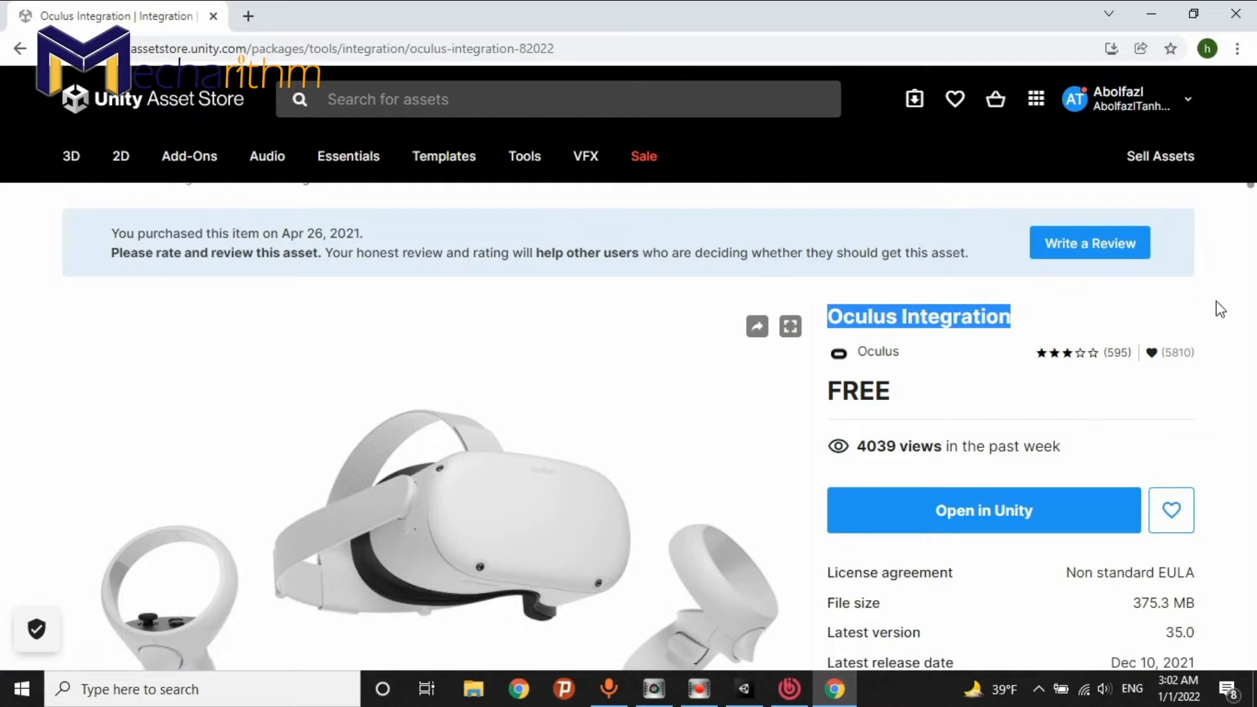
scroll("down", 3)
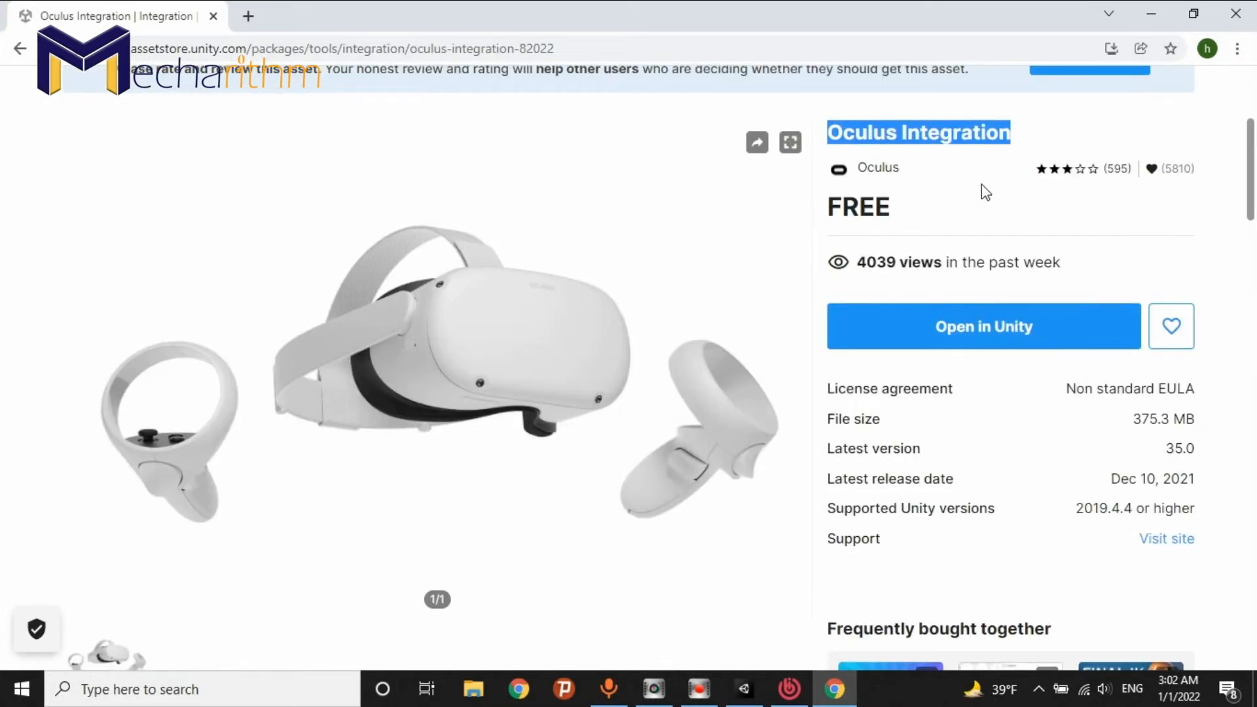
mouse_move(1016, 204)
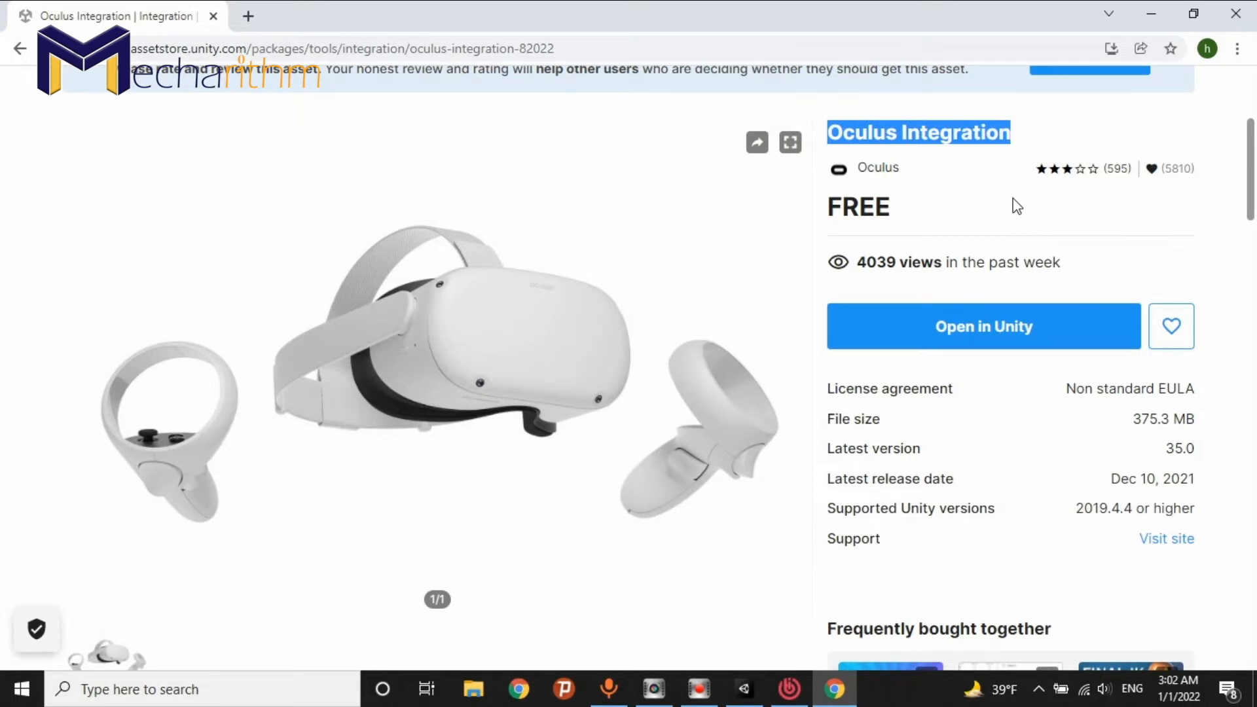
mouse_move(940, 166)
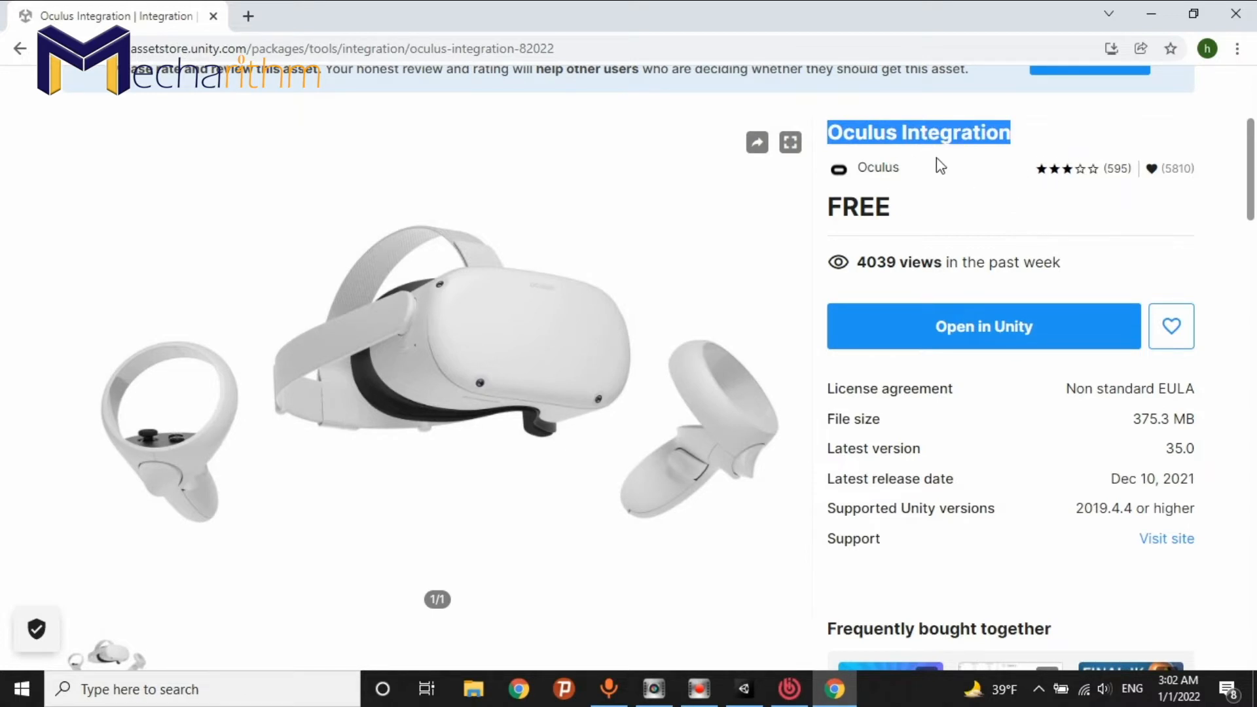
mouse_move(481, 330)
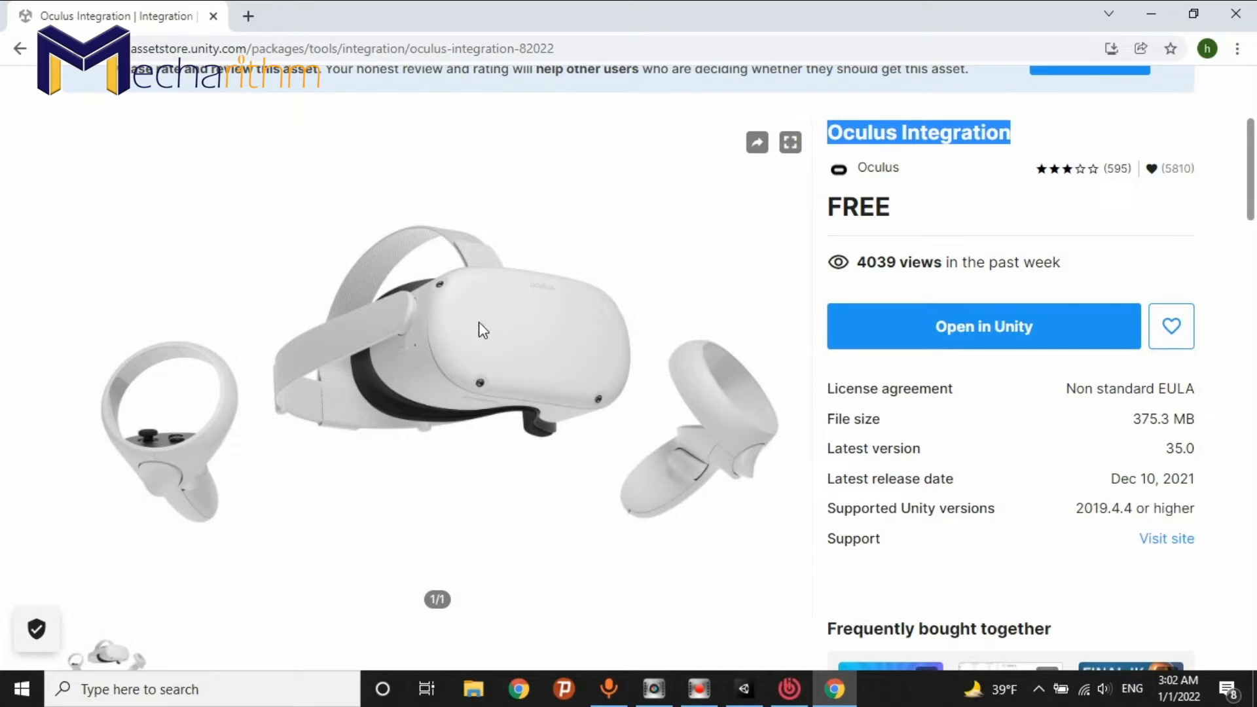
mouse_move(497, 343)
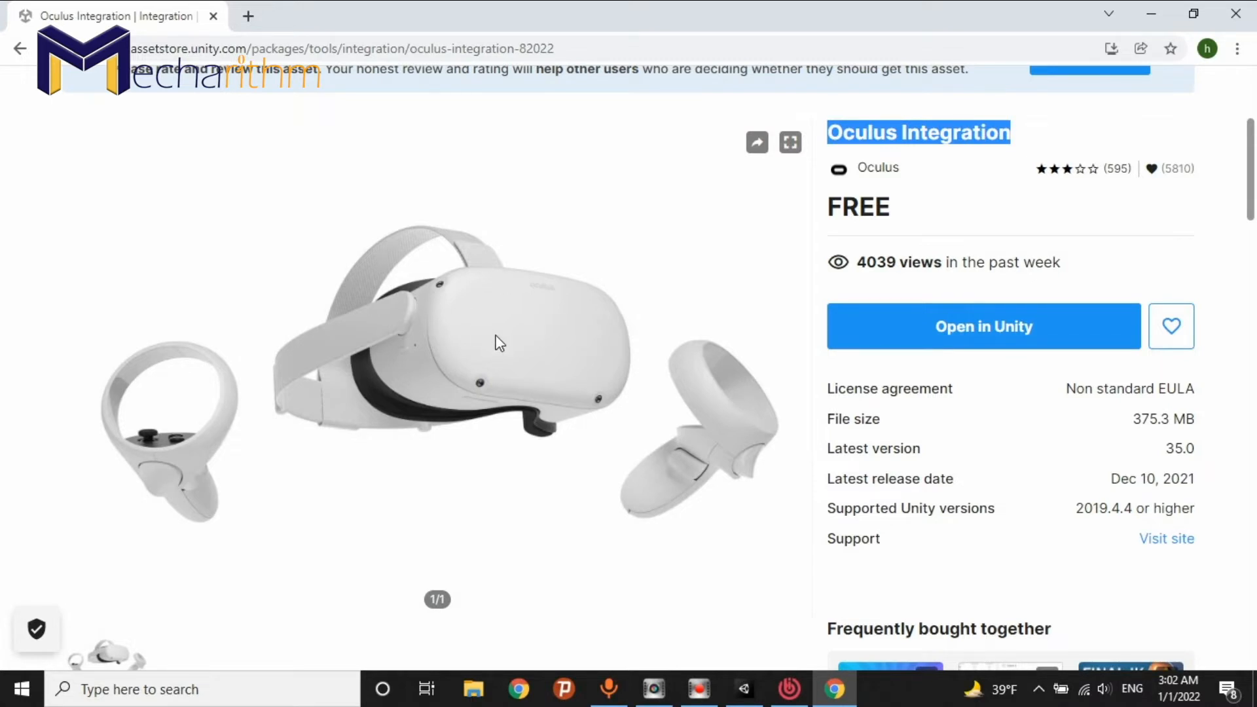
mouse_move(481, 363)
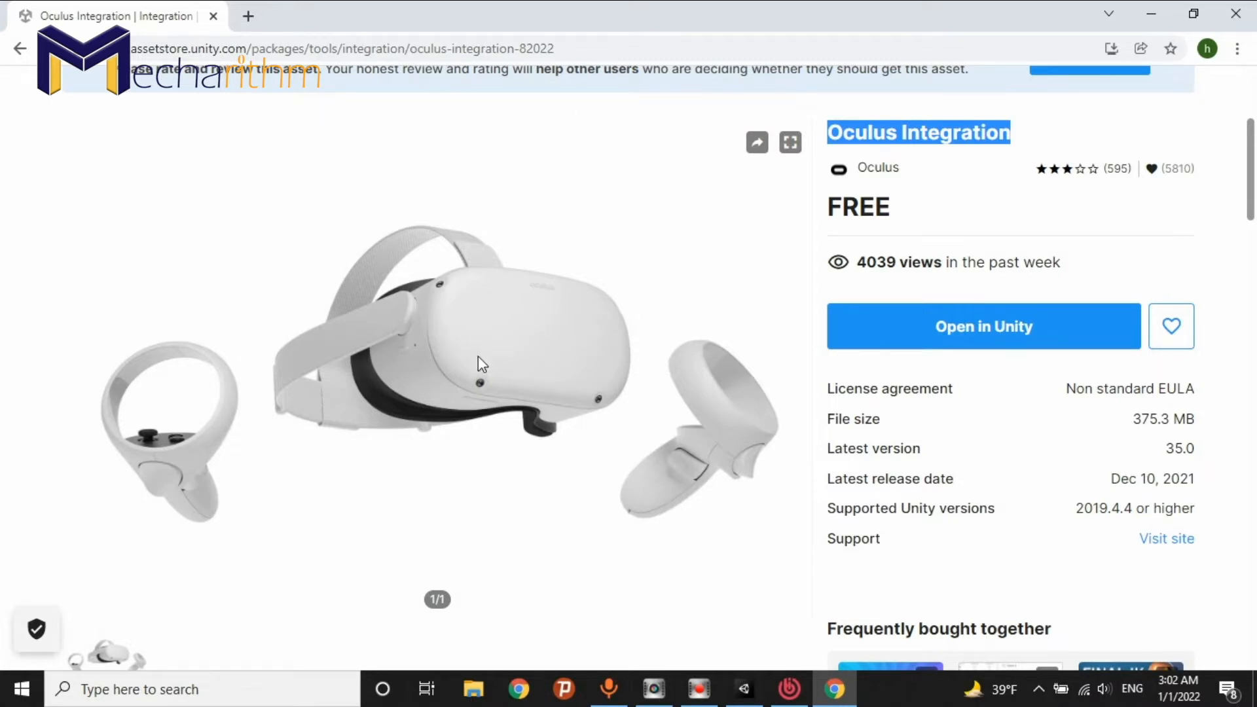
scroll("down", 3)
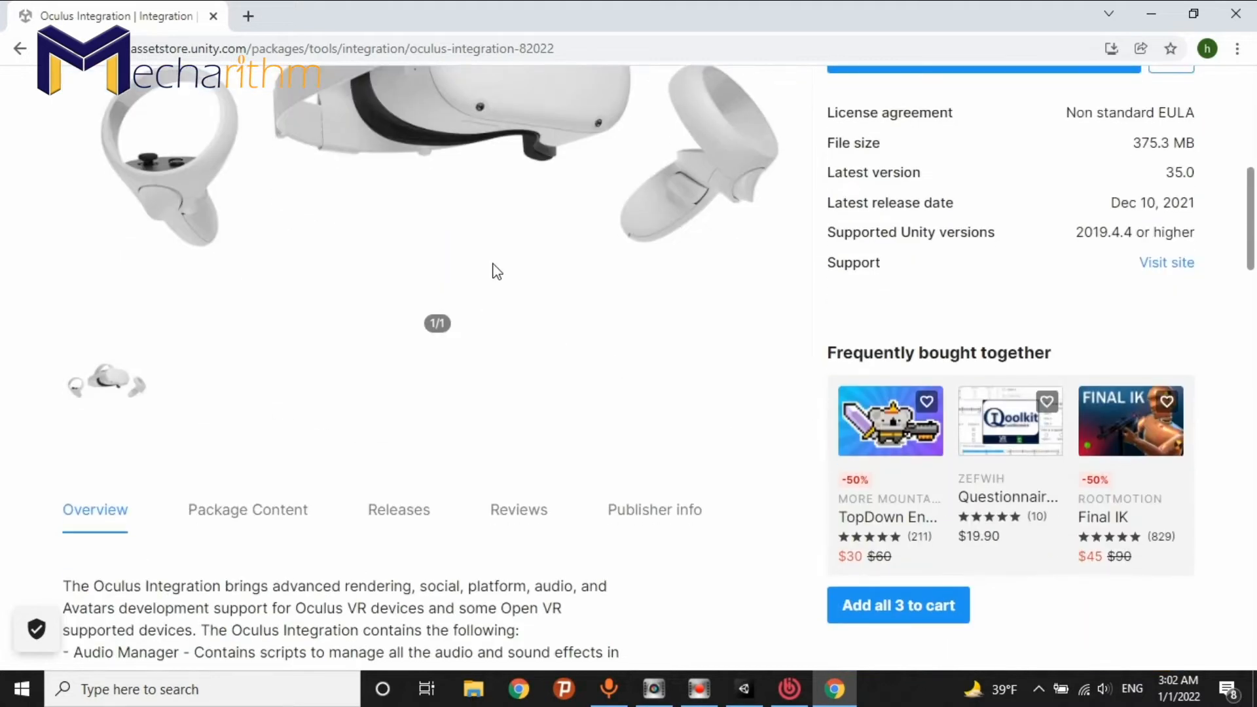
scroll("up", 3)
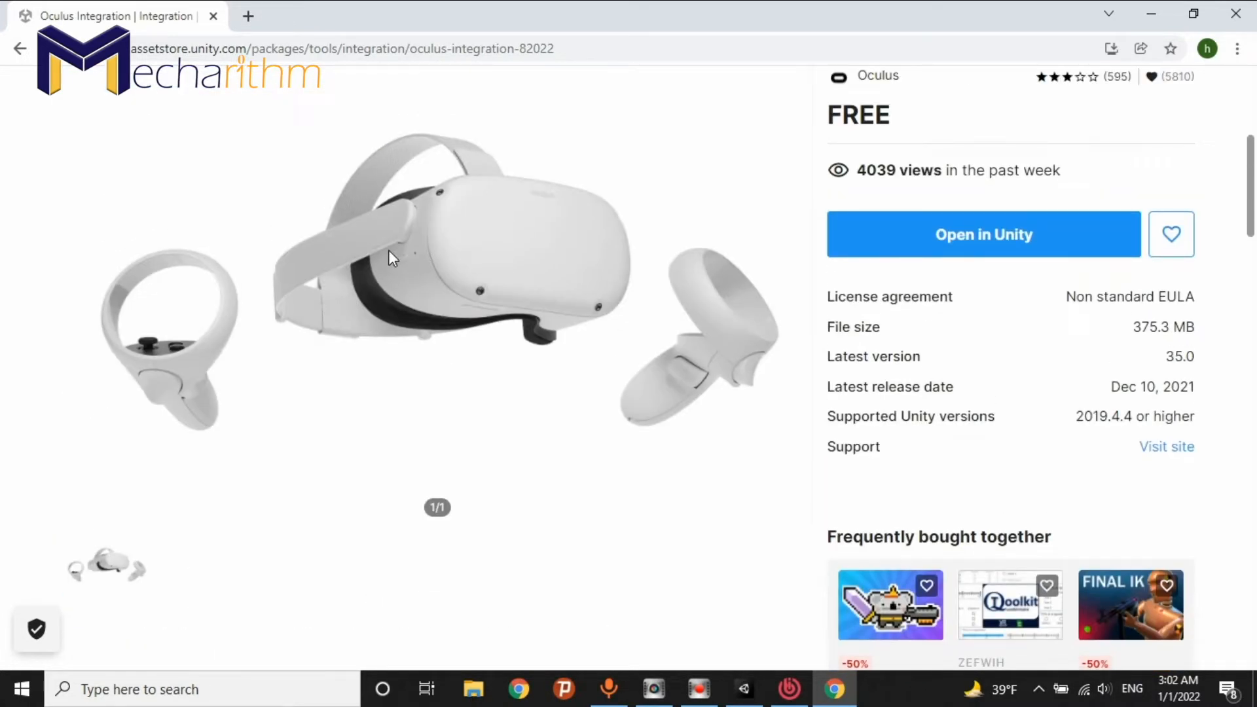
scroll("down", 3)
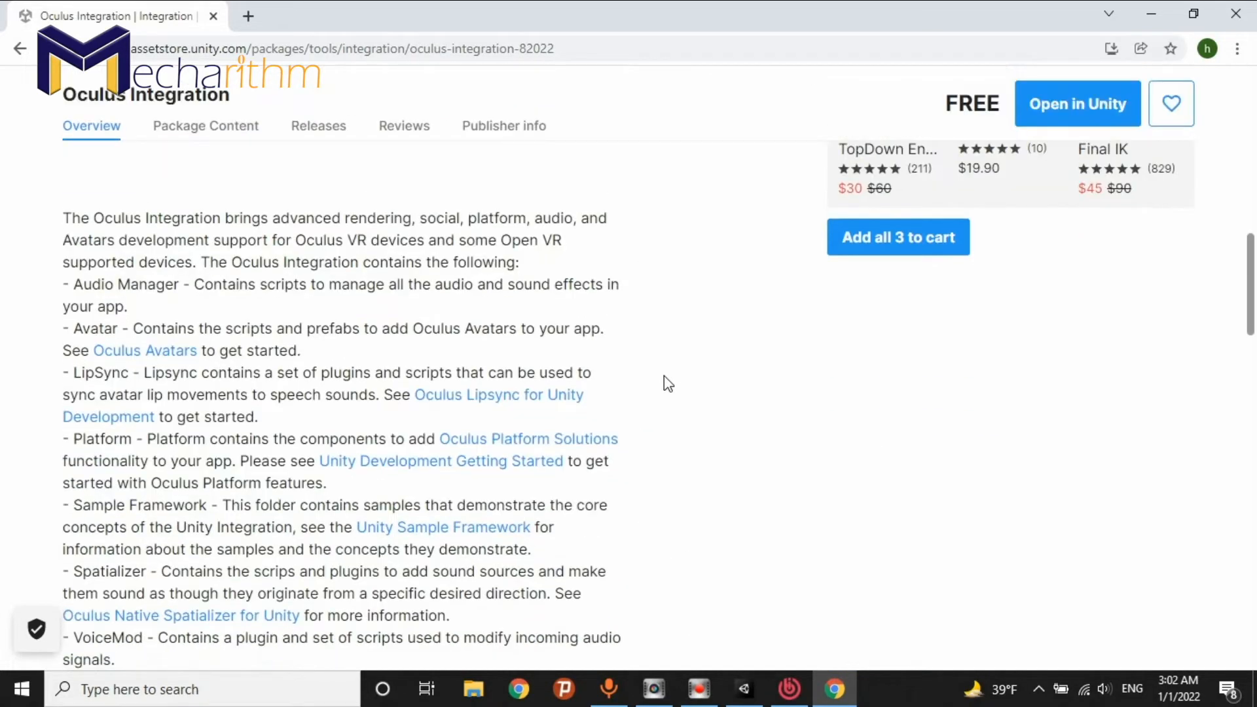
scroll("down", 3)
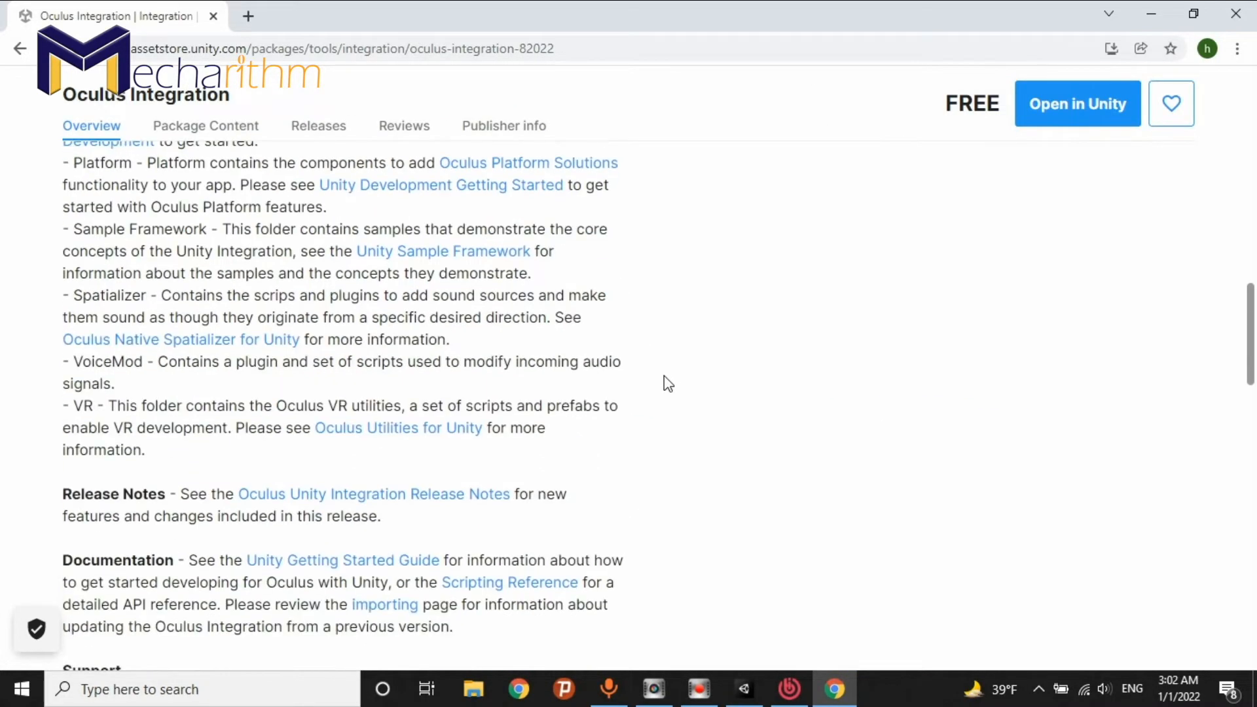
scroll("down", 3)
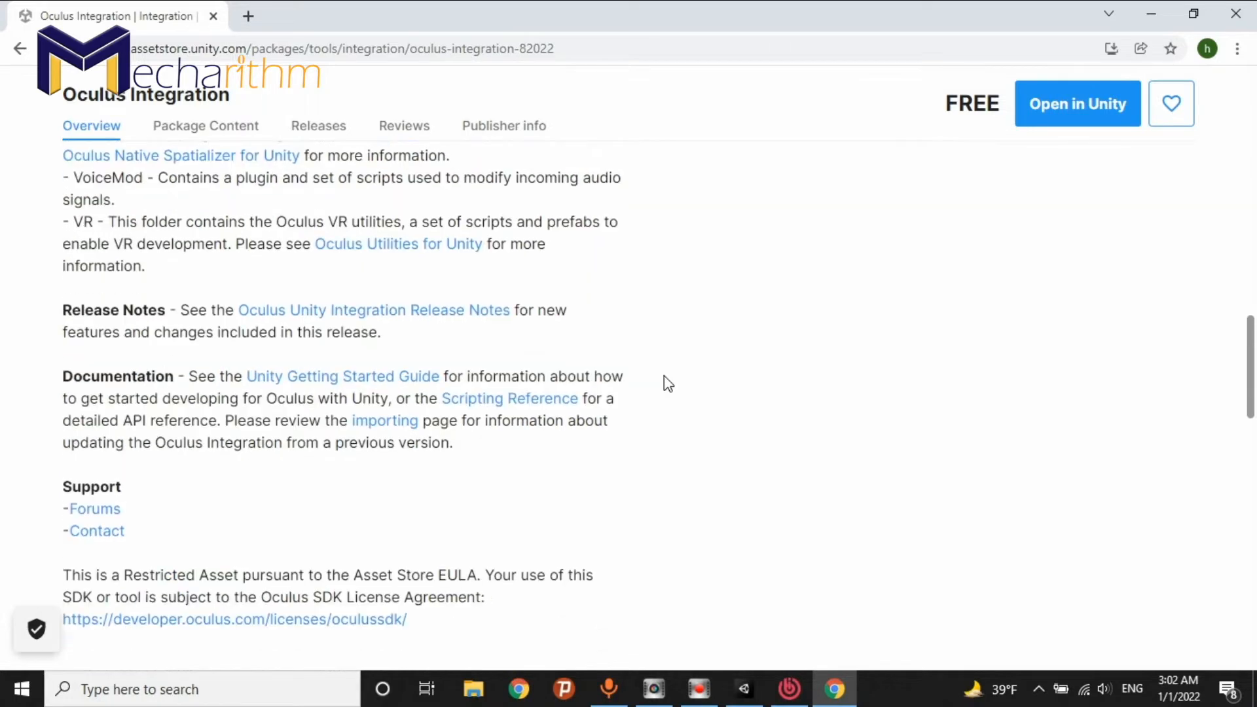
scroll("up", 3)
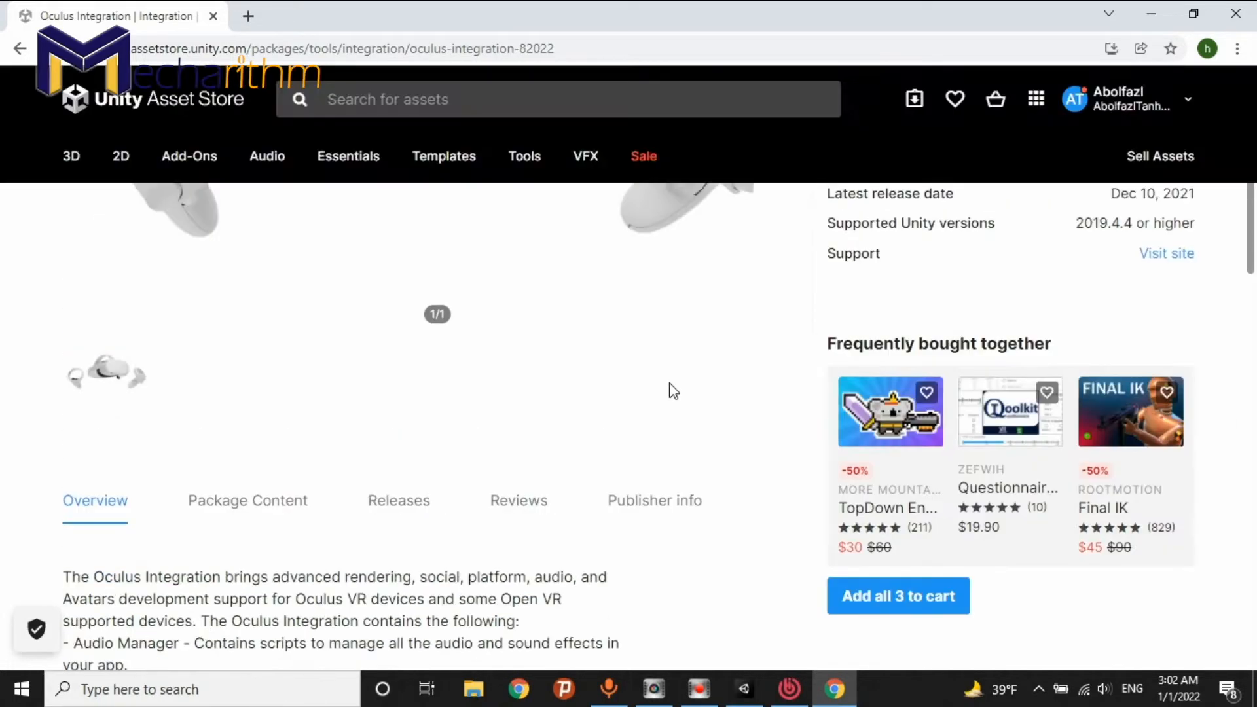
scroll("up", 3)
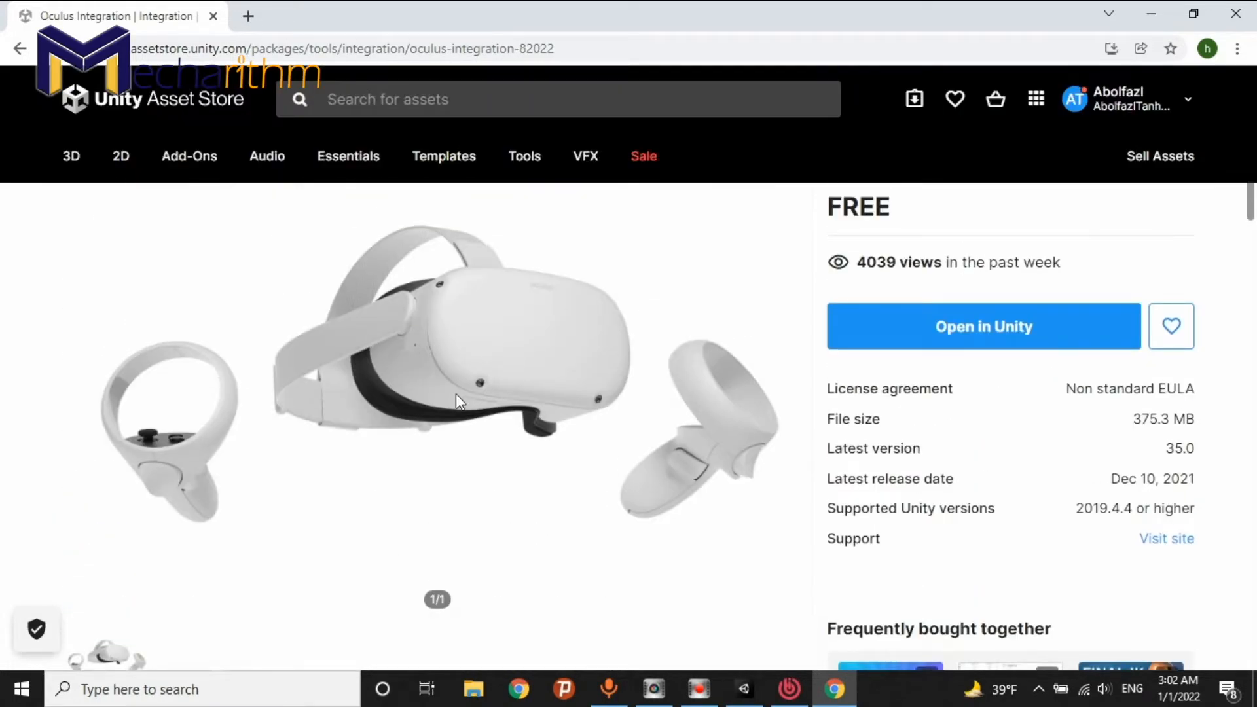
mouse_move(437, 345)
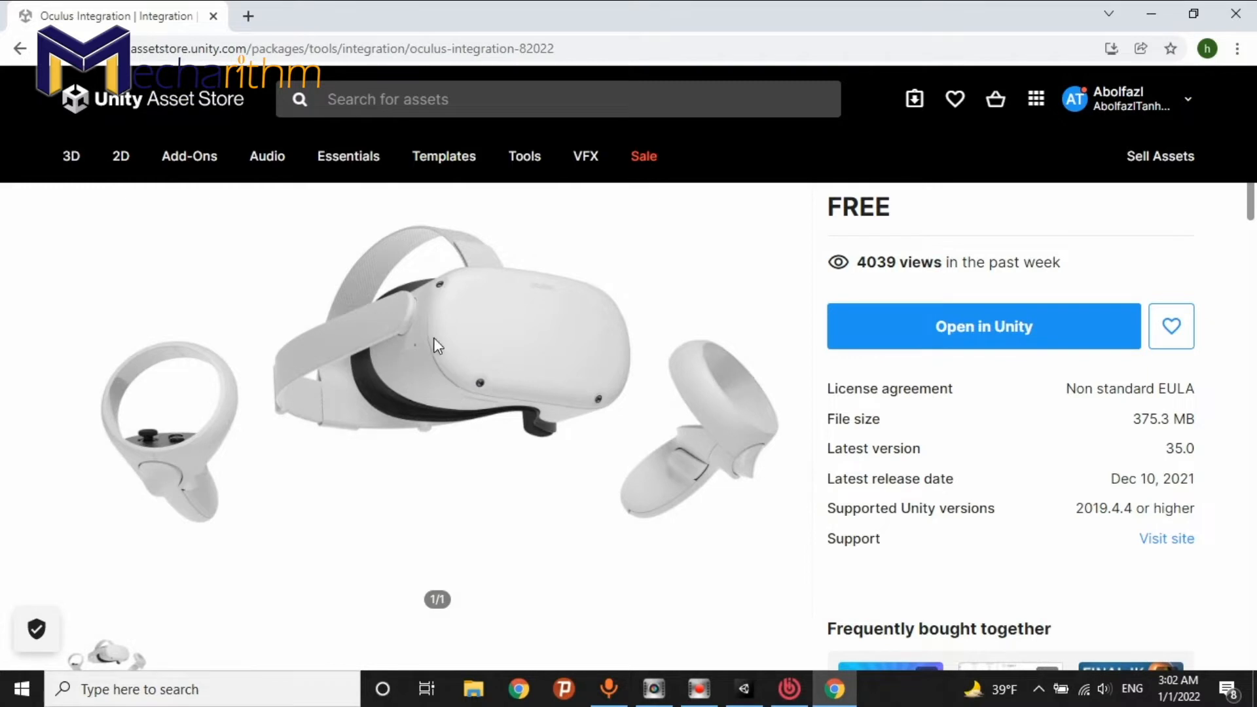
mouse_move(614, 349)
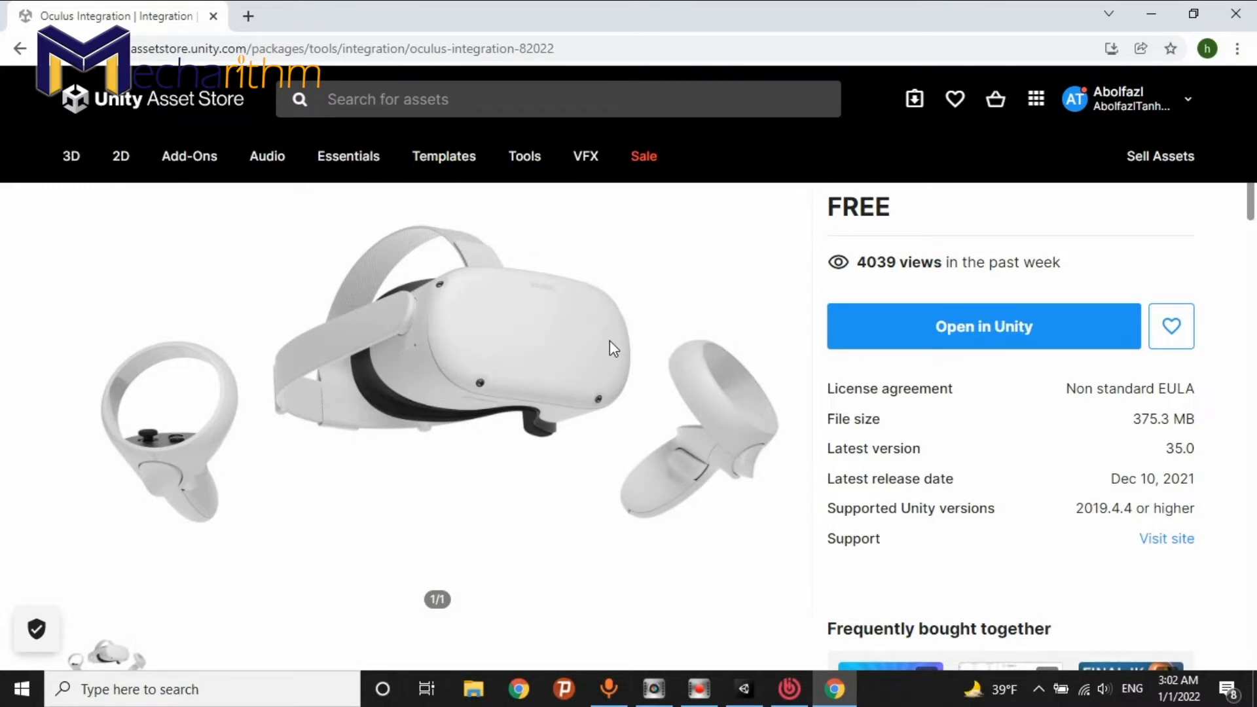
mouse_move(1102, 112)
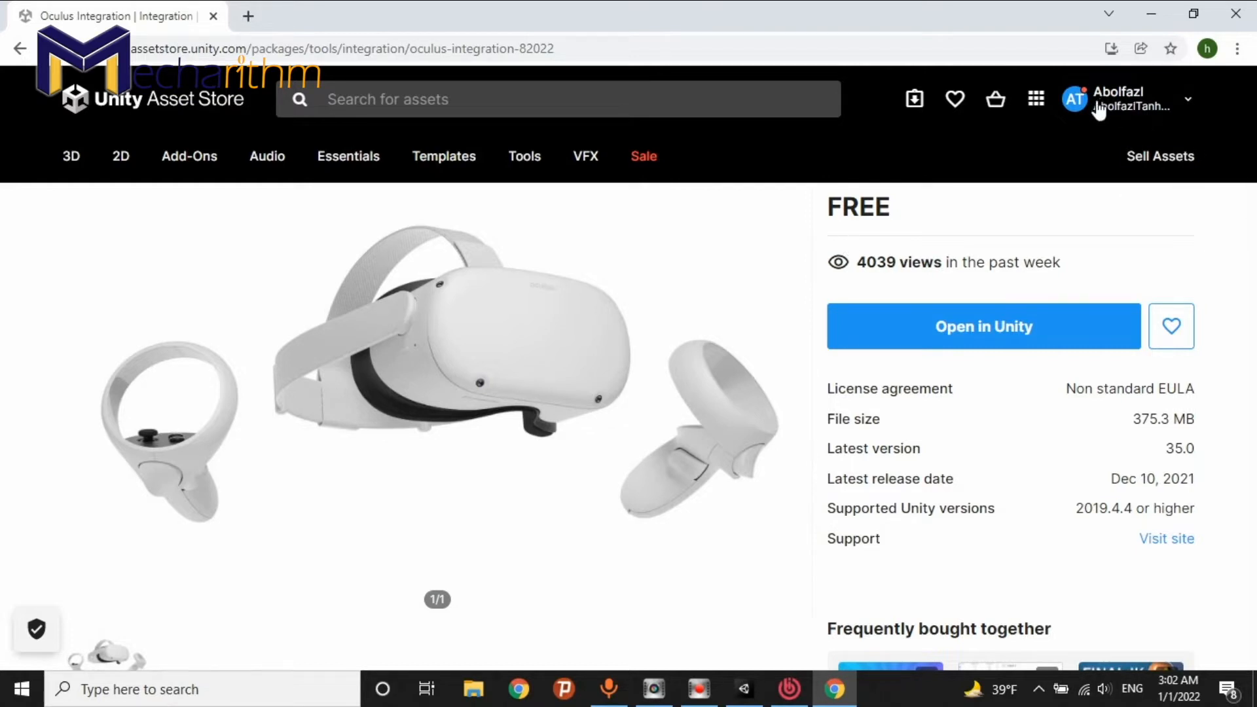
mouse_move(1126, 108)
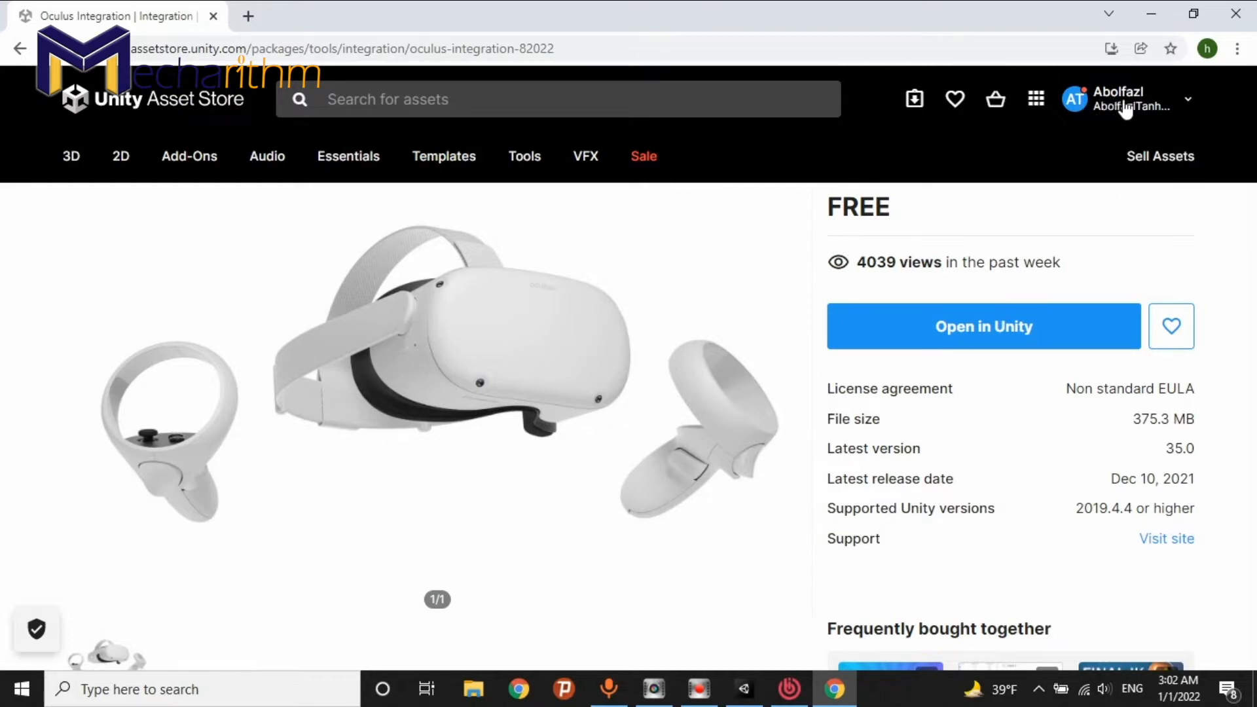
mouse_move(144, 125)
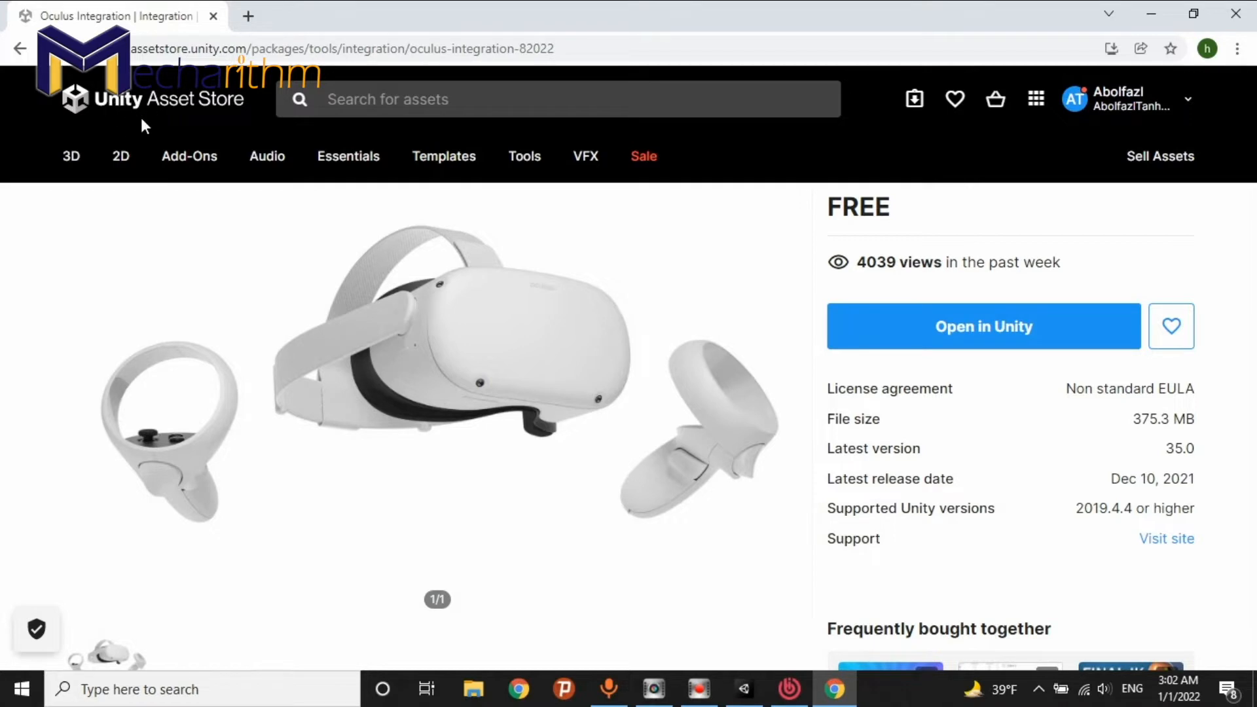
mouse_move(1168, 112)
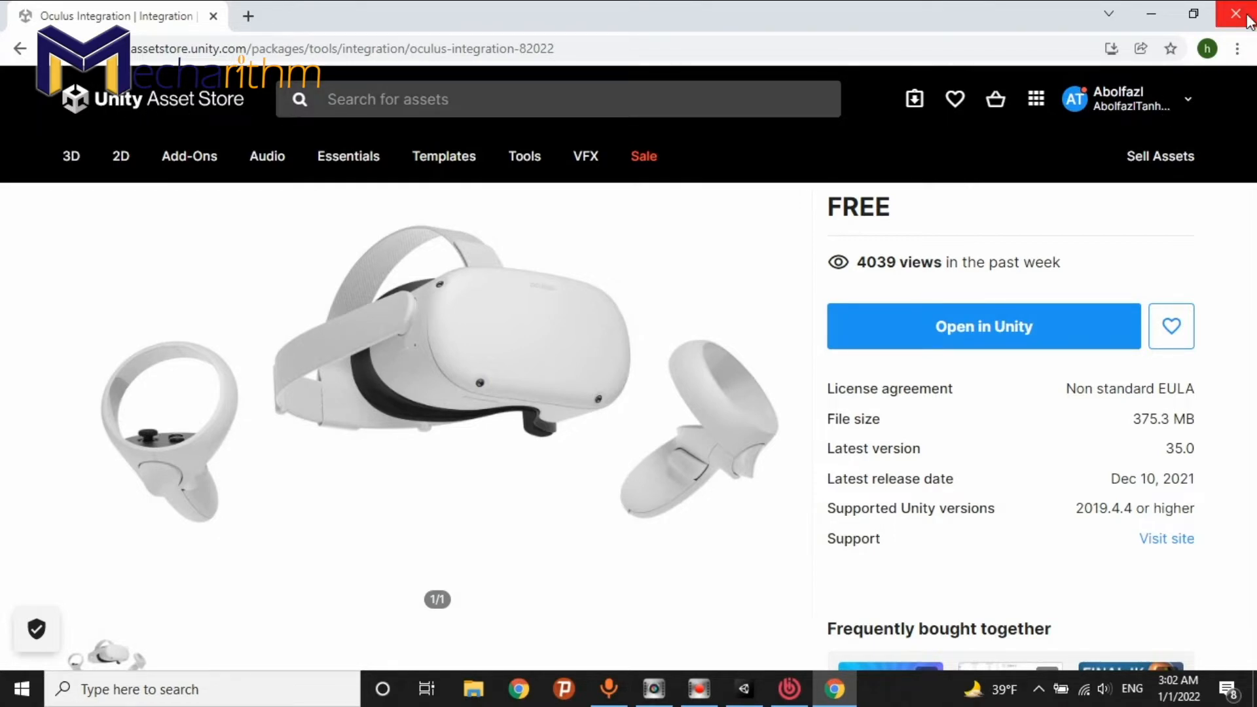
mouse_move(736, 582)
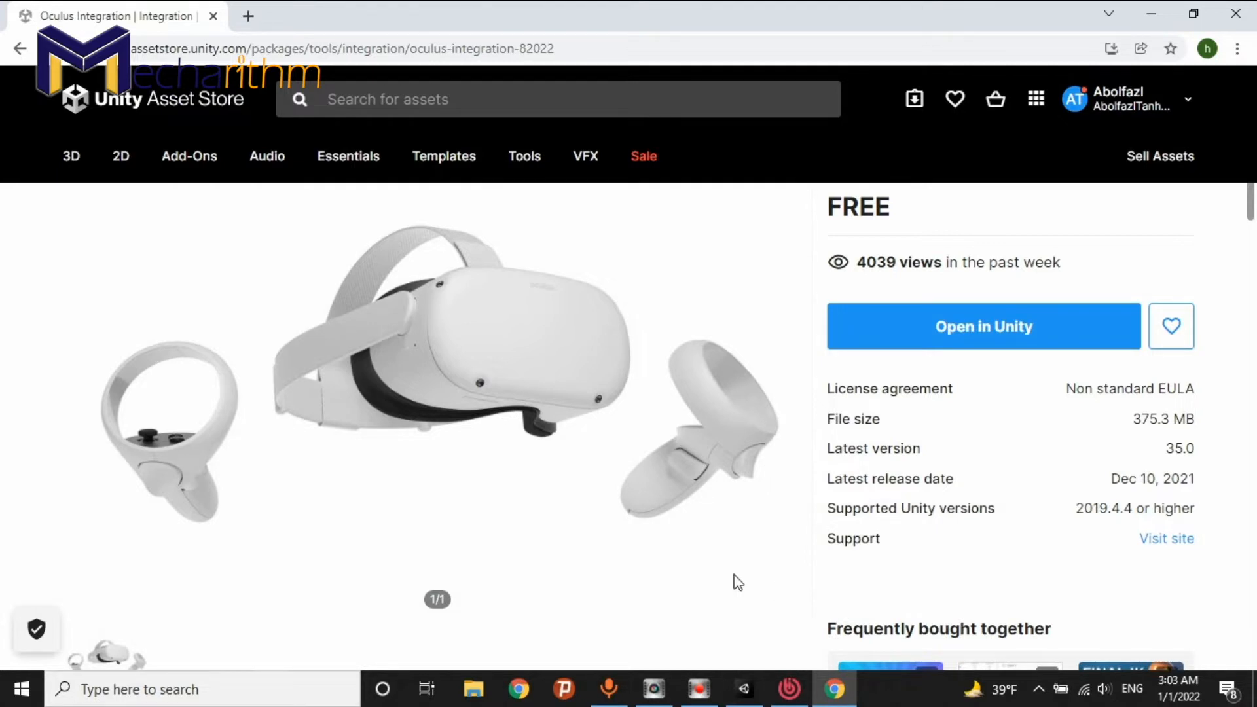
- Briefly switch to the Unity editor, then return to the Oculus Integration store page
left_click(742, 689)
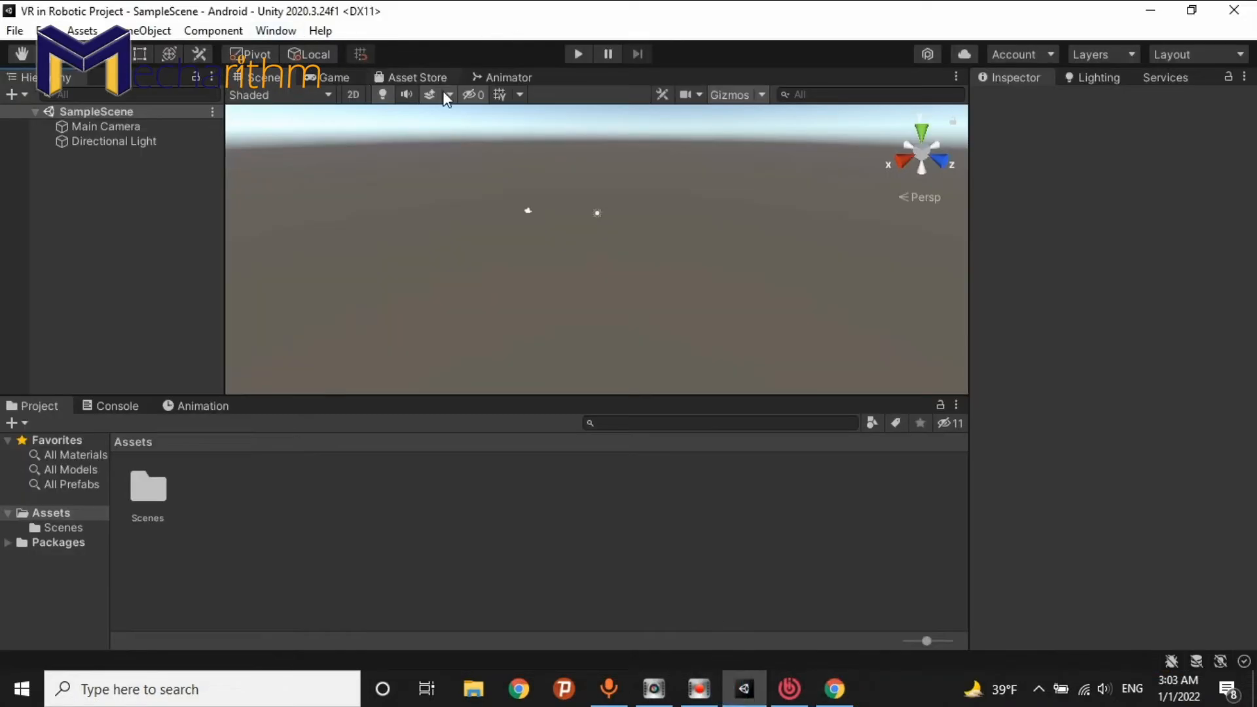
left_click(1018, 54)
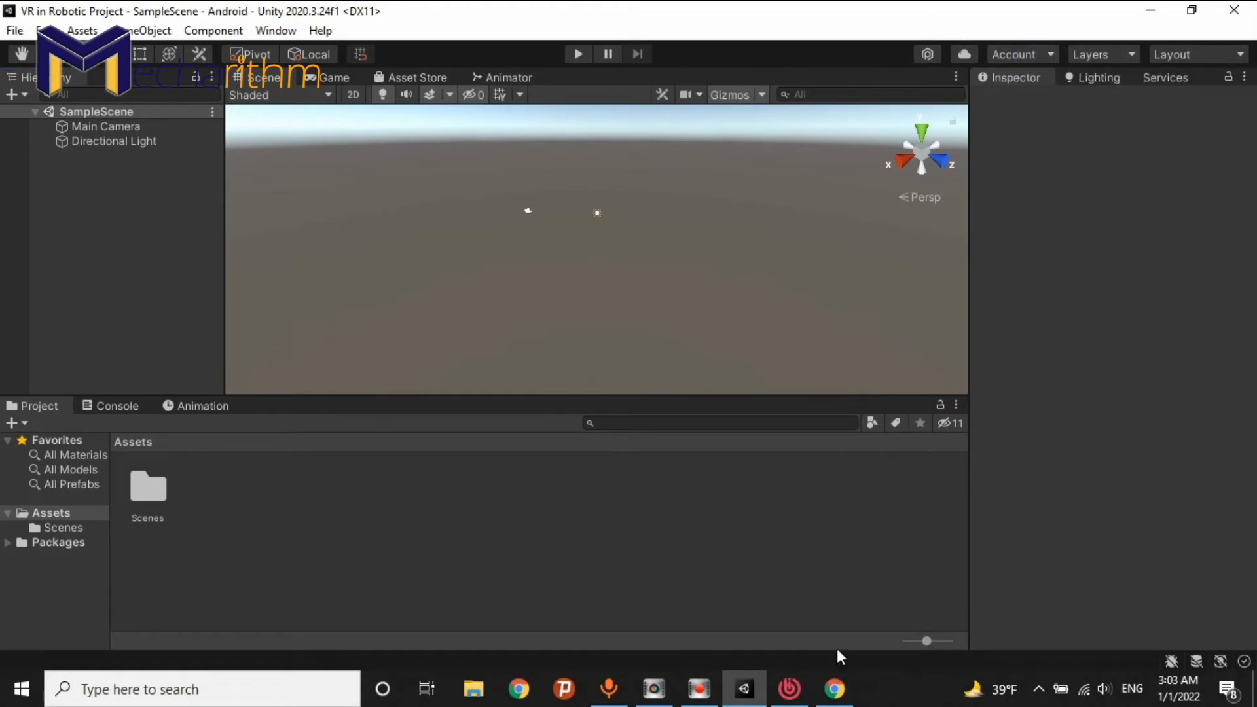
left_click(833, 688)
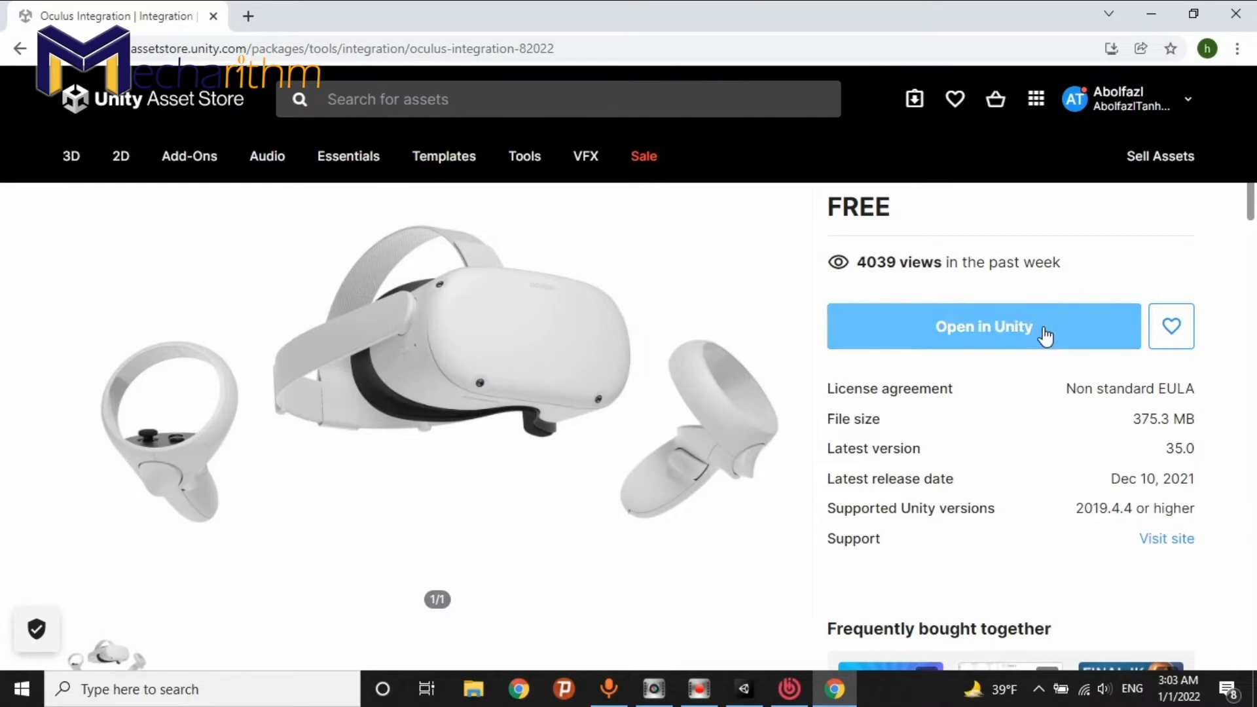
- Send Oculus Integration to Unity with 'Open in Unity' and allow launching the Unity Editor
scroll("up", 3)
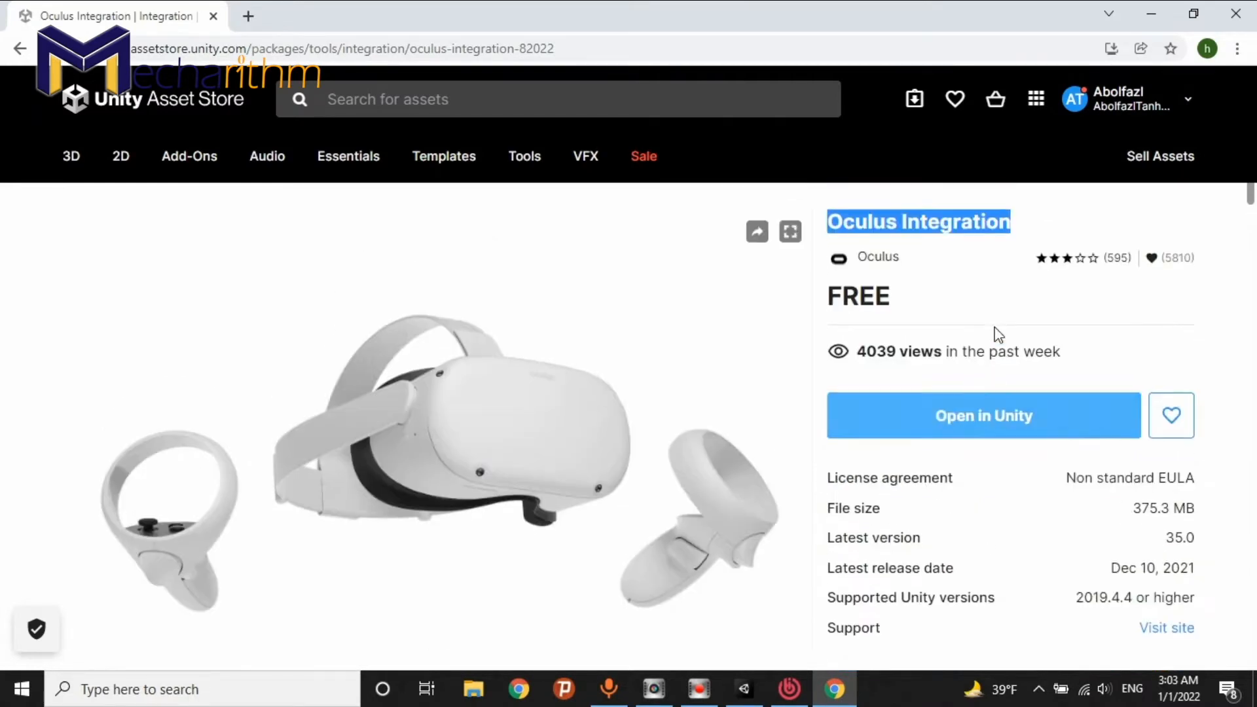
left_click(983, 415)
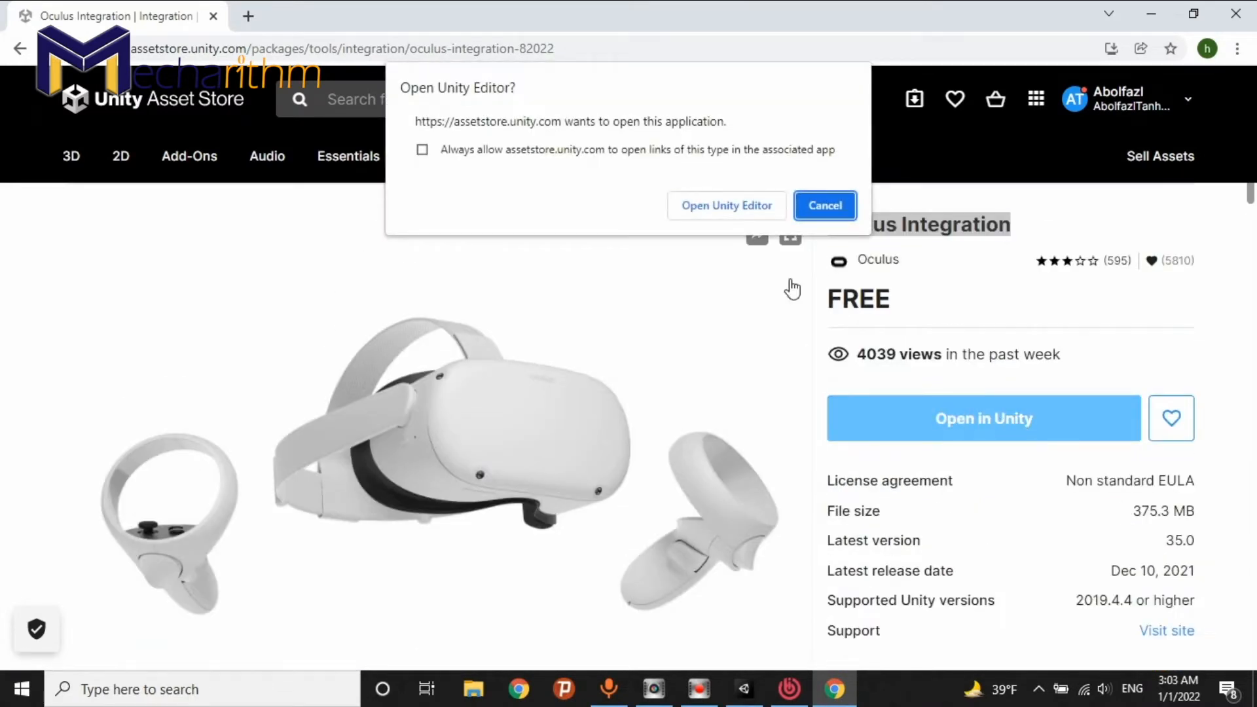
mouse_move(725, 205)
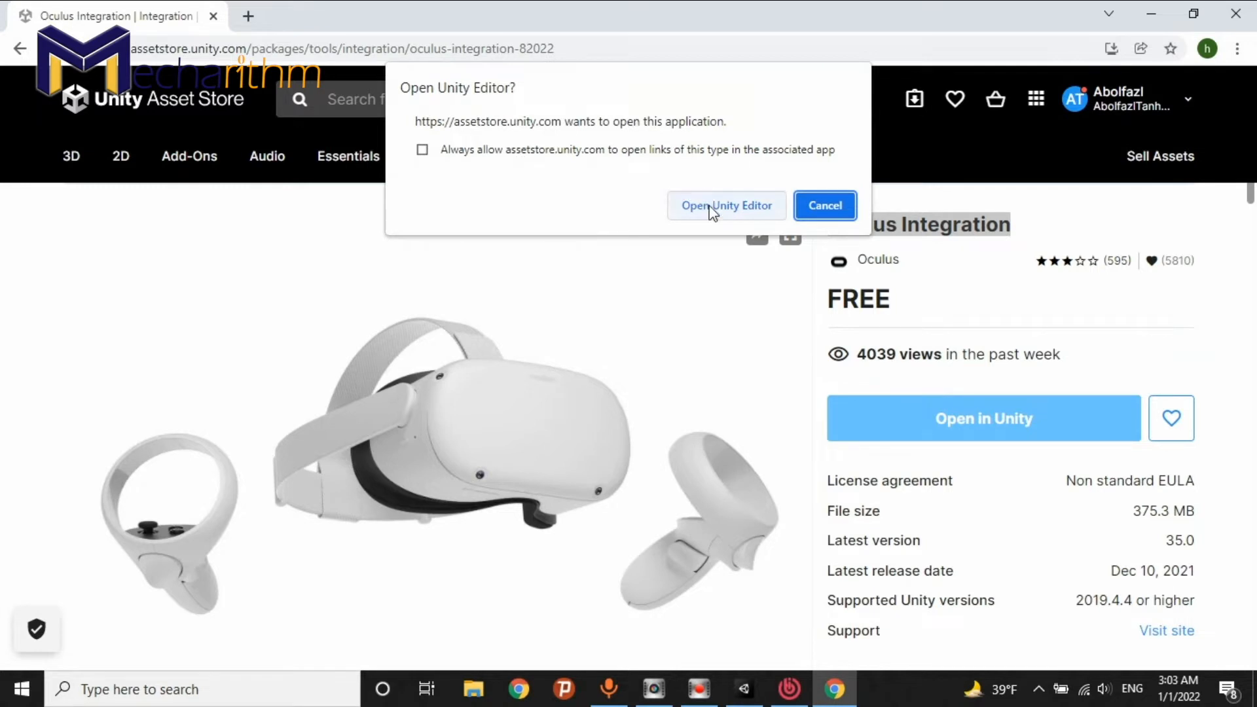
left_click(725, 204)
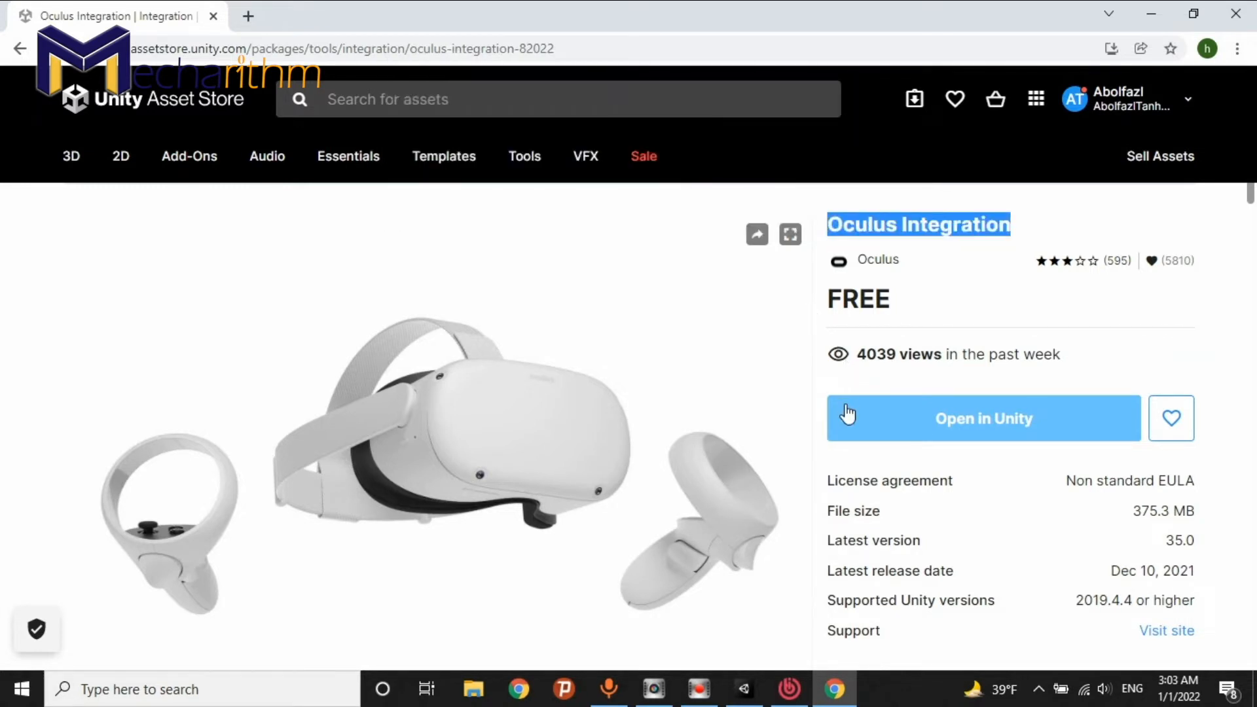
mouse_move(828, 379)
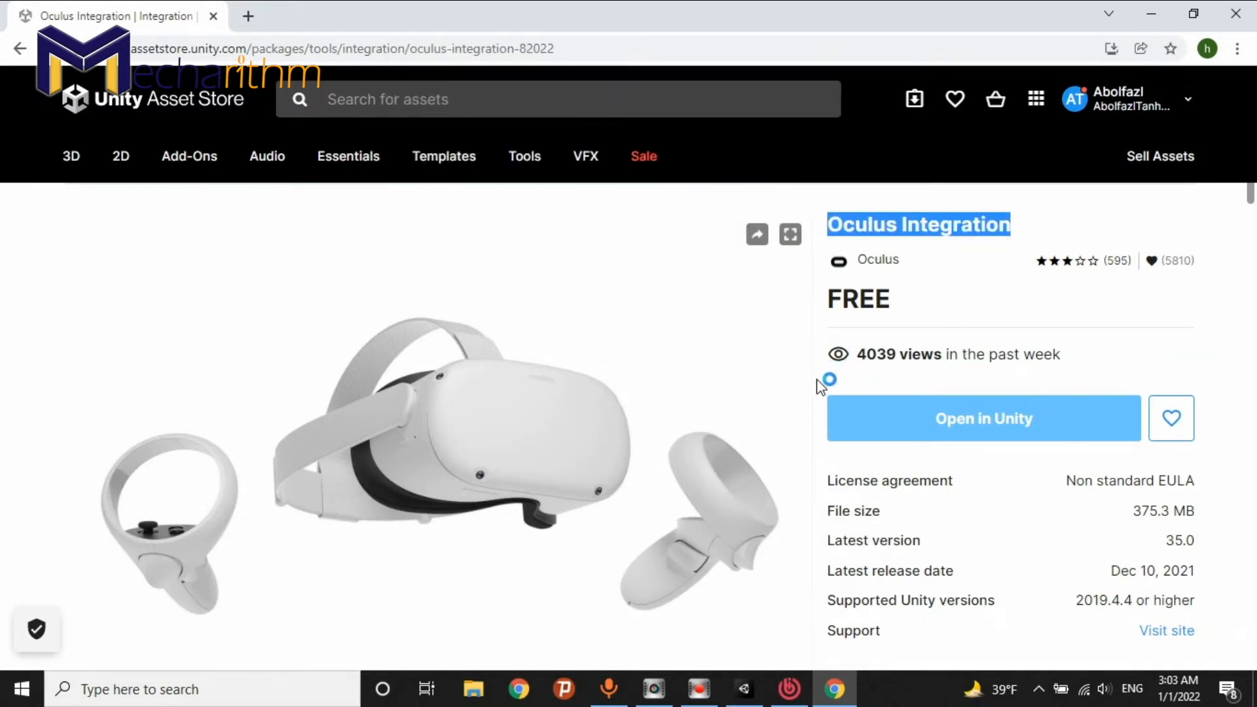
mouse_move(827, 341)
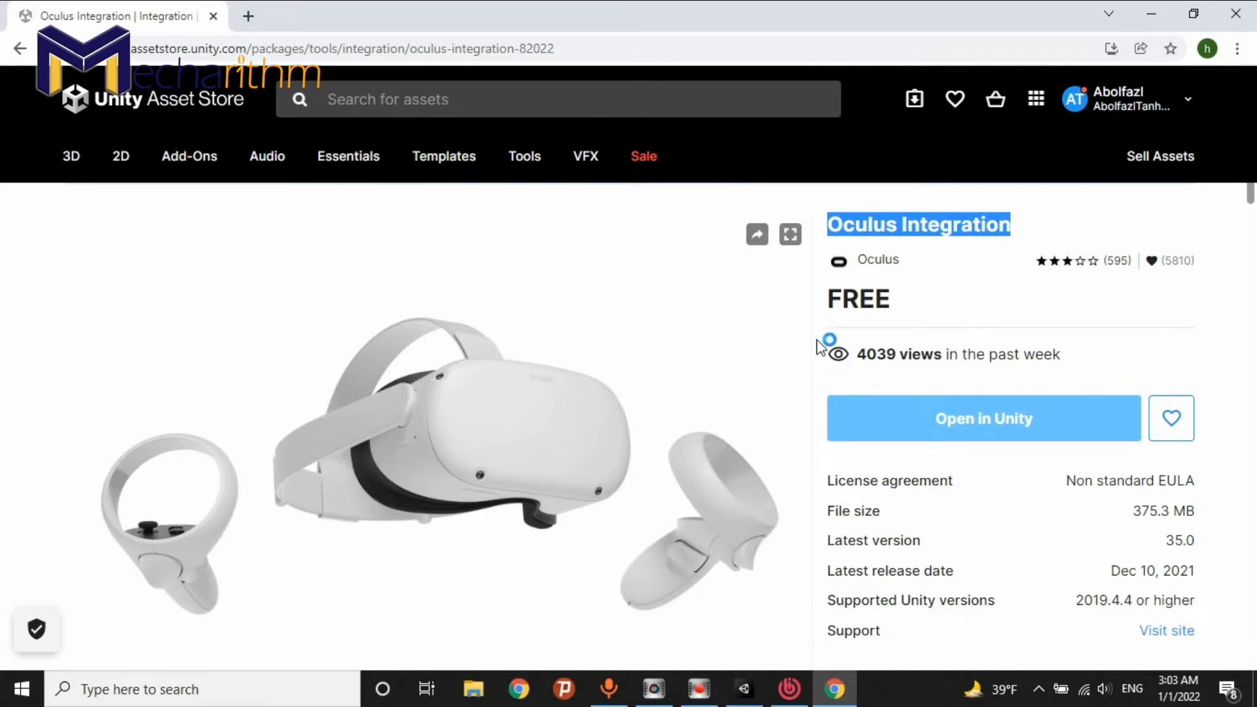
left_click(742, 689)
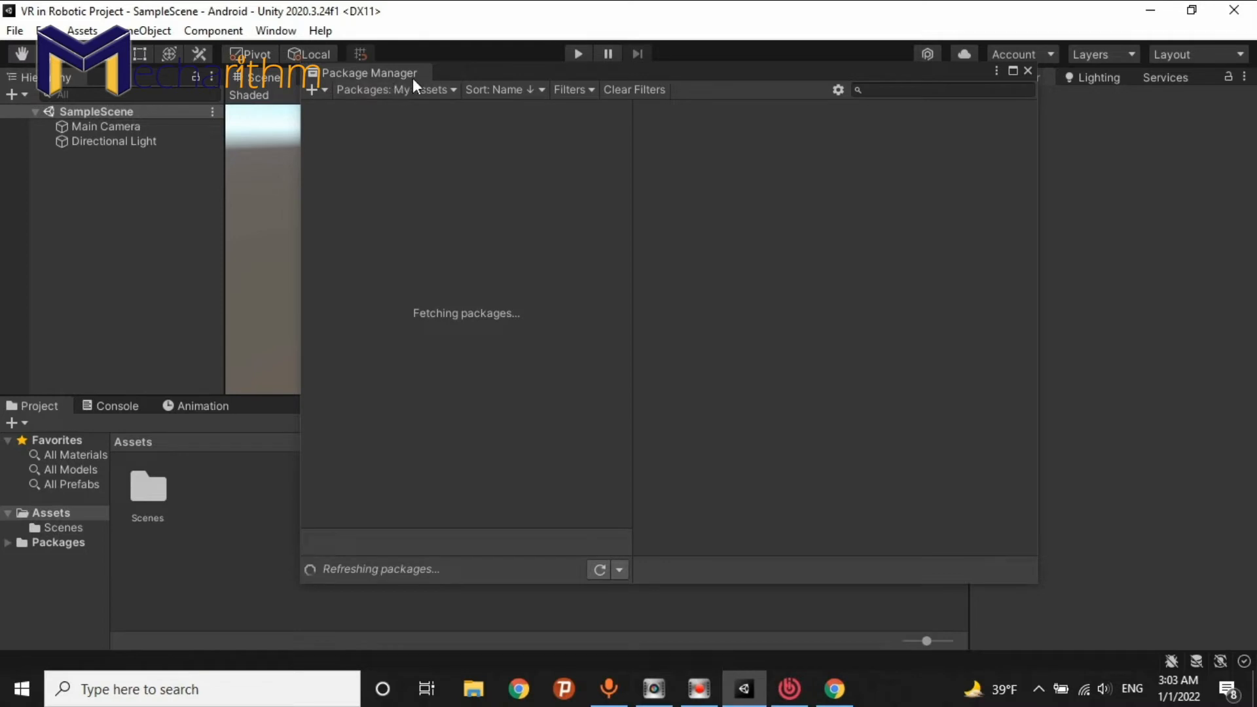
mouse_move(453, 100)
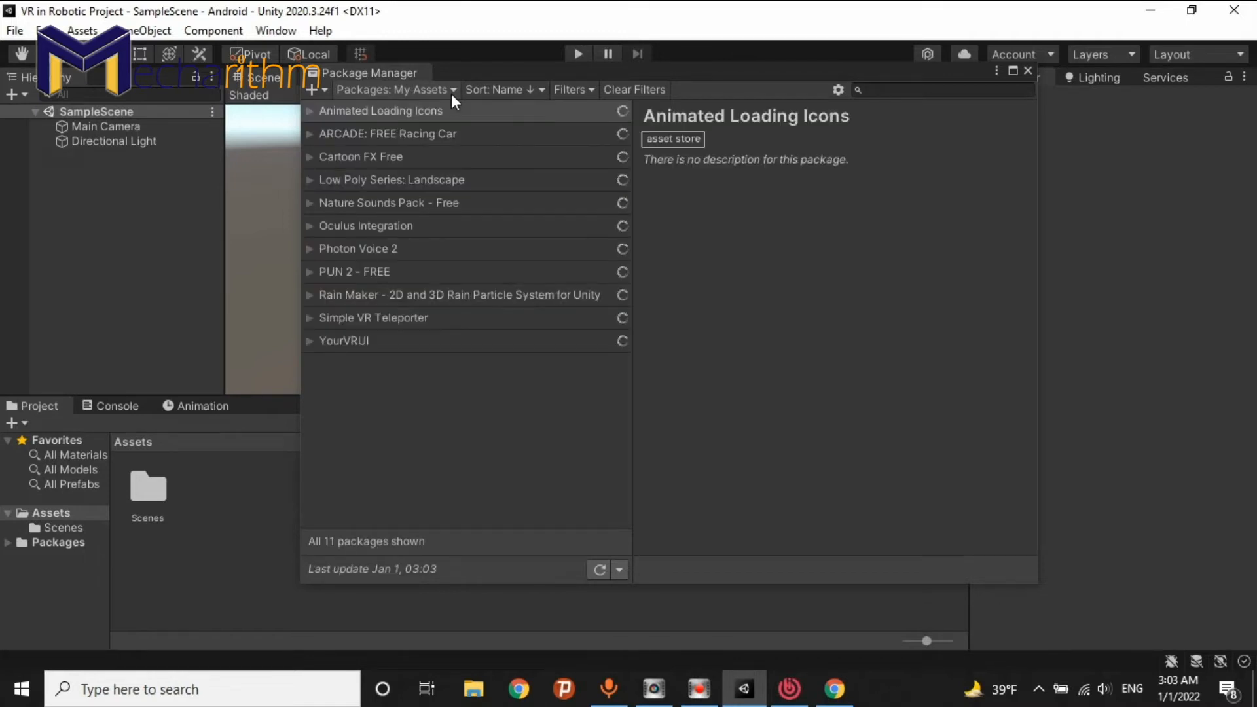
- Let Package Manager finish loading My Assets' 11 packages, including Oculus Integration 35.0
left_click(382, 111)
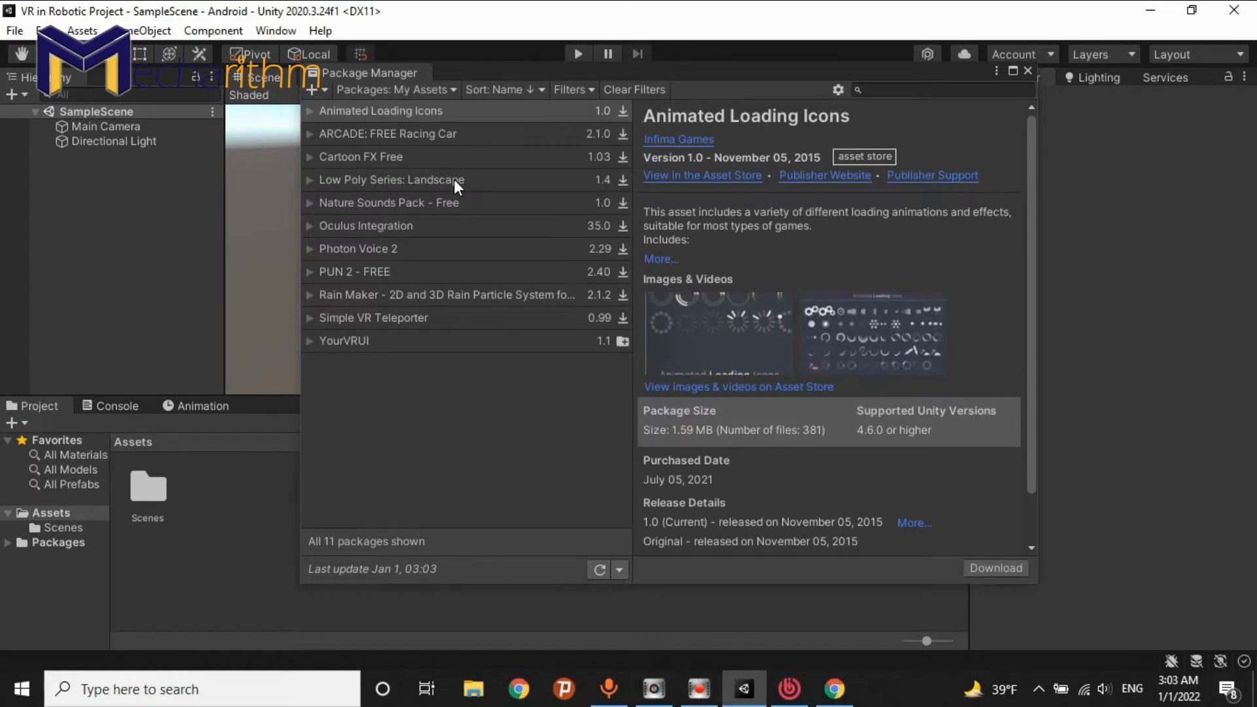
mouse_move(364, 115)
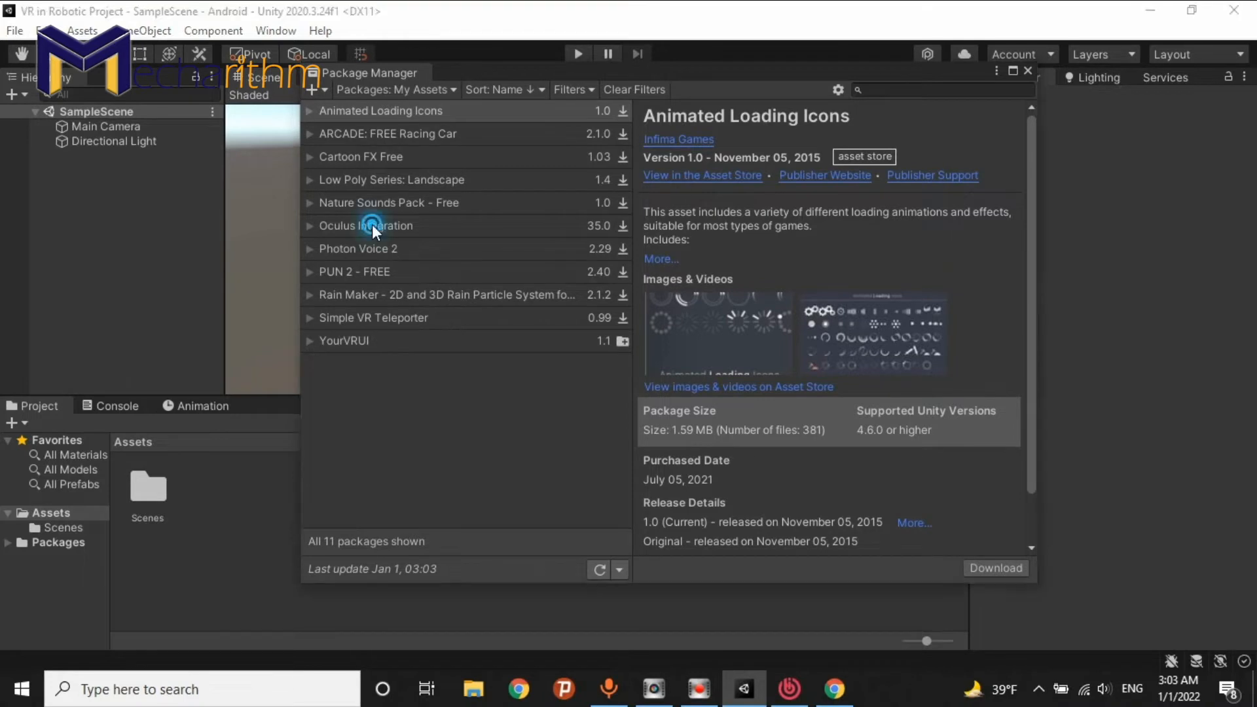
- Select Oculus Integration in Package Manager, then download and resume it until complete
left_click(364, 225)
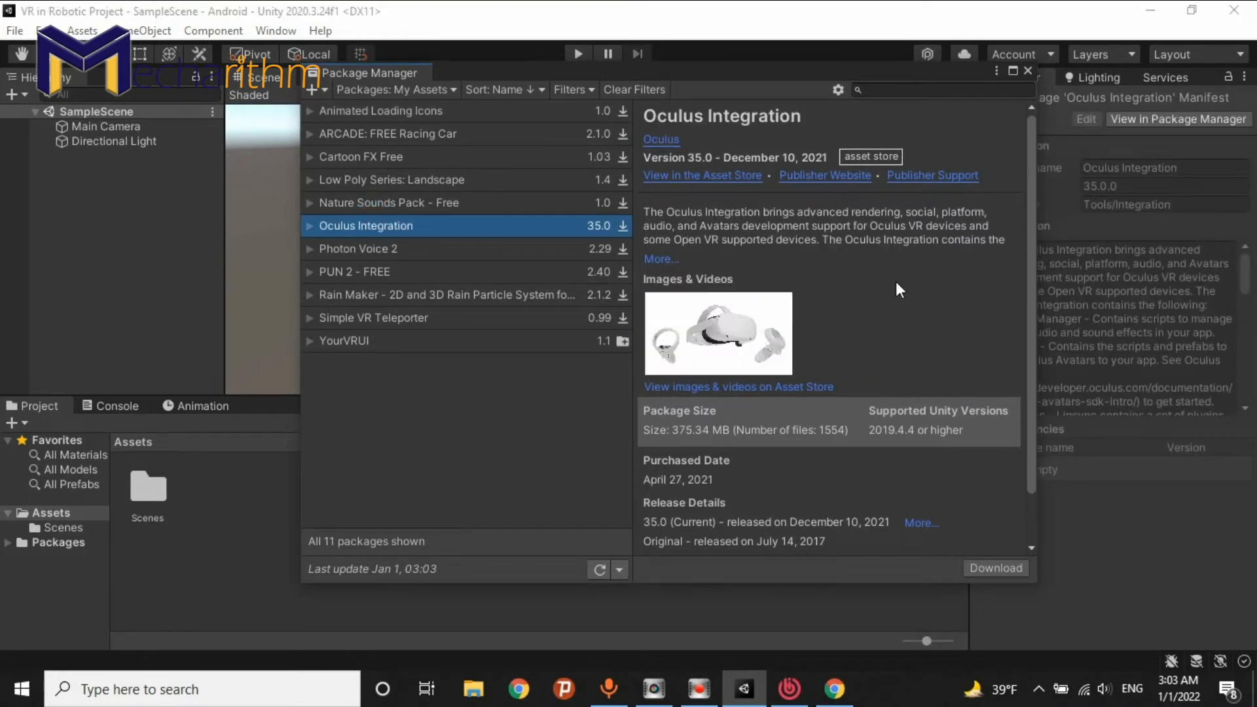
mouse_move(681, 456)
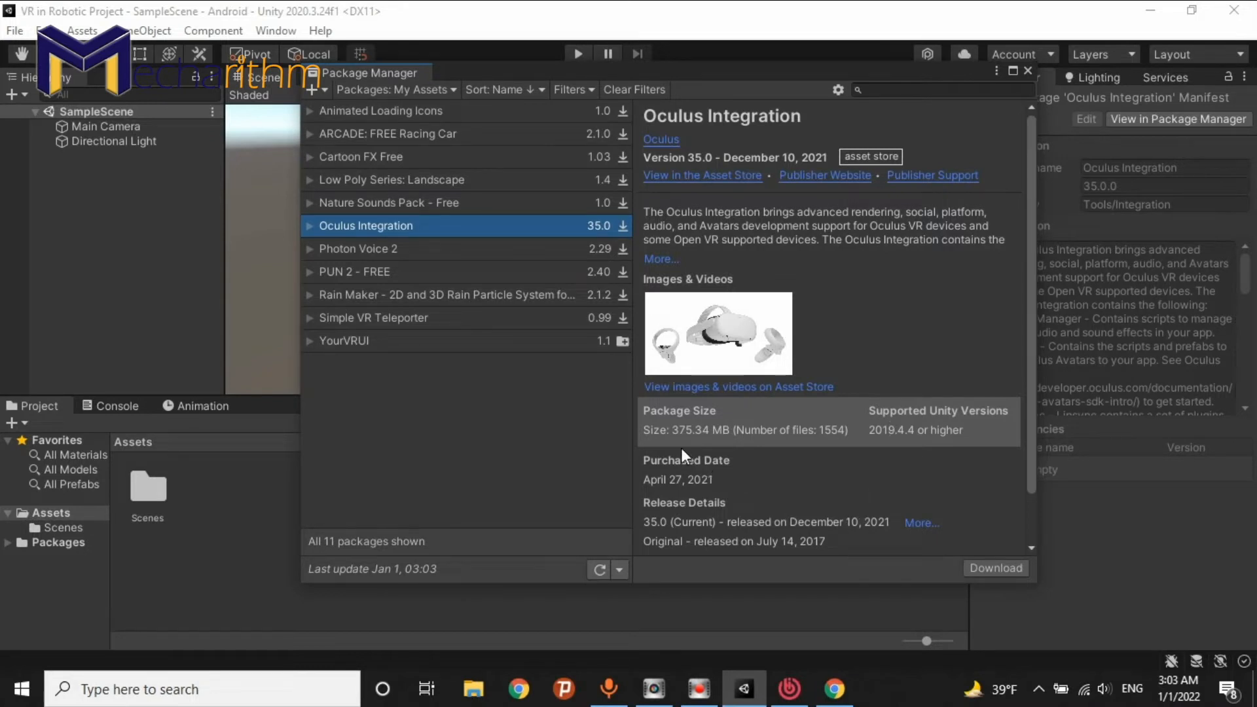
mouse_move(808, 79)
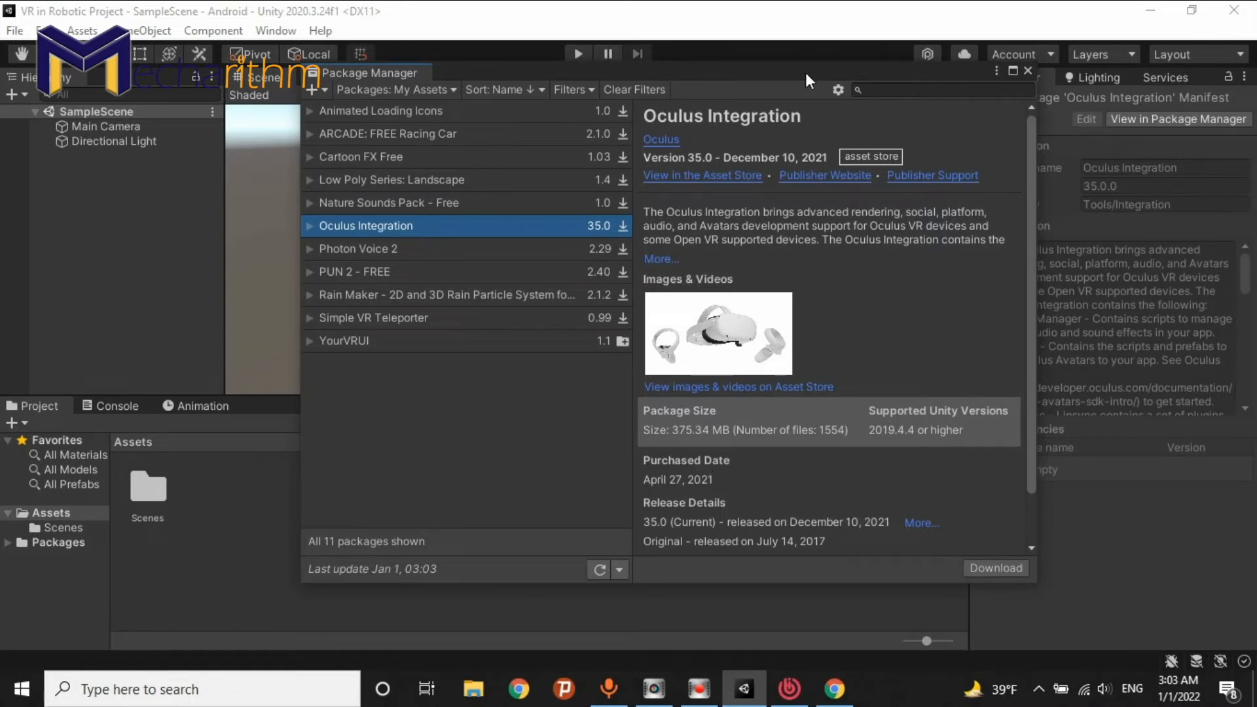
mouse_move(826, 377)
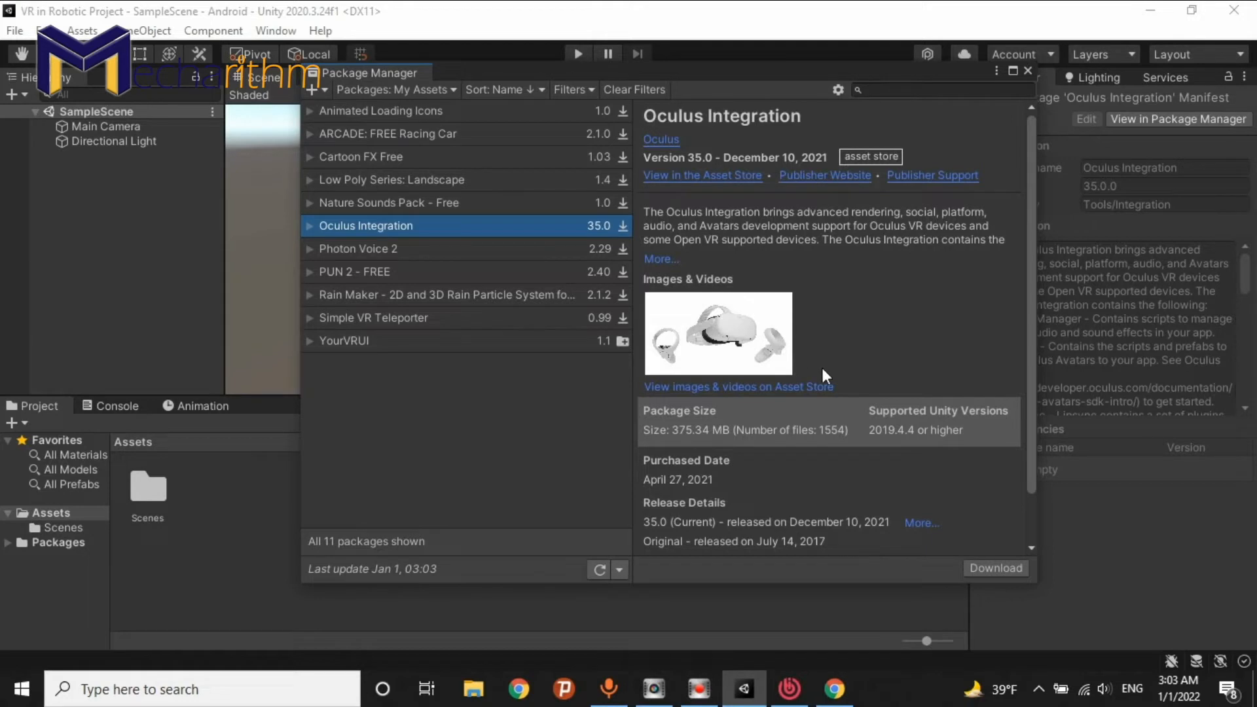
mouse_move(953, 521)
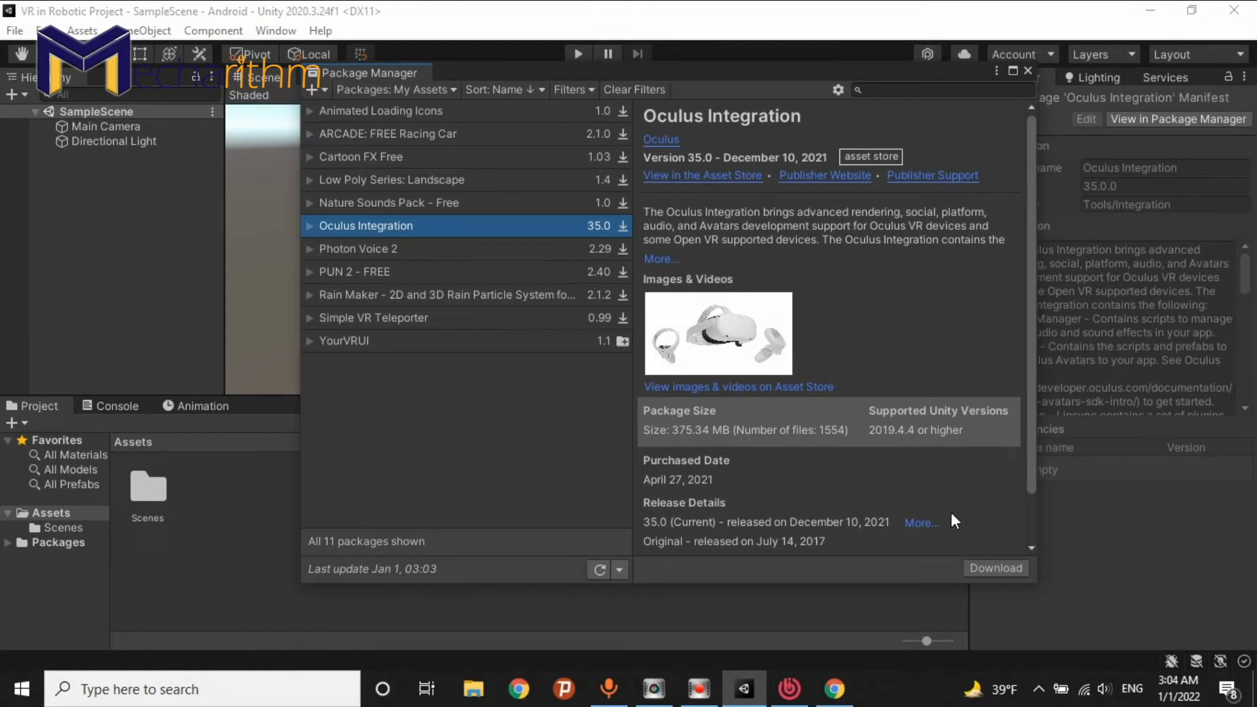
mouse_move(996, 568)
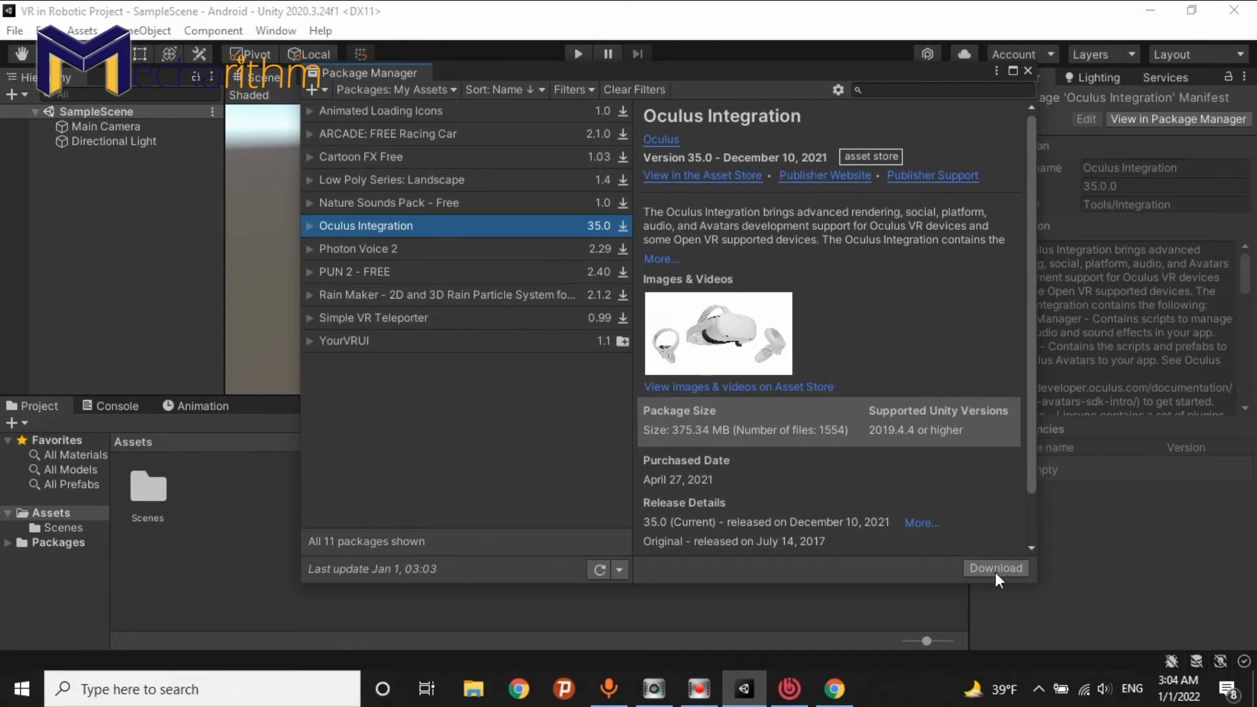
mouse_move(997, 580)
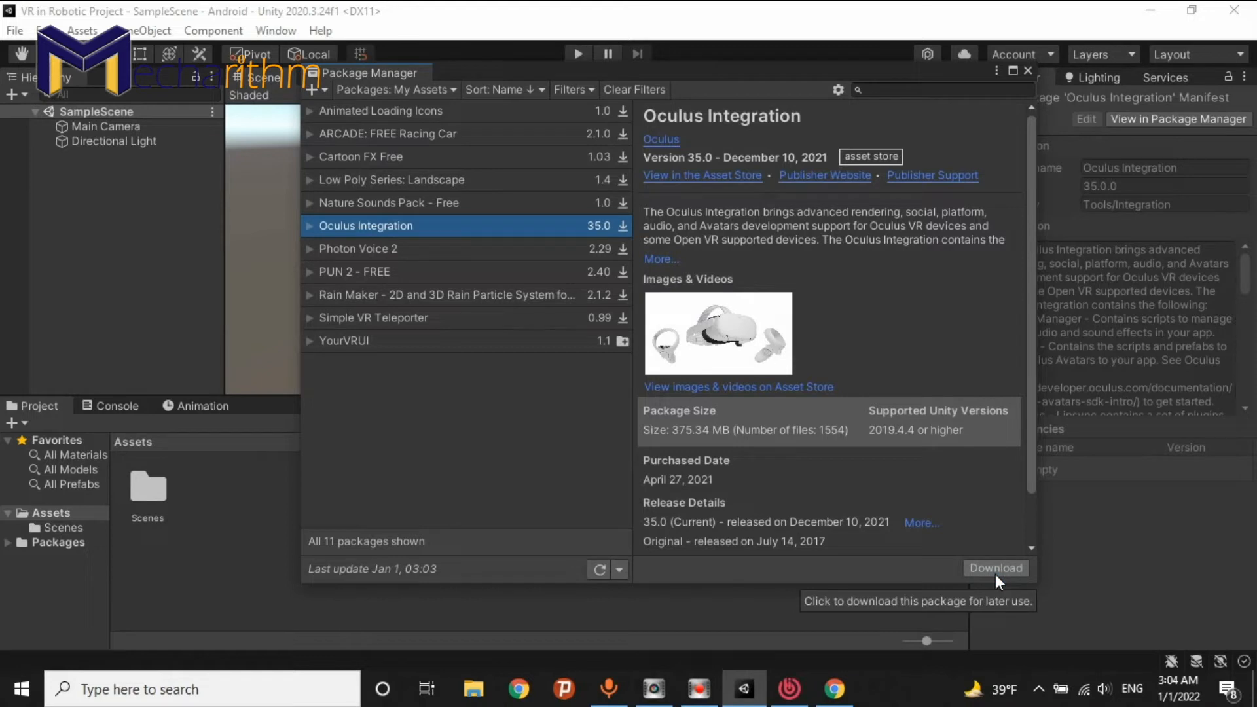
left_click(996, 568)
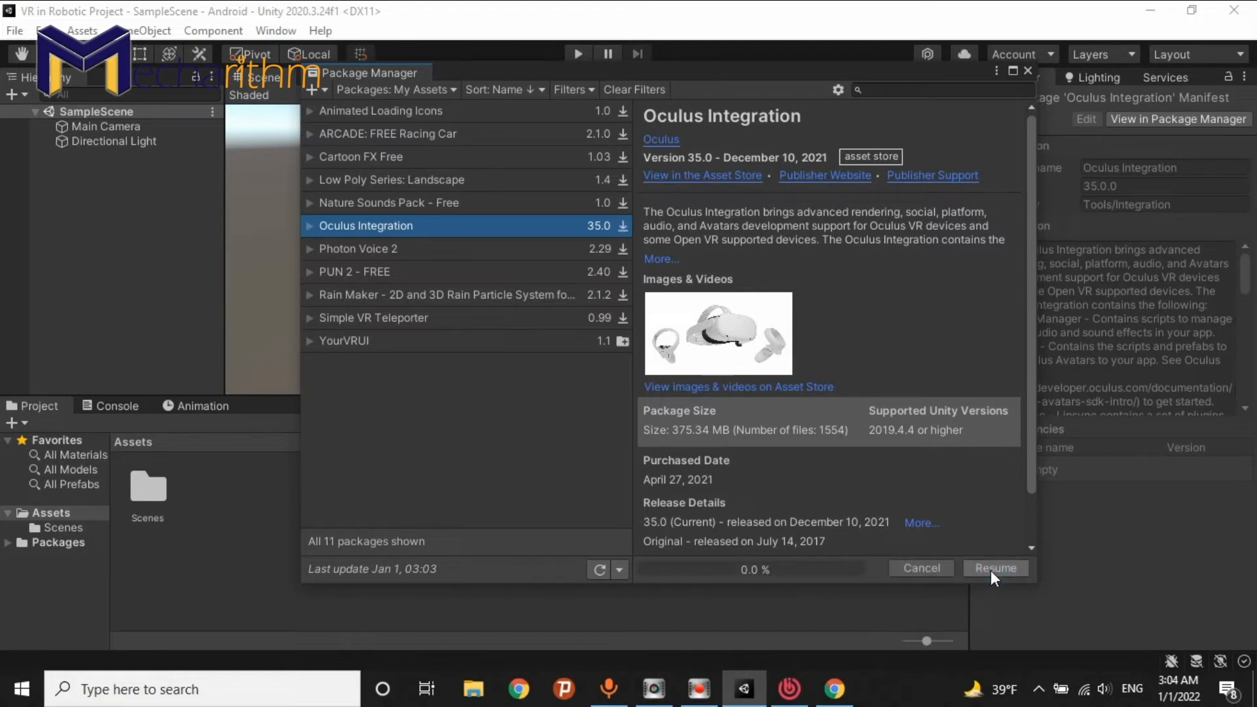
left_click(995, 567)
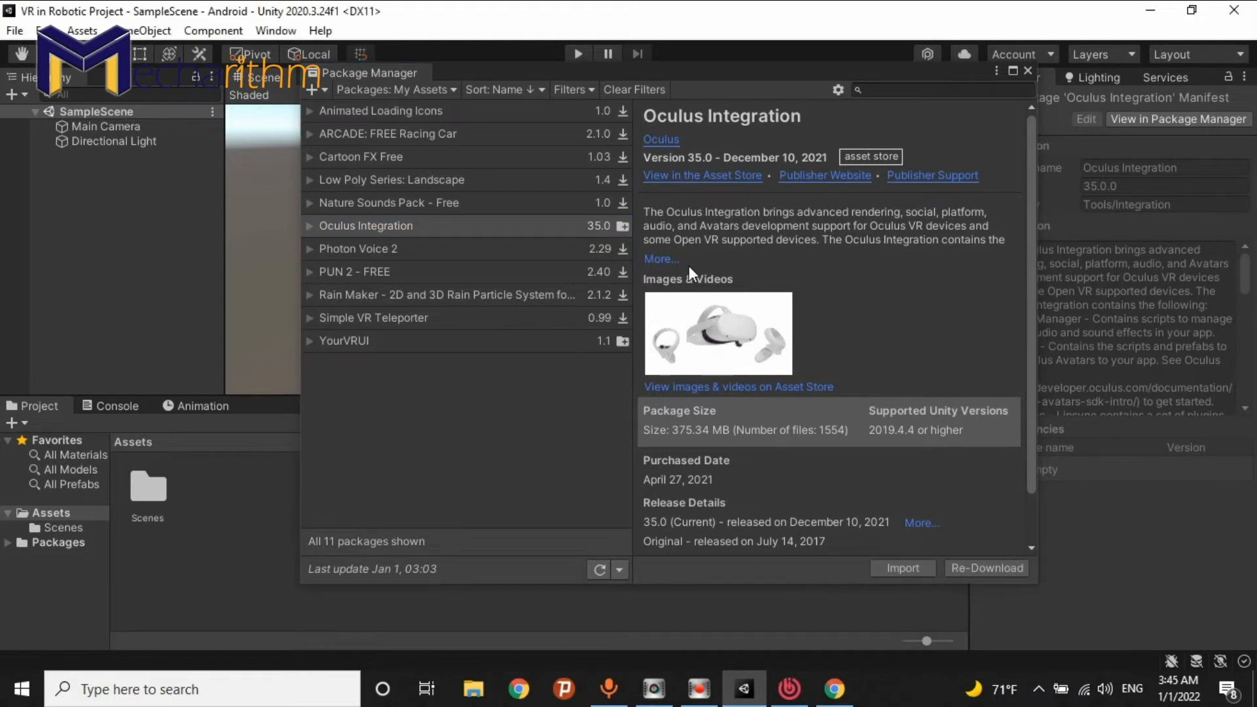
mouse_move(848, 304)
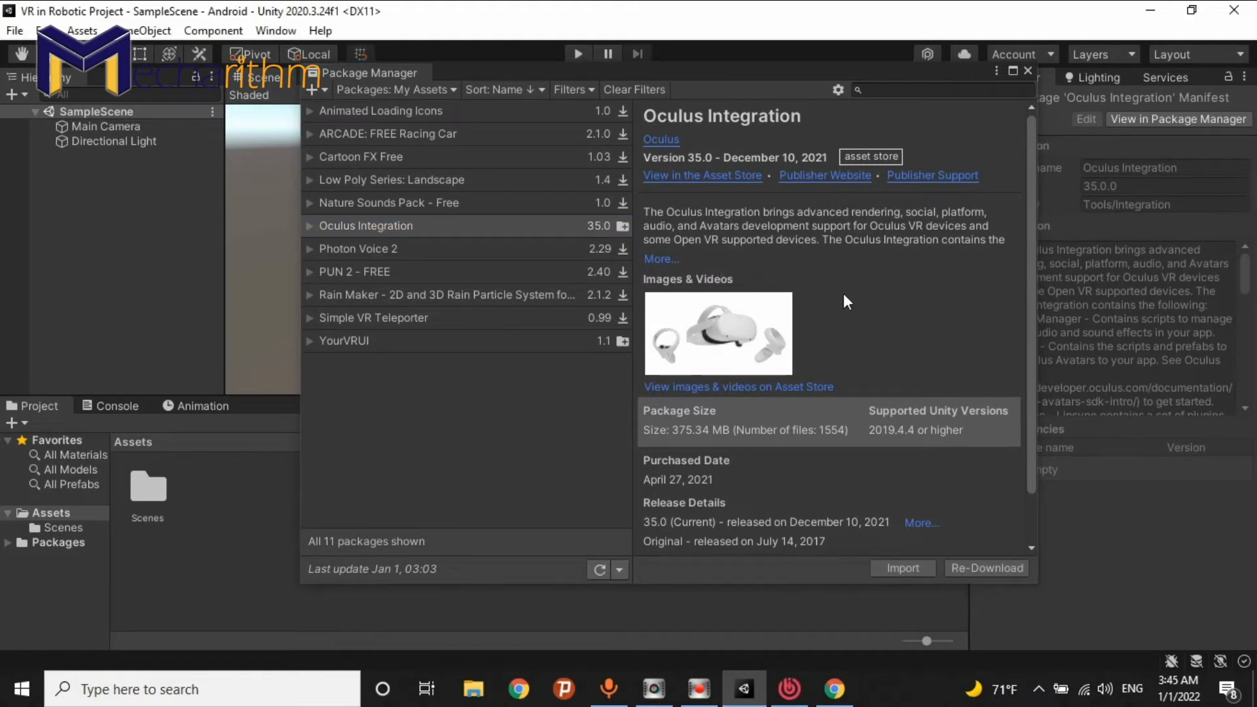
mouse_move(885, 343)
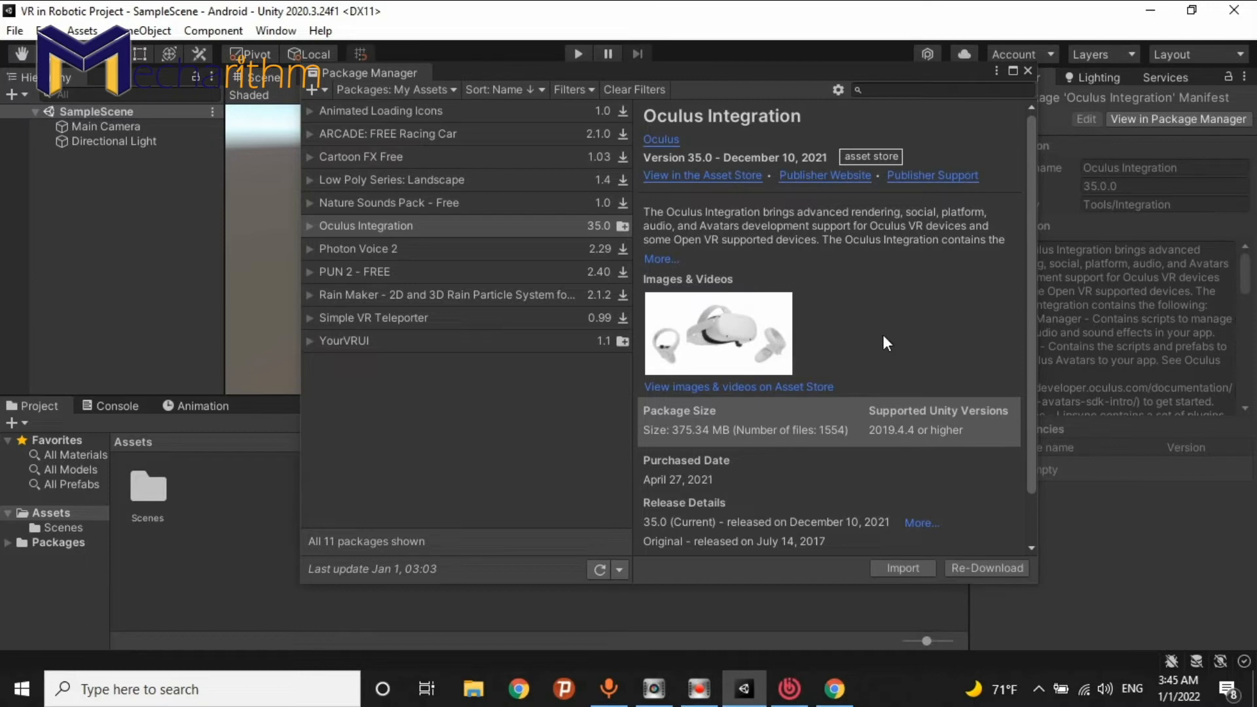
mouse_move(902, 568)
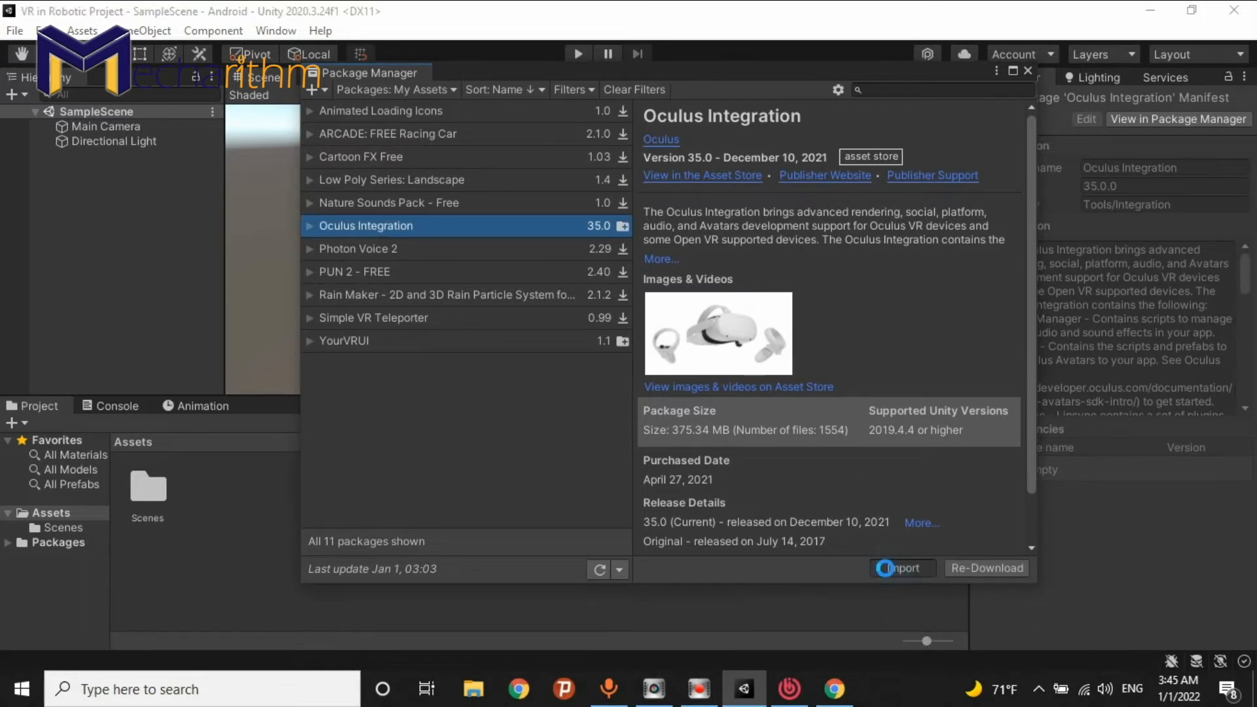
- Import the downloaded Oculus Integration and let Preparing Package finish
left_click(902, 568)
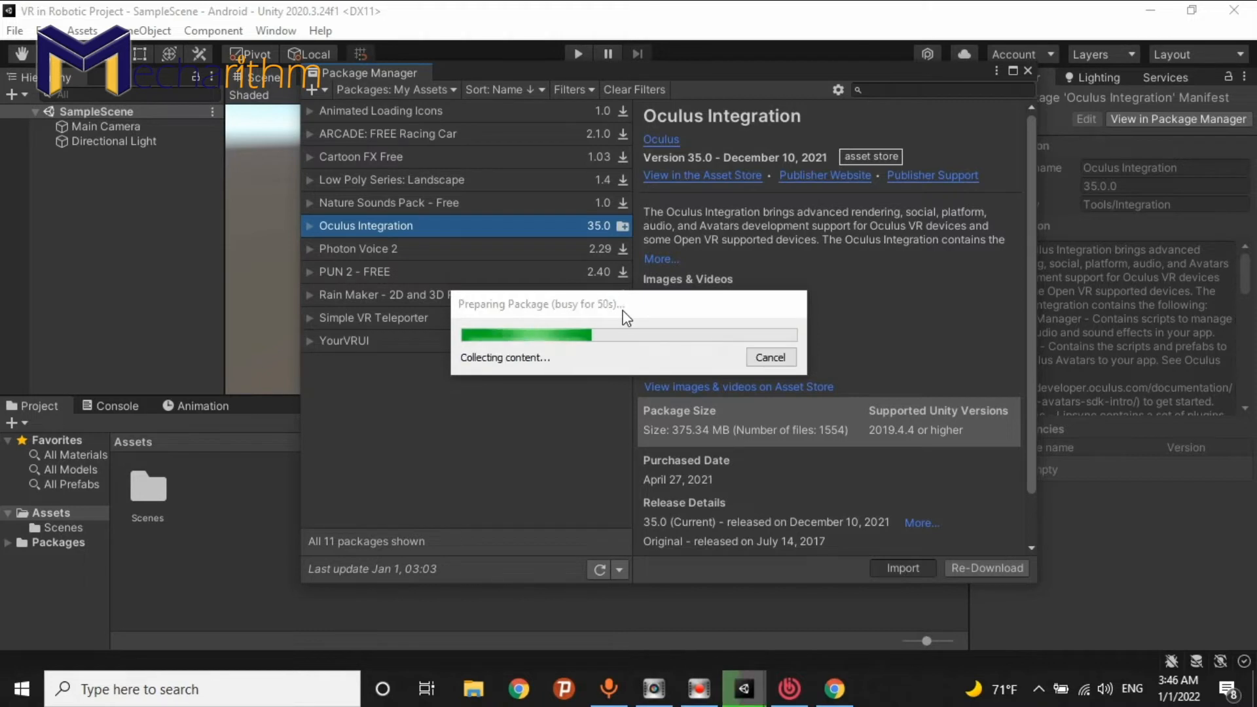
left_click(901, 568)
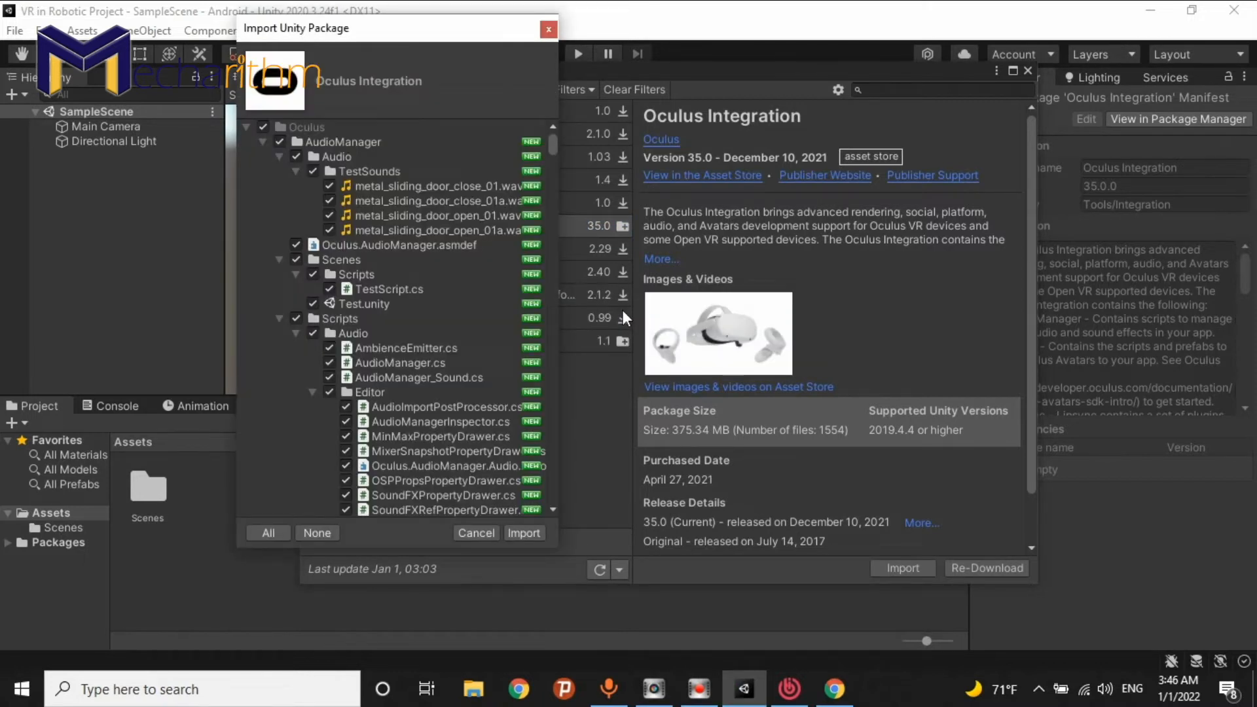
mouse_move(409, 307)
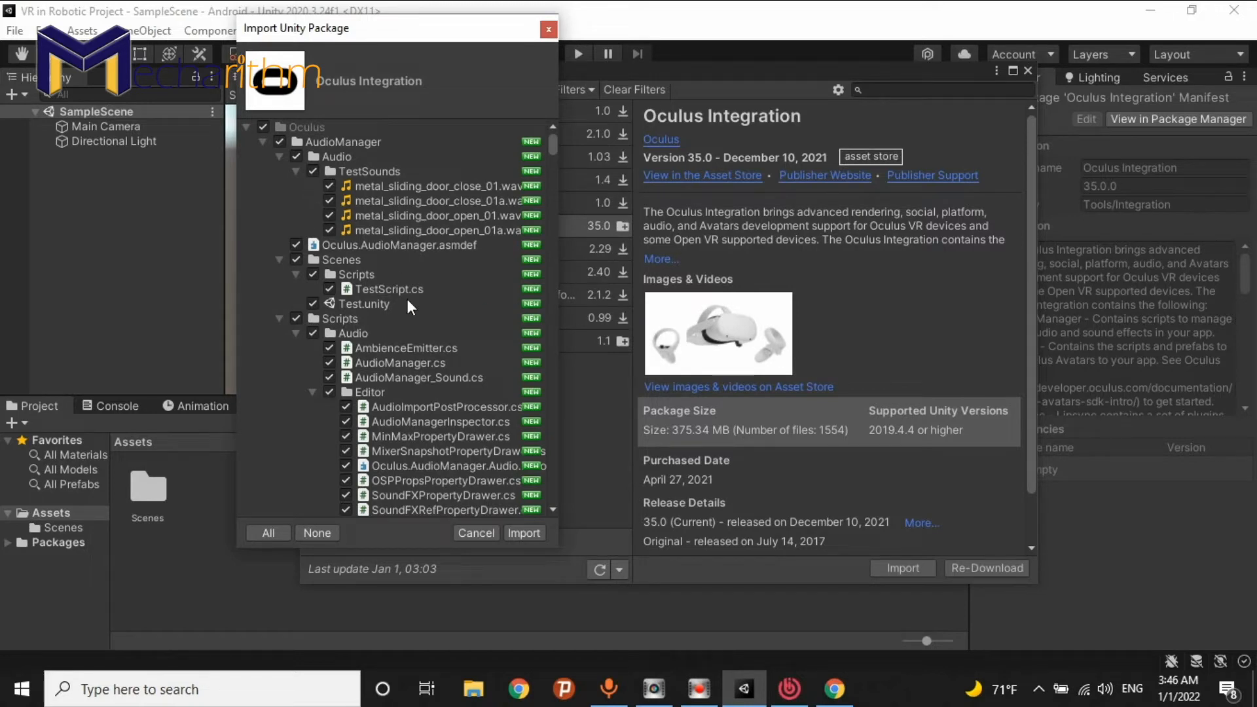
- Review the file list, collapse the LipSync and Spatializer folders, and import all checked contents
scroll("down", 3)
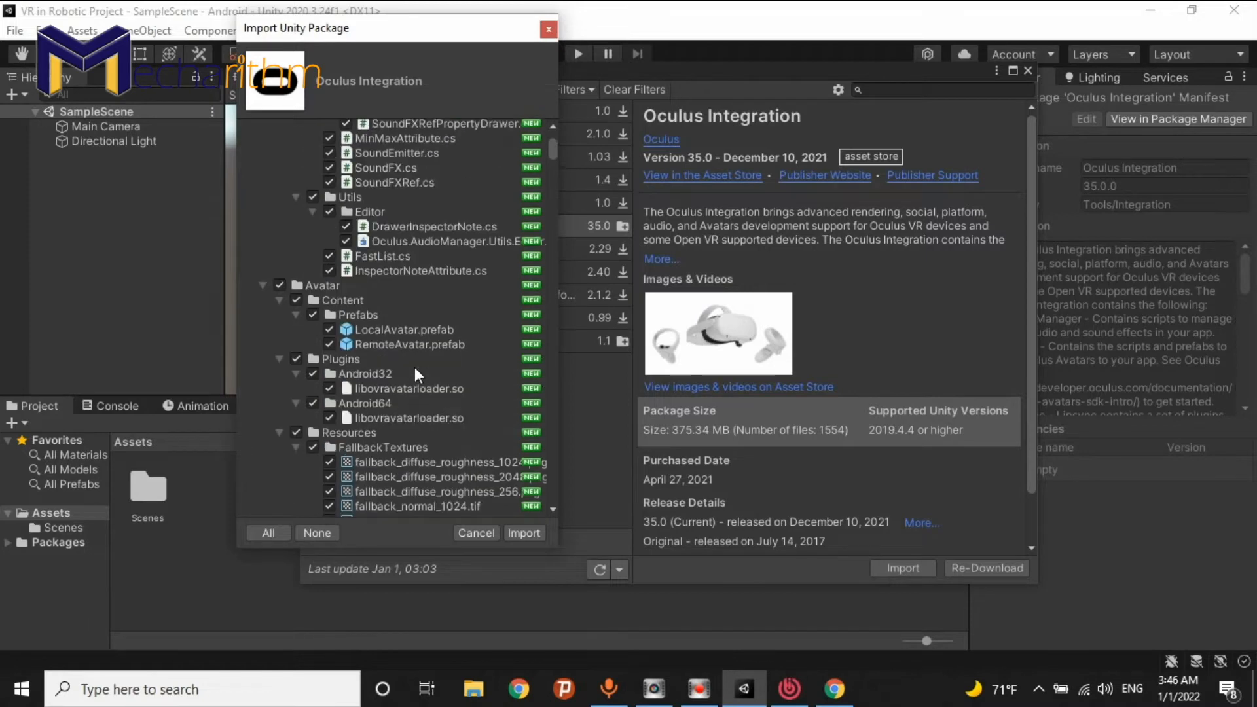
scroll("up", 3)
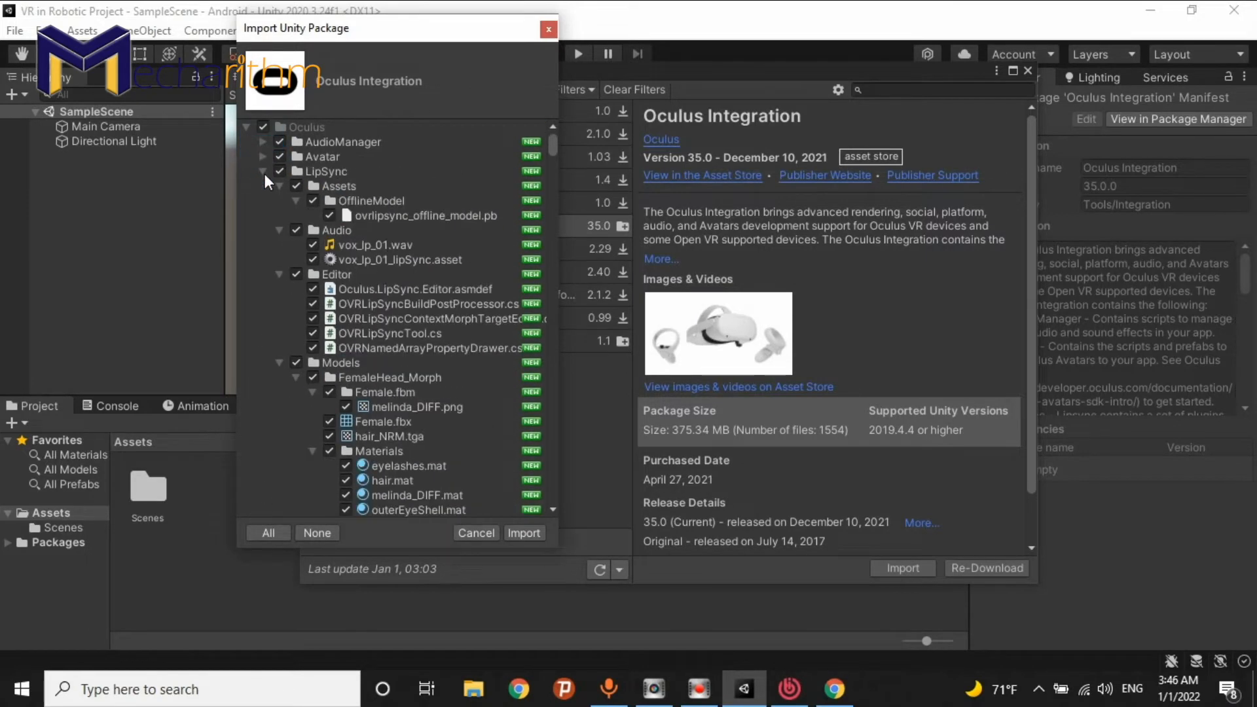
left_click(264, 171)
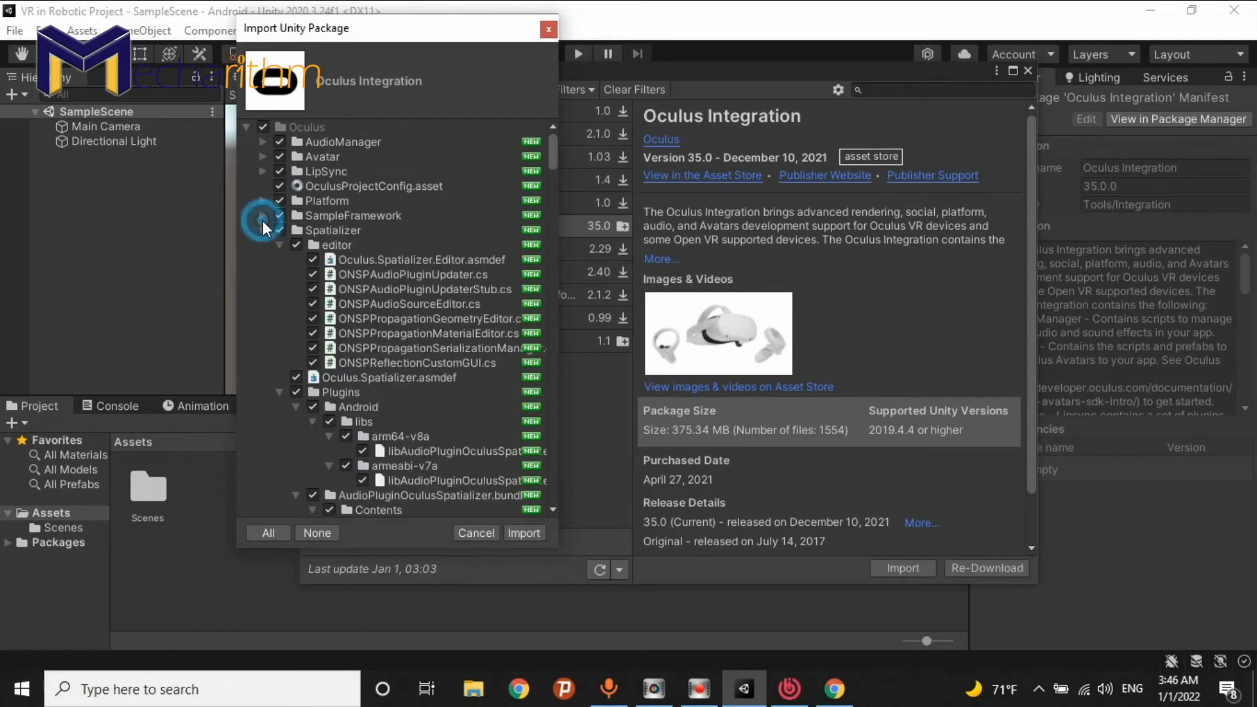
left_click(263, 230)
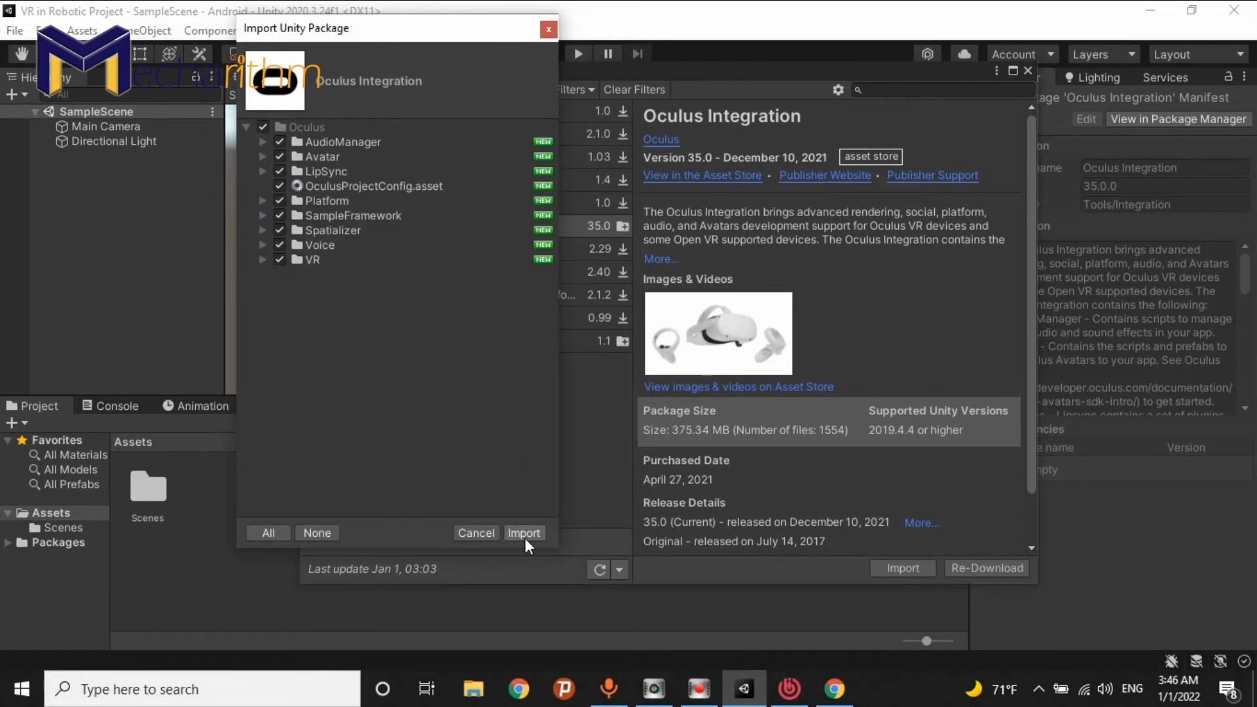
left_click(524, 532)
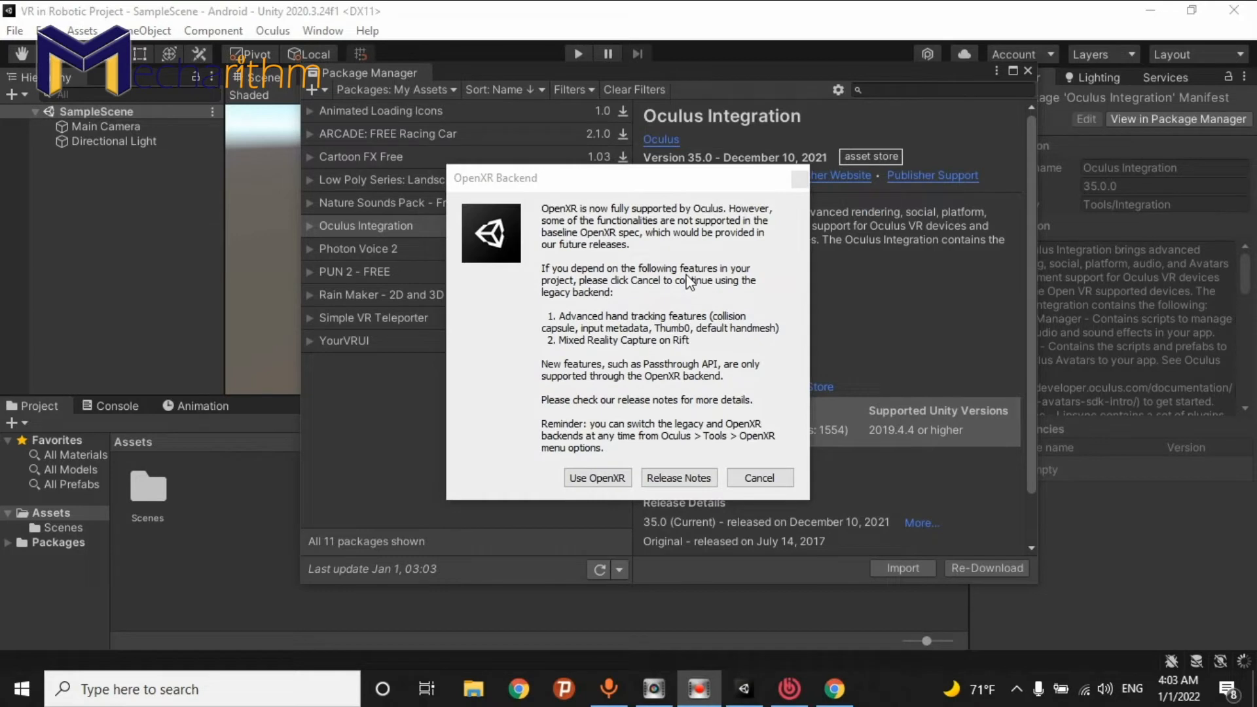
mouse_move(639, 204)
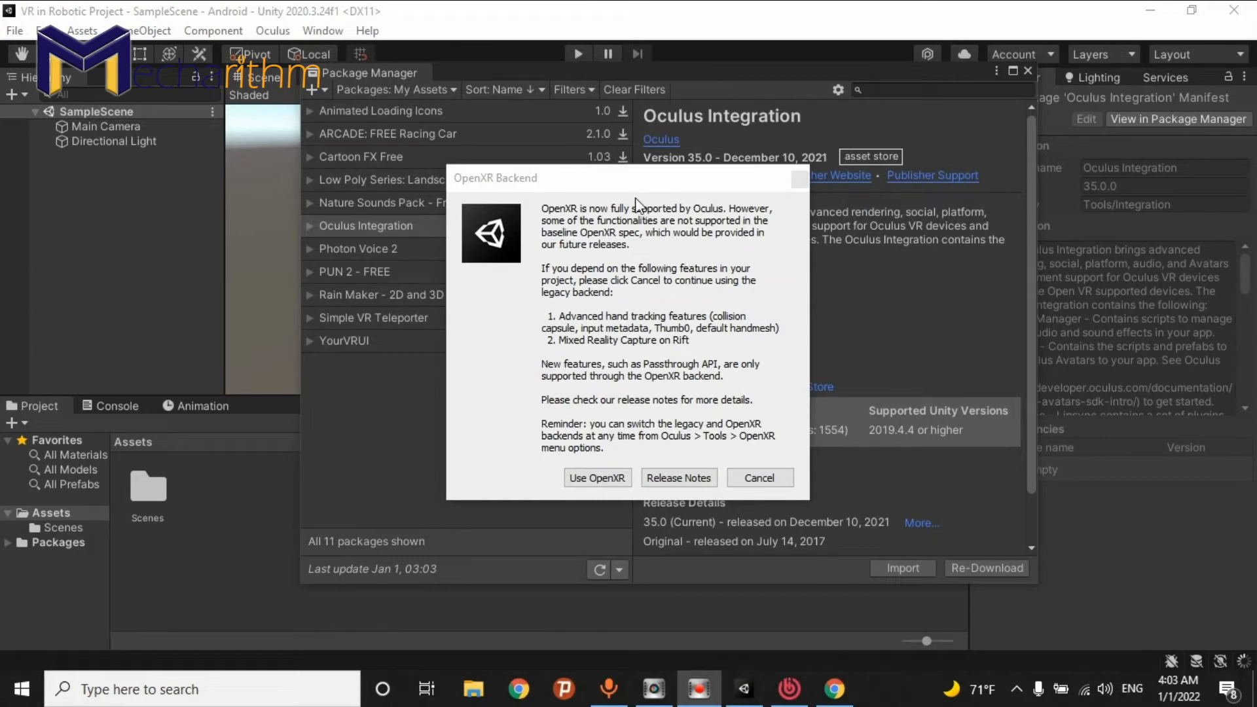
mouse_move(848, 339)
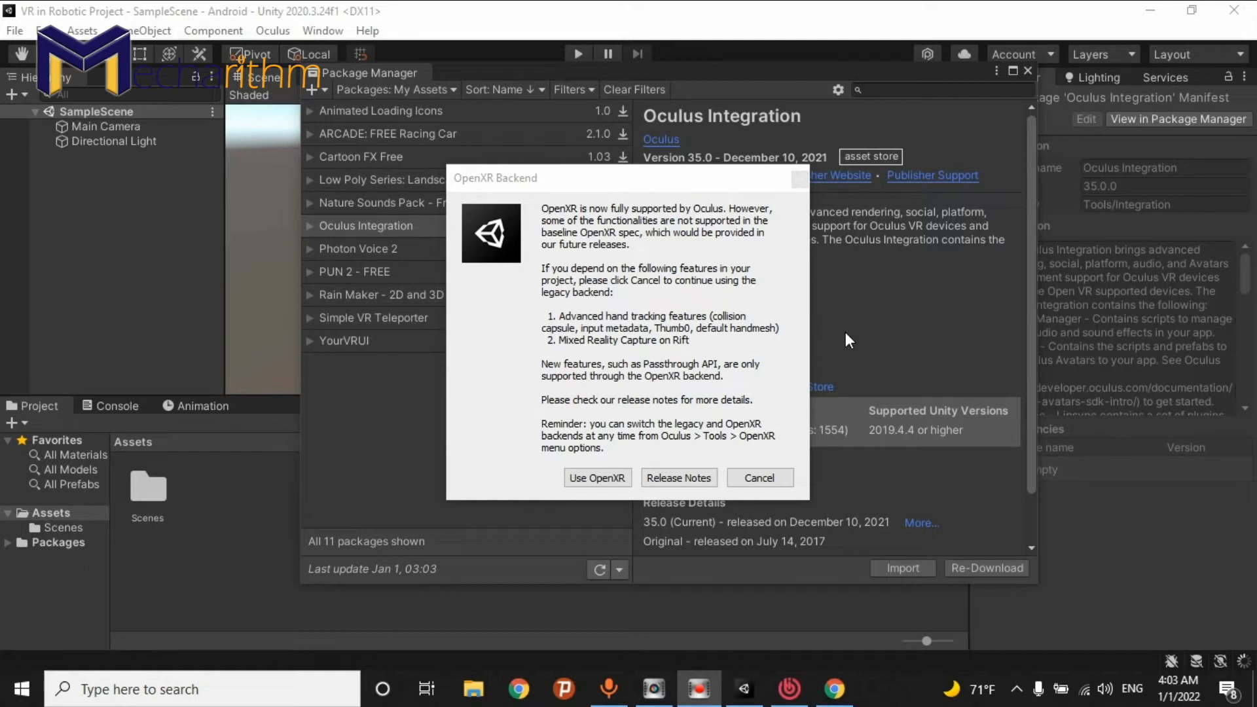
mouse_move(677, 236)
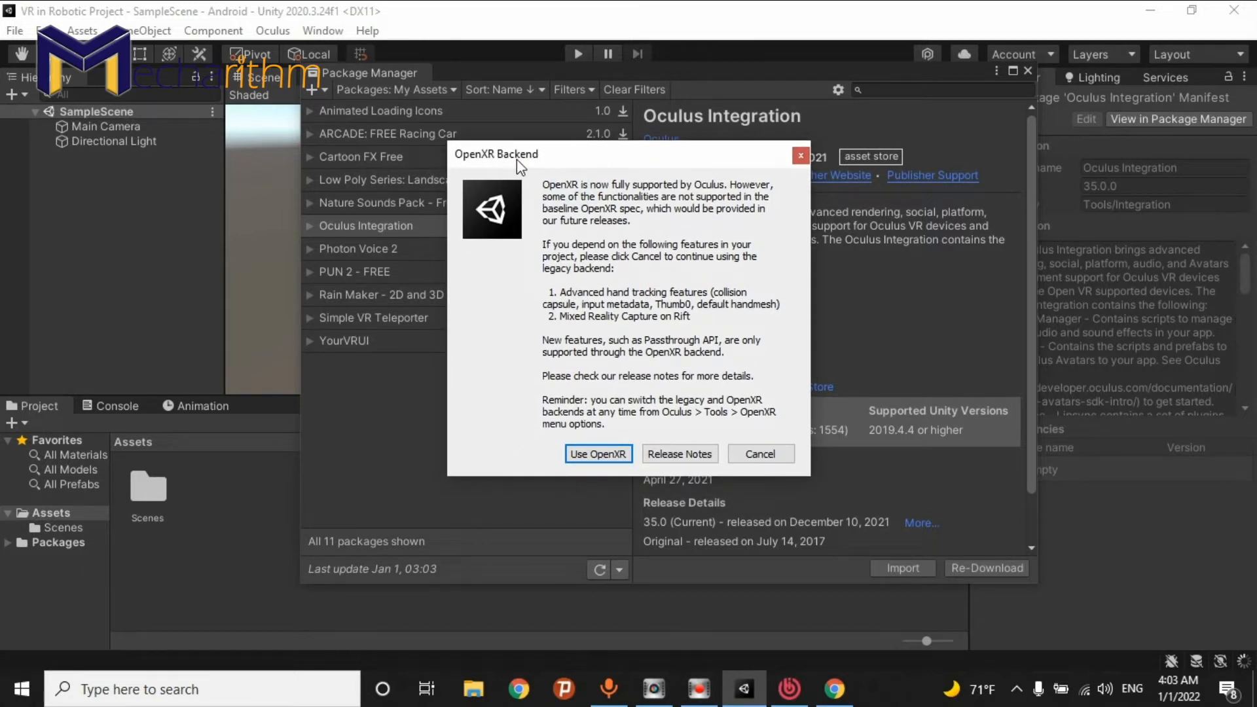
mouse_move(570, 172)
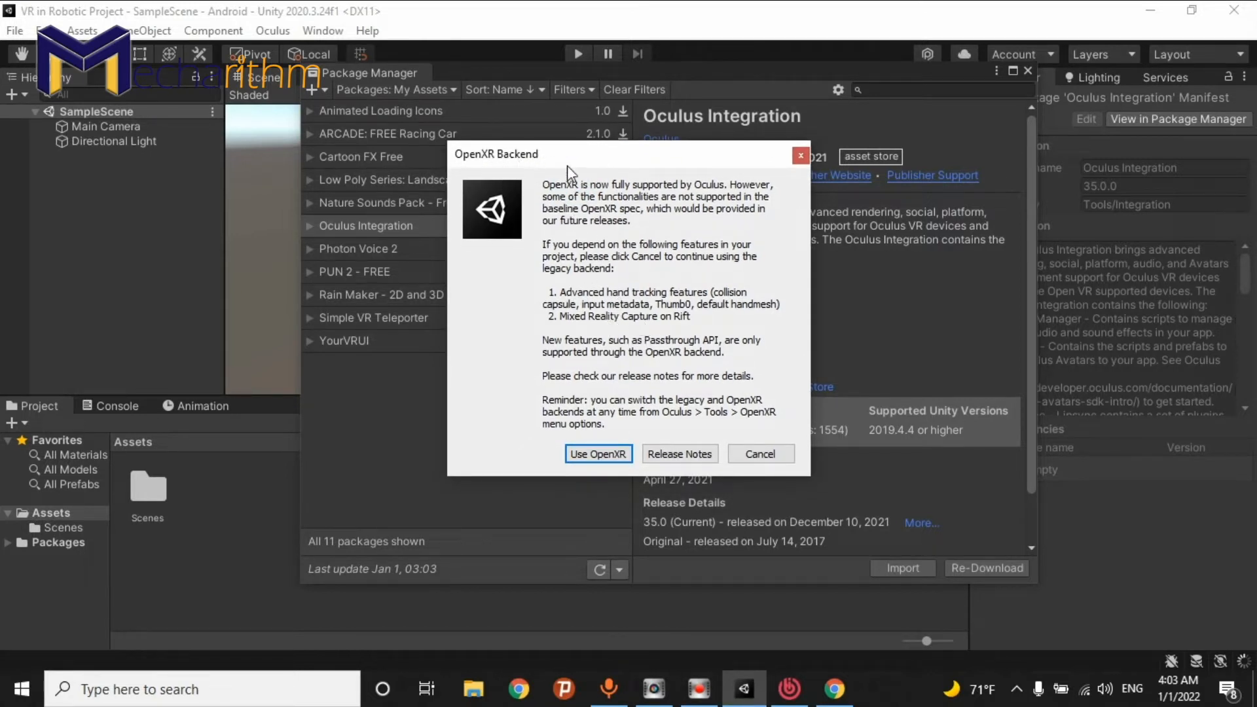
mouse_move(677, 199)
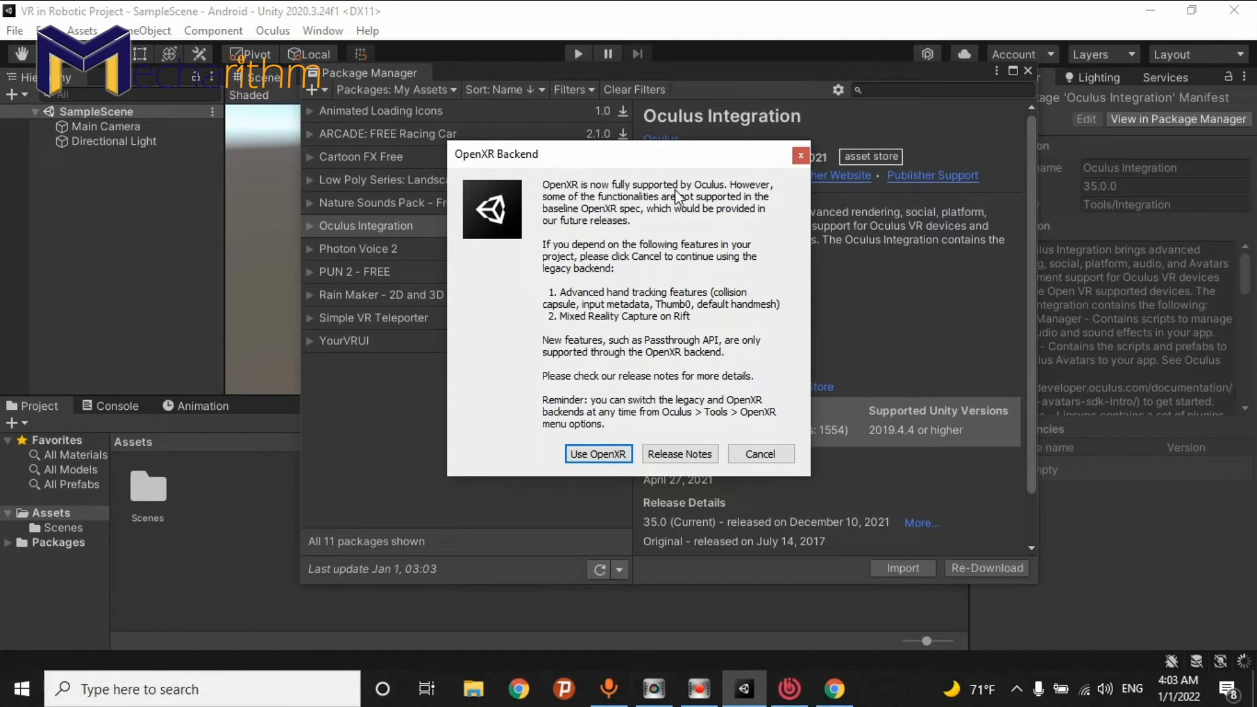
mouse_move(574, 211)
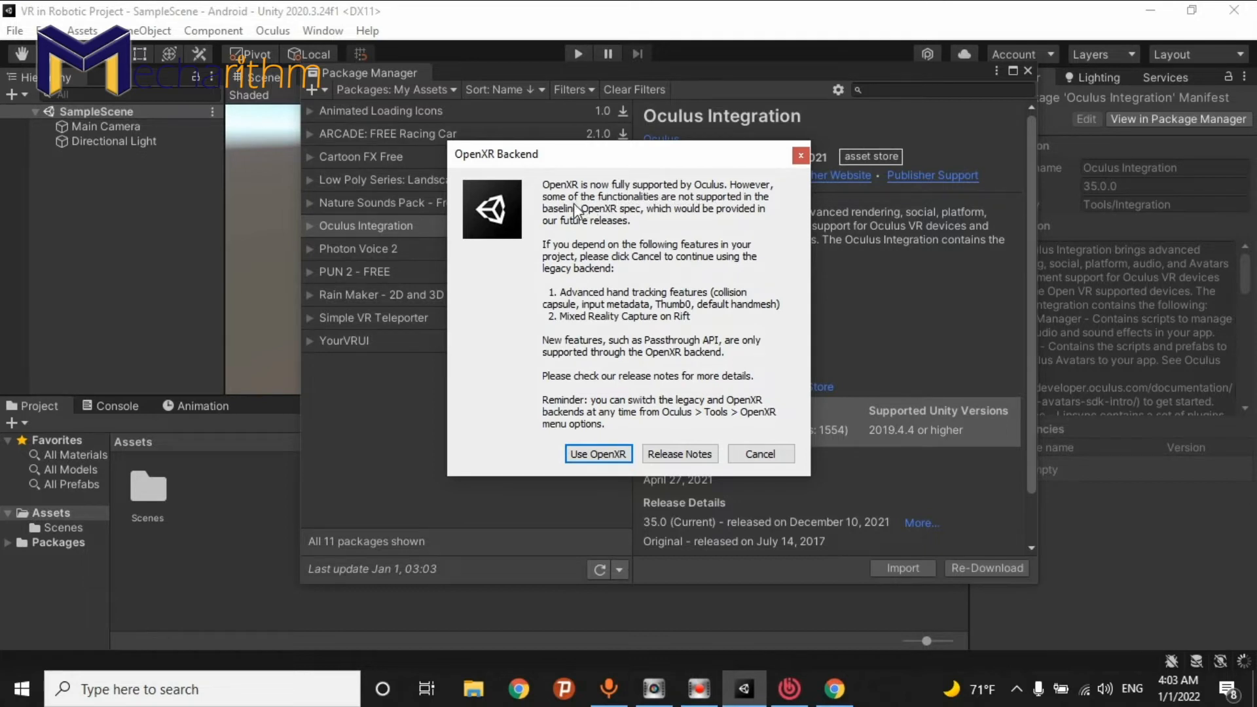
mouse_move(653, 206)
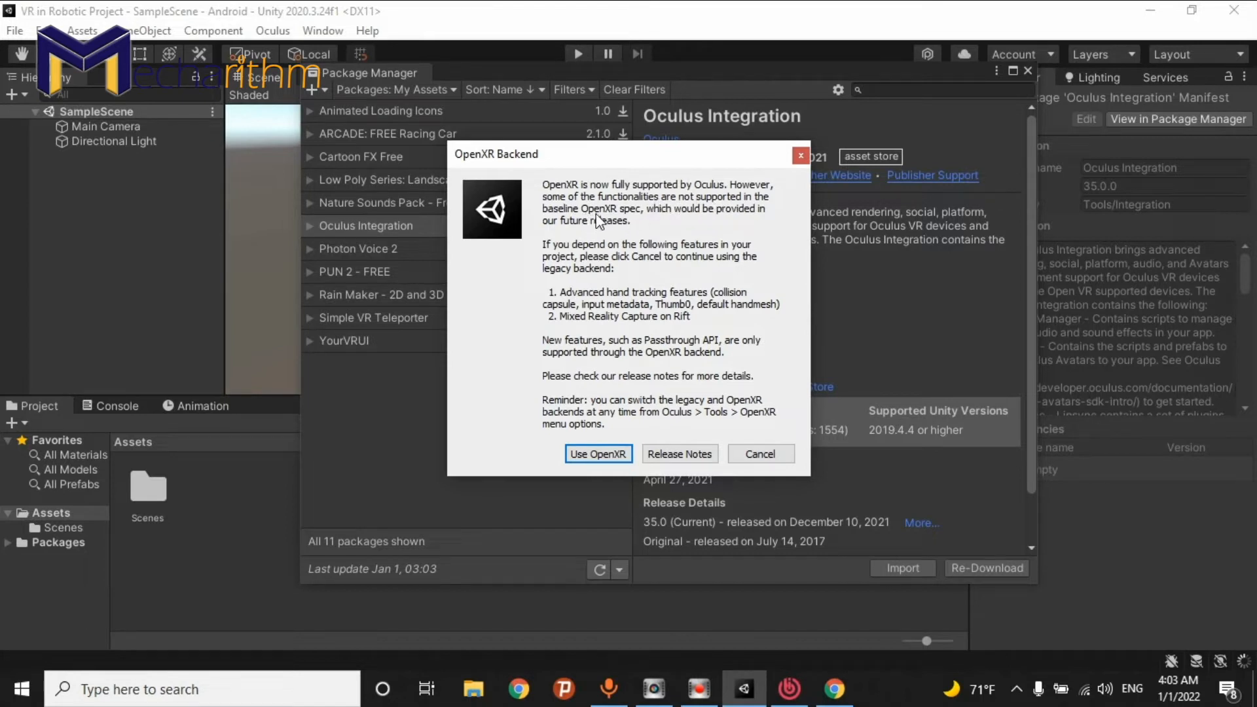
mouse_move(642, 218)
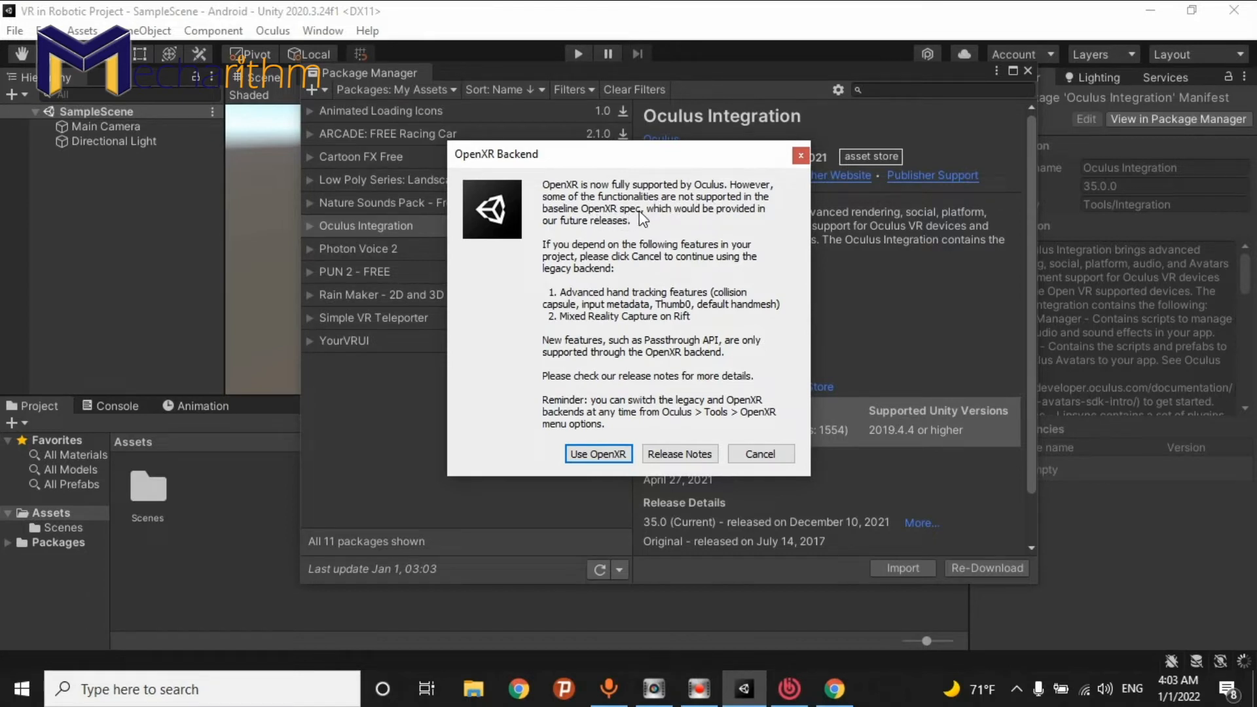
mouse_move(569, 239)
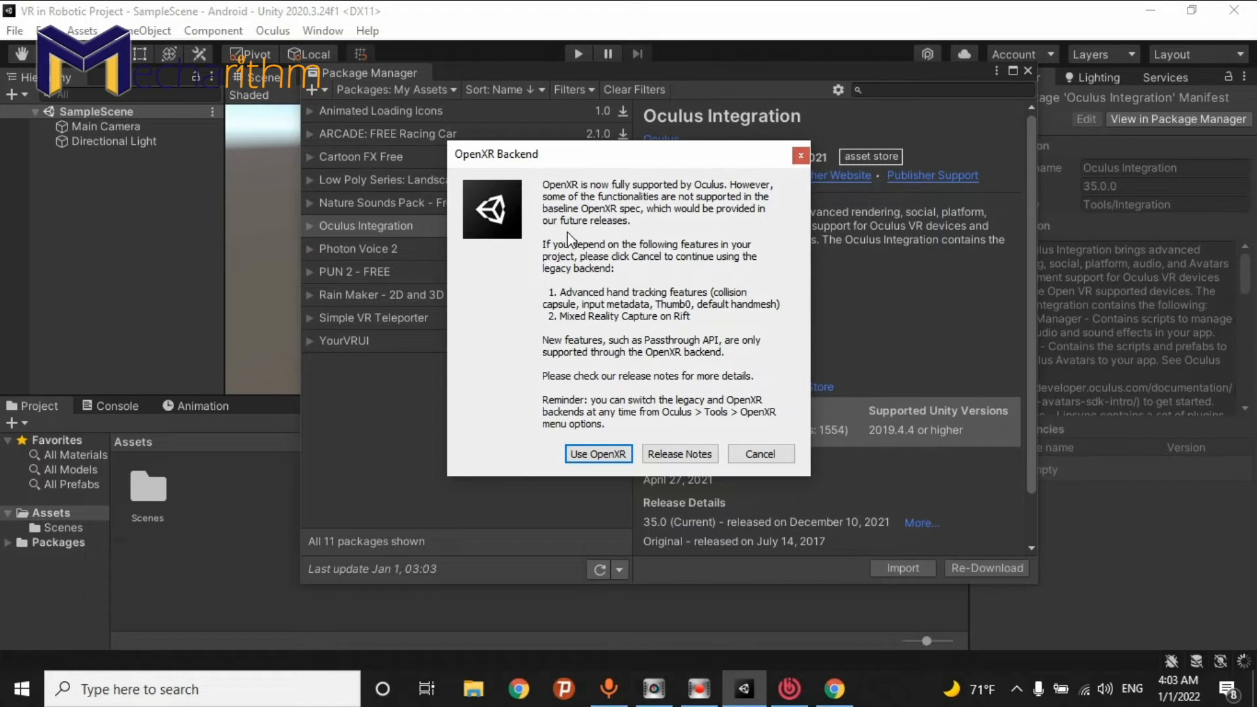
mouse_move(648, 285)
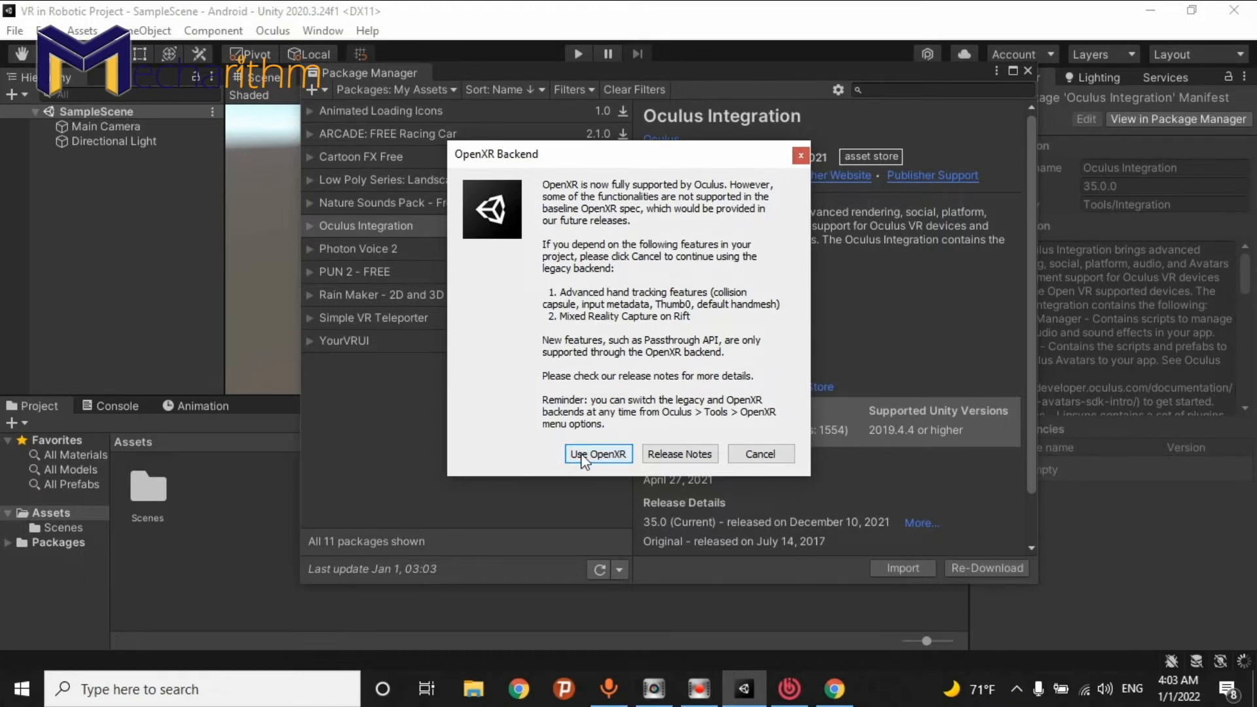
- Switch Oculus to the OpenXR backend, acknowledge the notice, and let OVRPlugin update to 1.67.0
left_click(597, 454)
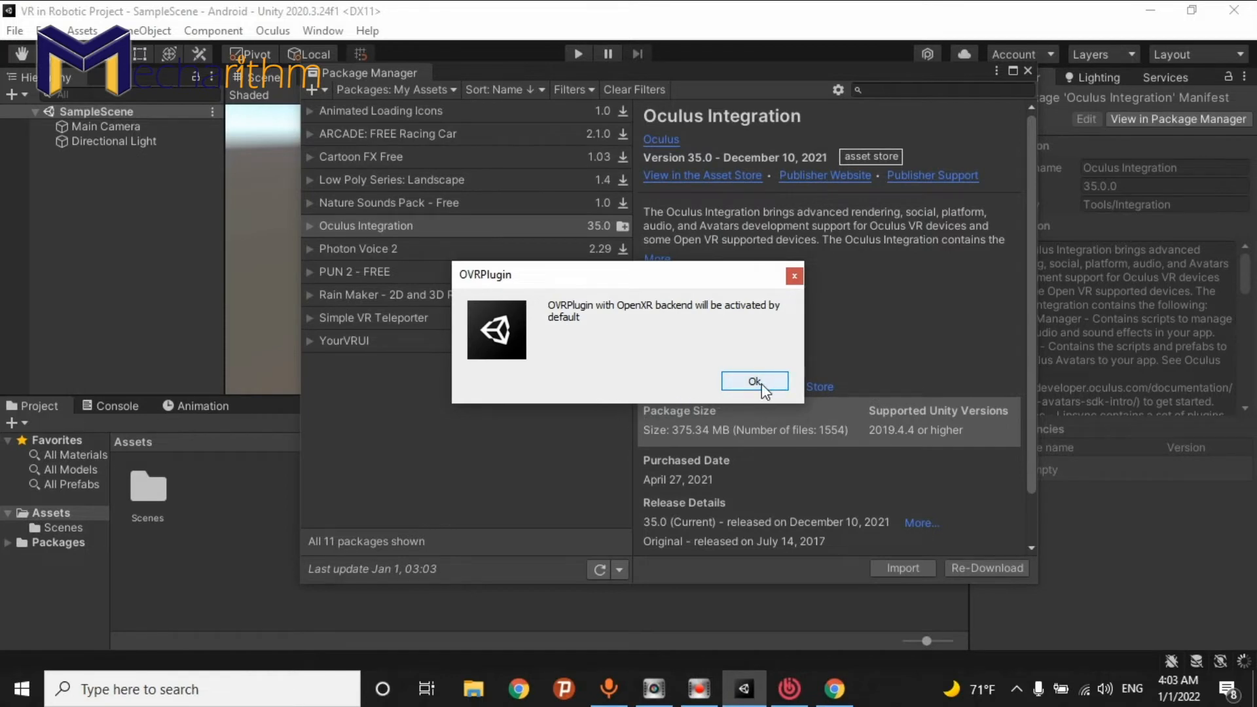
left_click(753, 382)
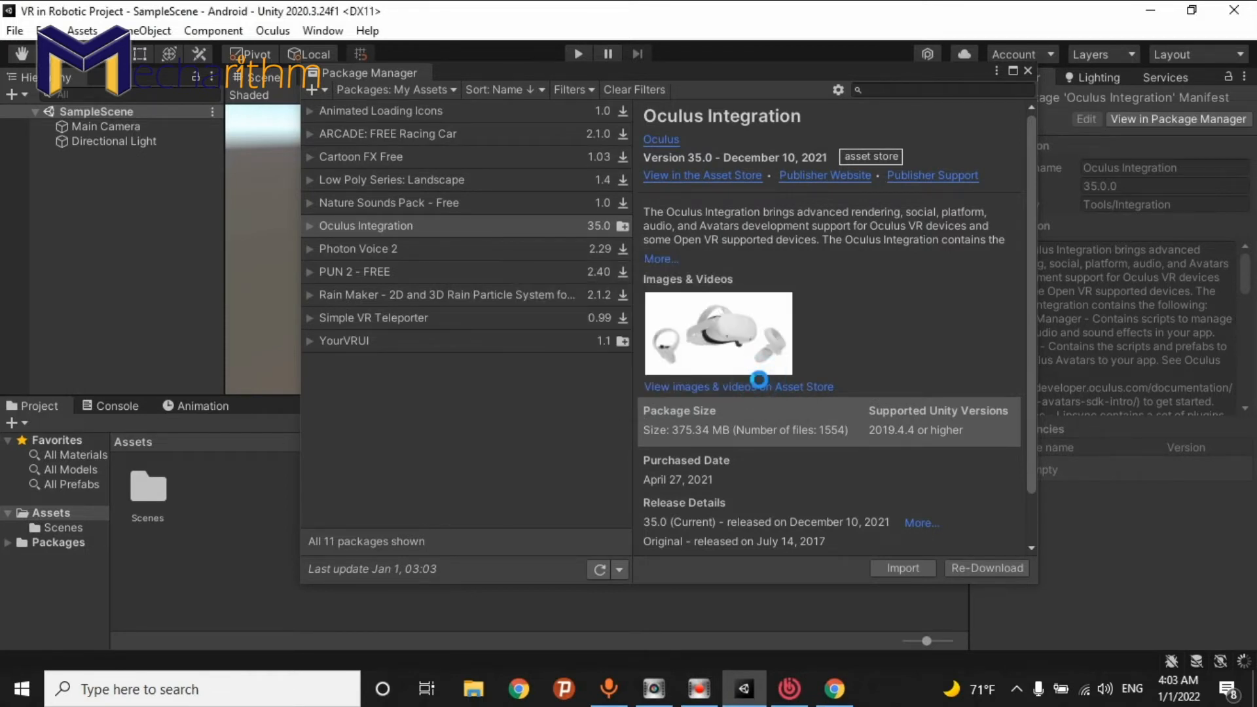
left_click(901, 567)
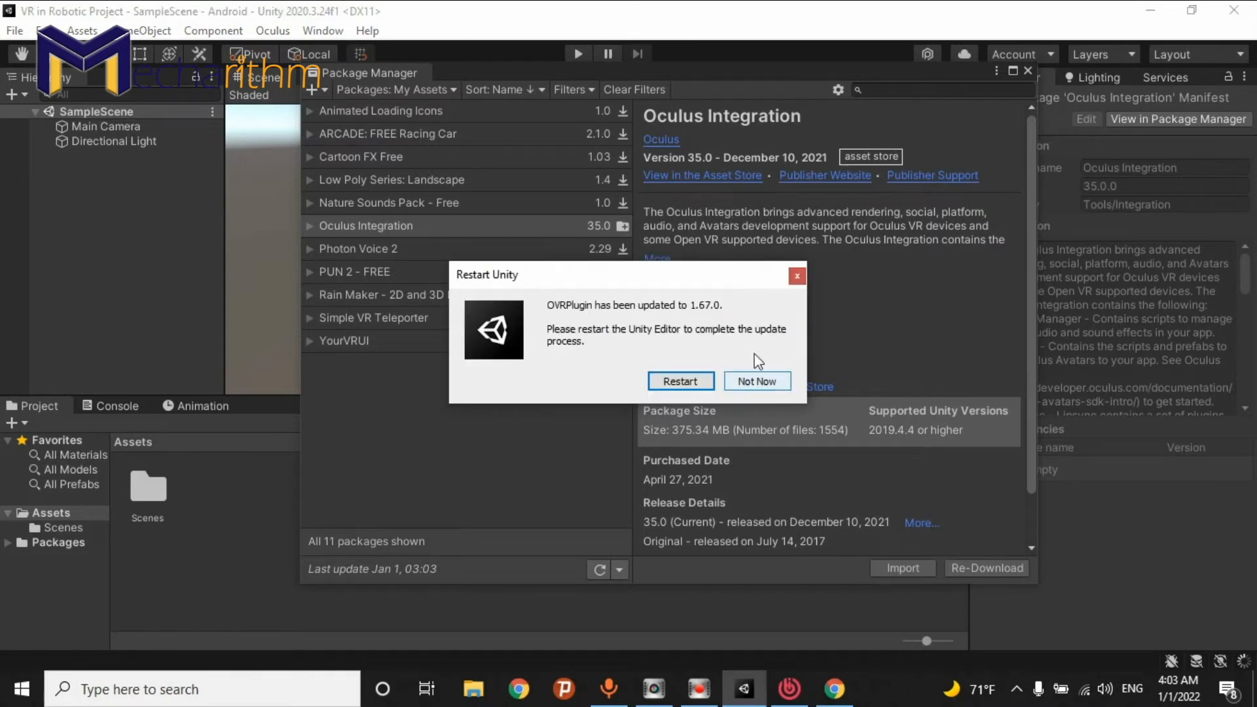
mouse_move(665, 299)
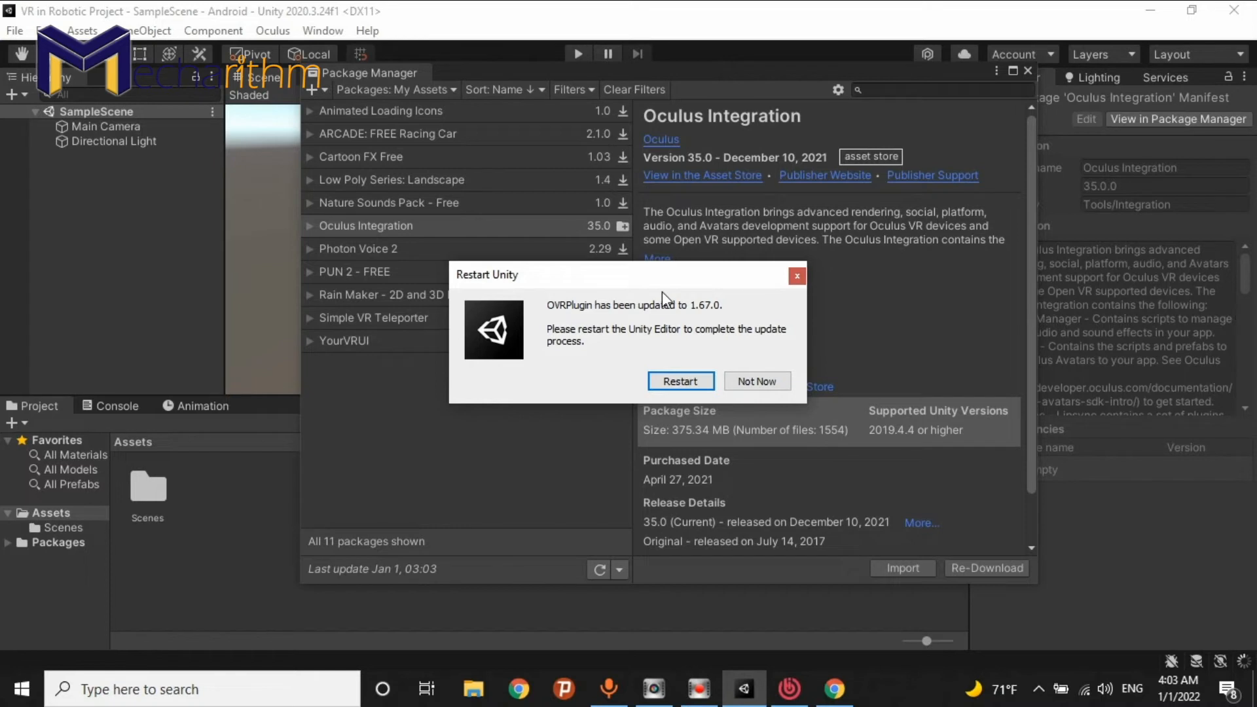
mouse_move(579, 318)
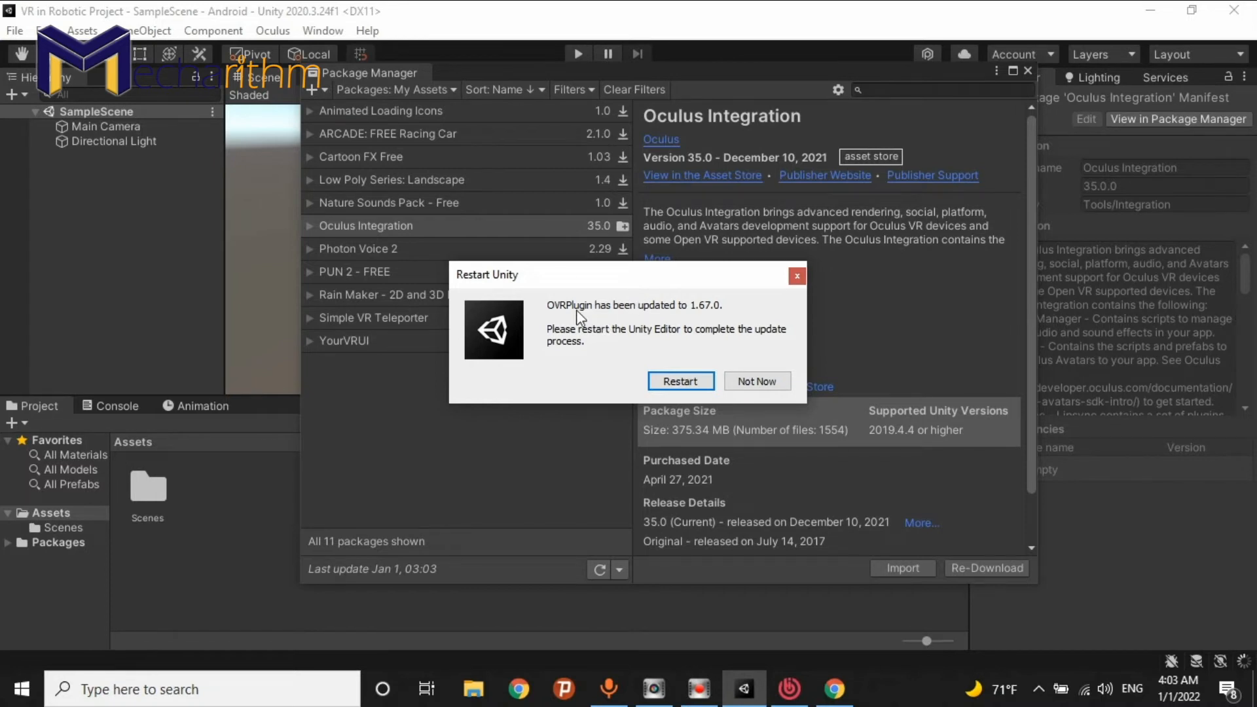
mouse_move(683, 318)
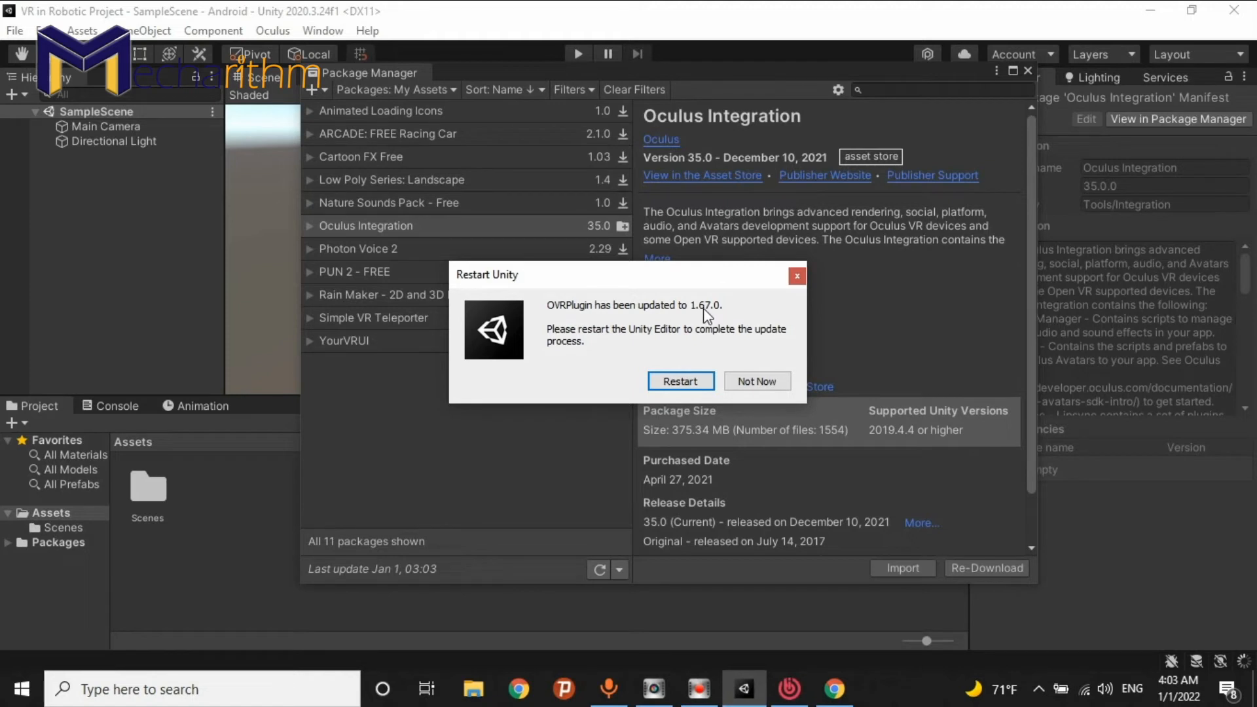
mouse_move(700, 339)
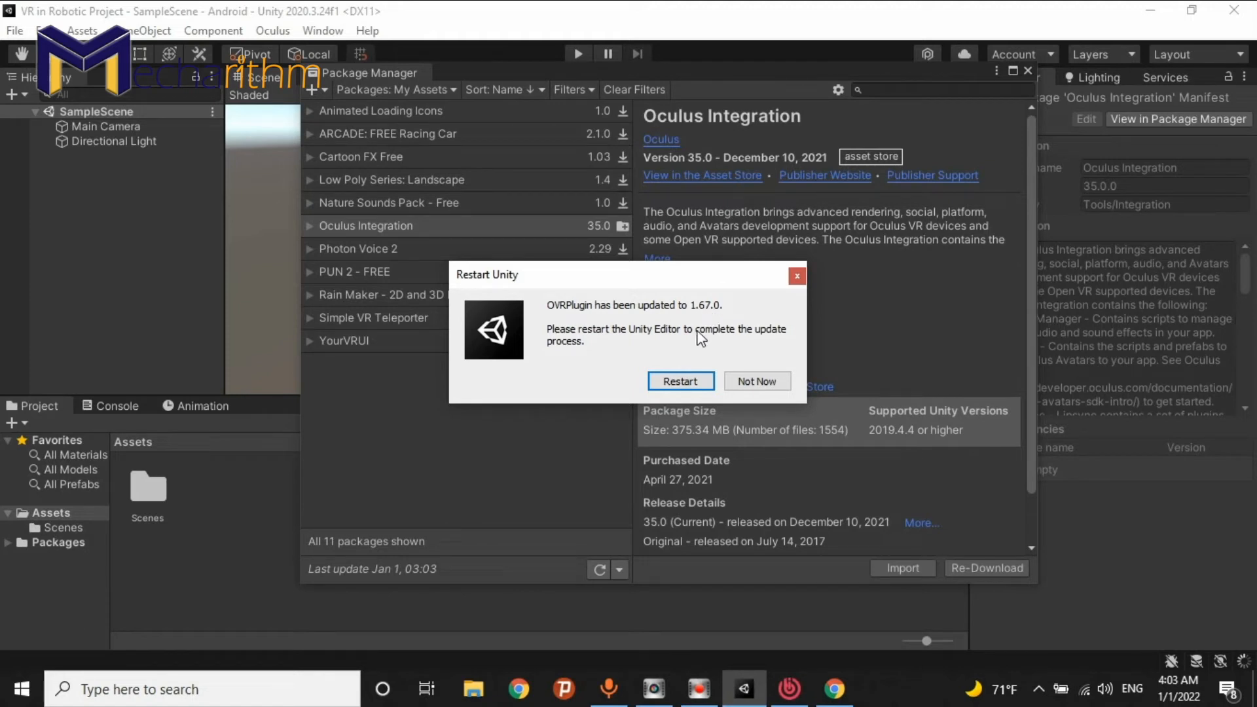
mouse_move(669, 345)
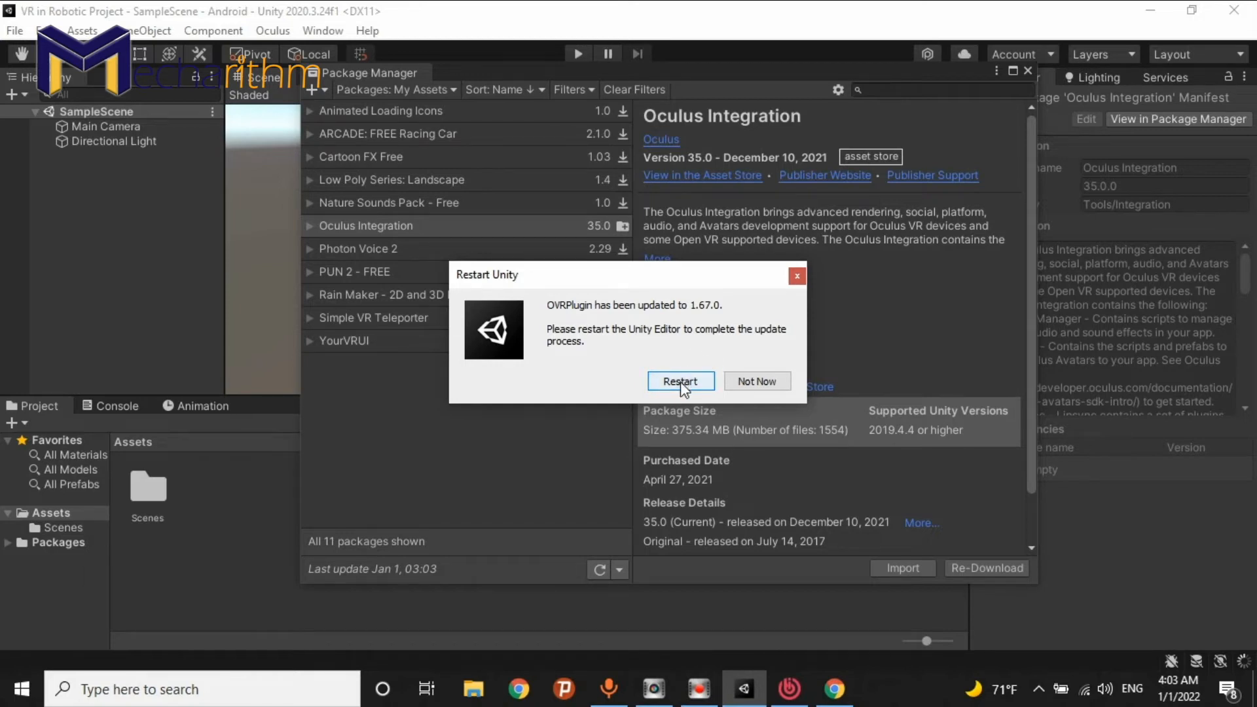
- Restart Unity, upgrade the spatializer plugins, and restart the editor again
left_click(680, 381)
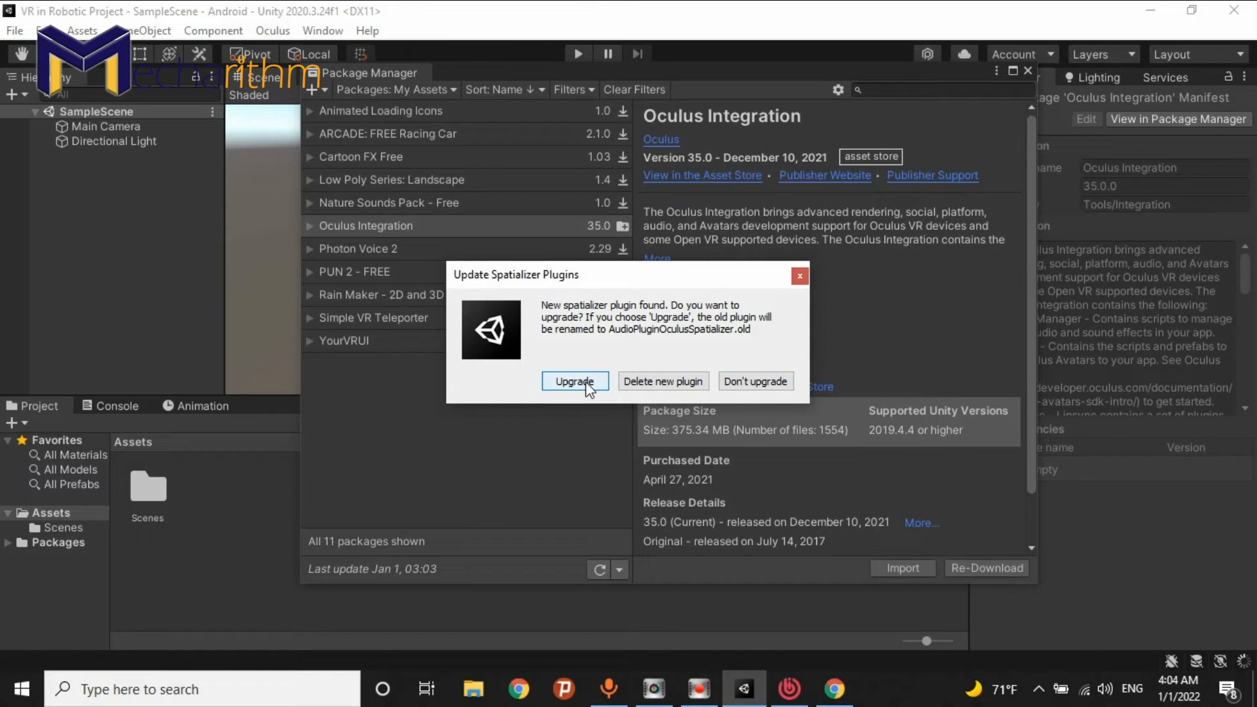
left_click(574, 381)
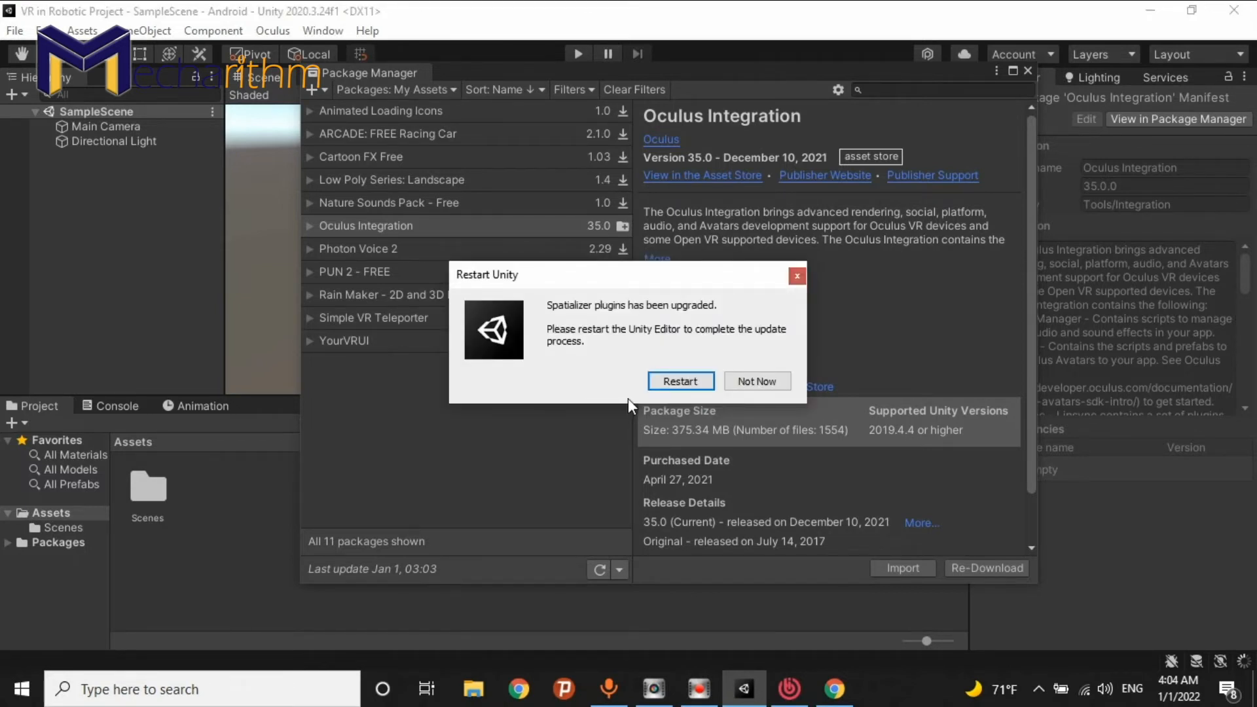
left_click(755, 381)
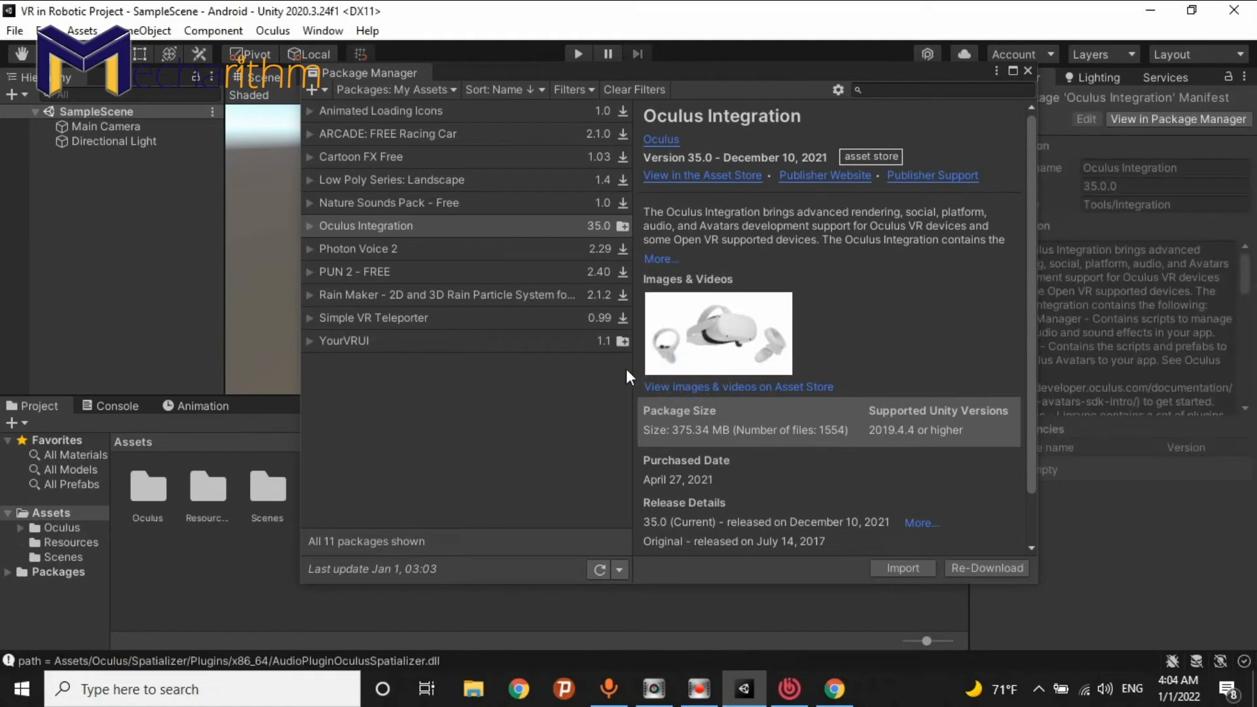
mouse_move(610, 387)
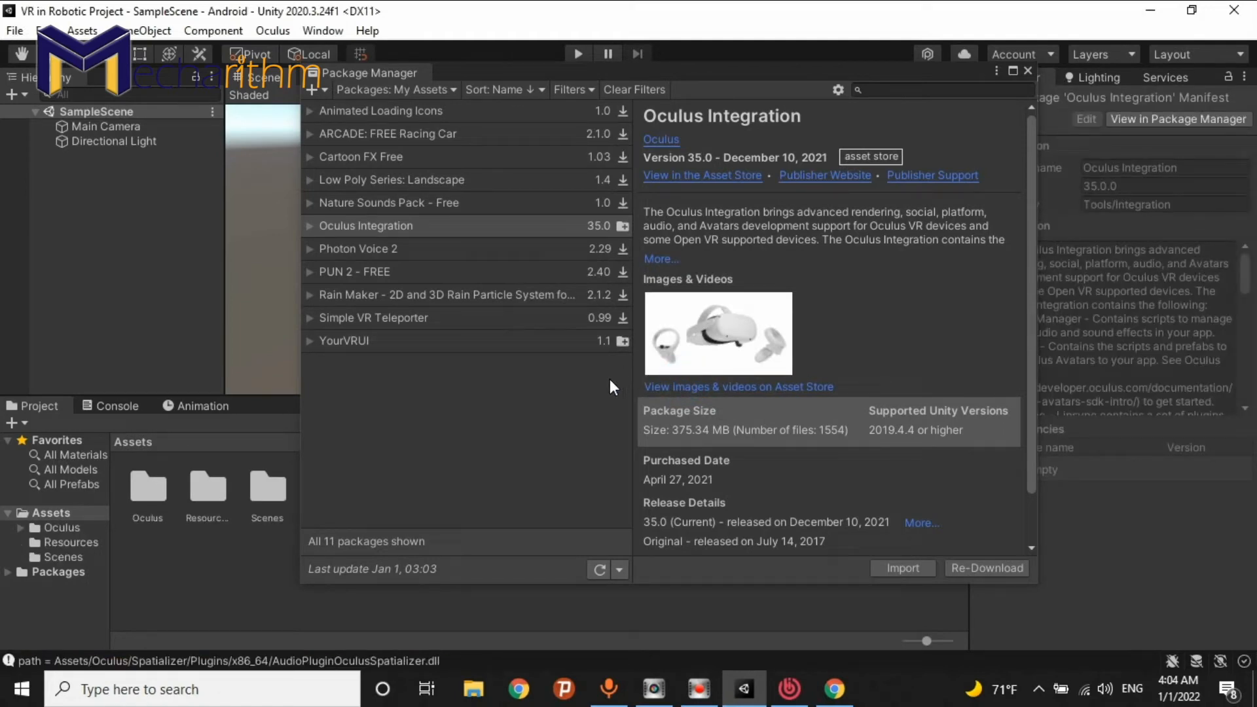
left_click(901, 567)
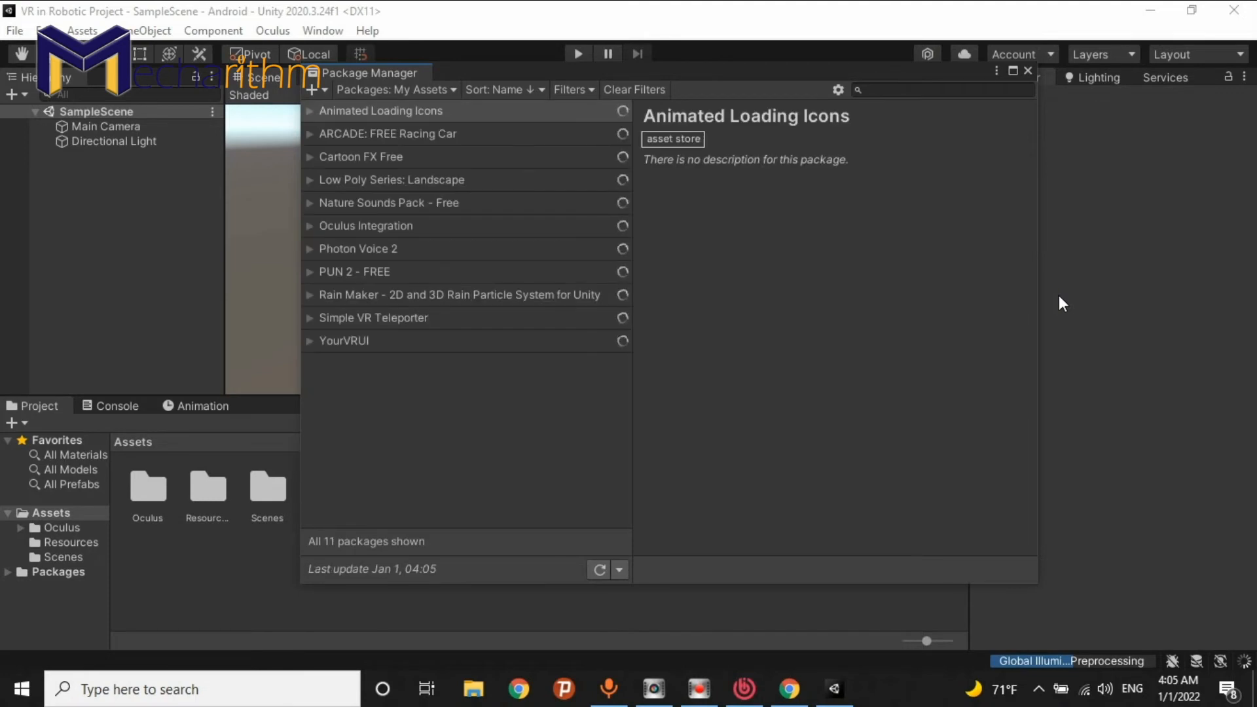
- Close the Package Manager, returning to SampleScene with Oculus, Resources and Scenes in Assets
left_click(381, 111)
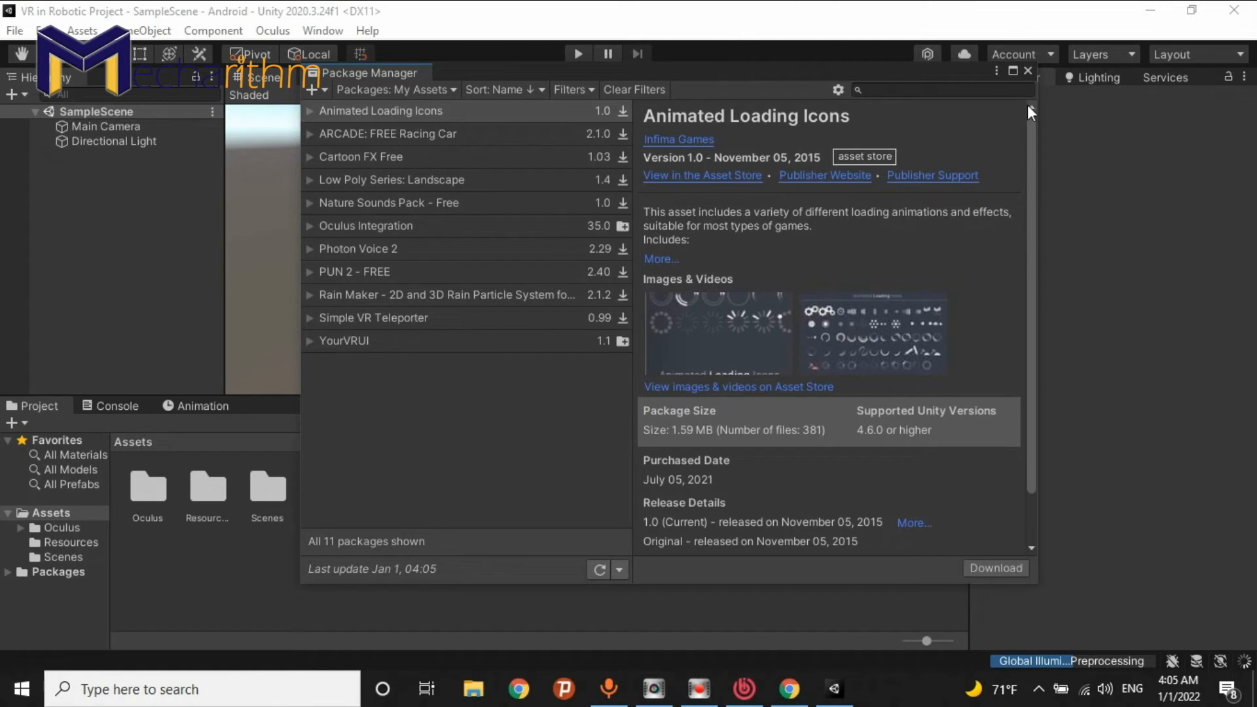
left_click(1027, 71)
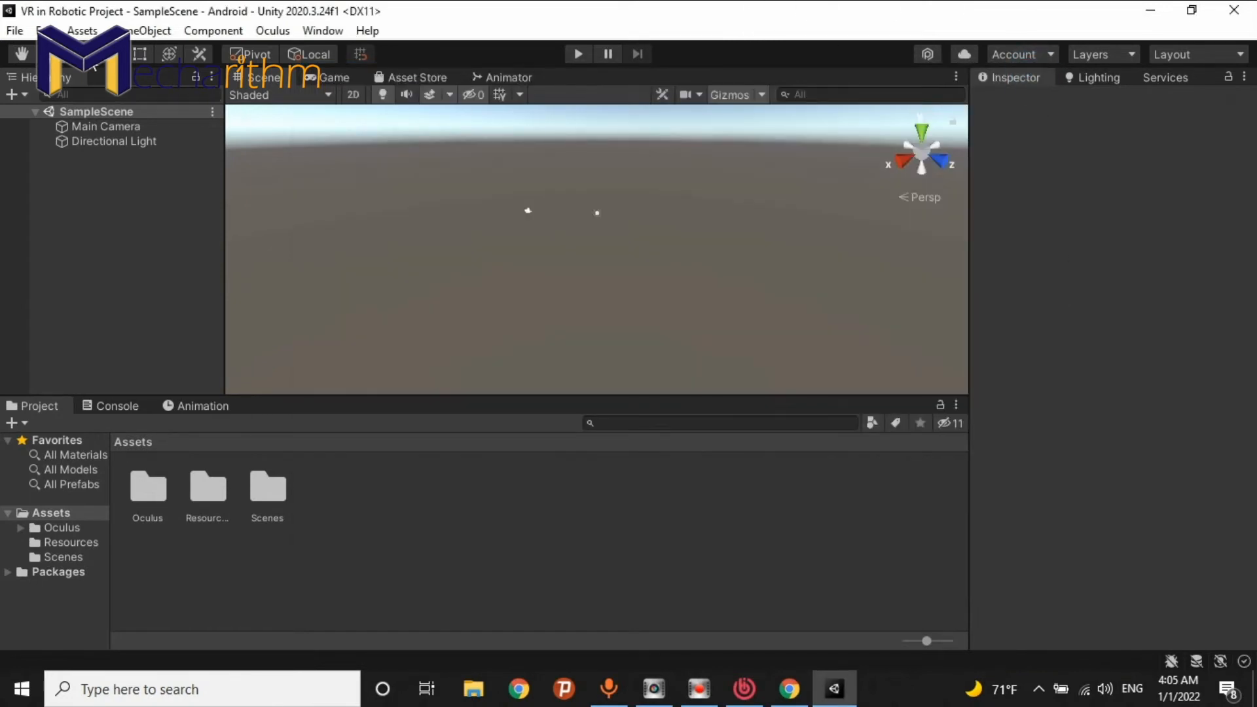
left_click(14, 30)
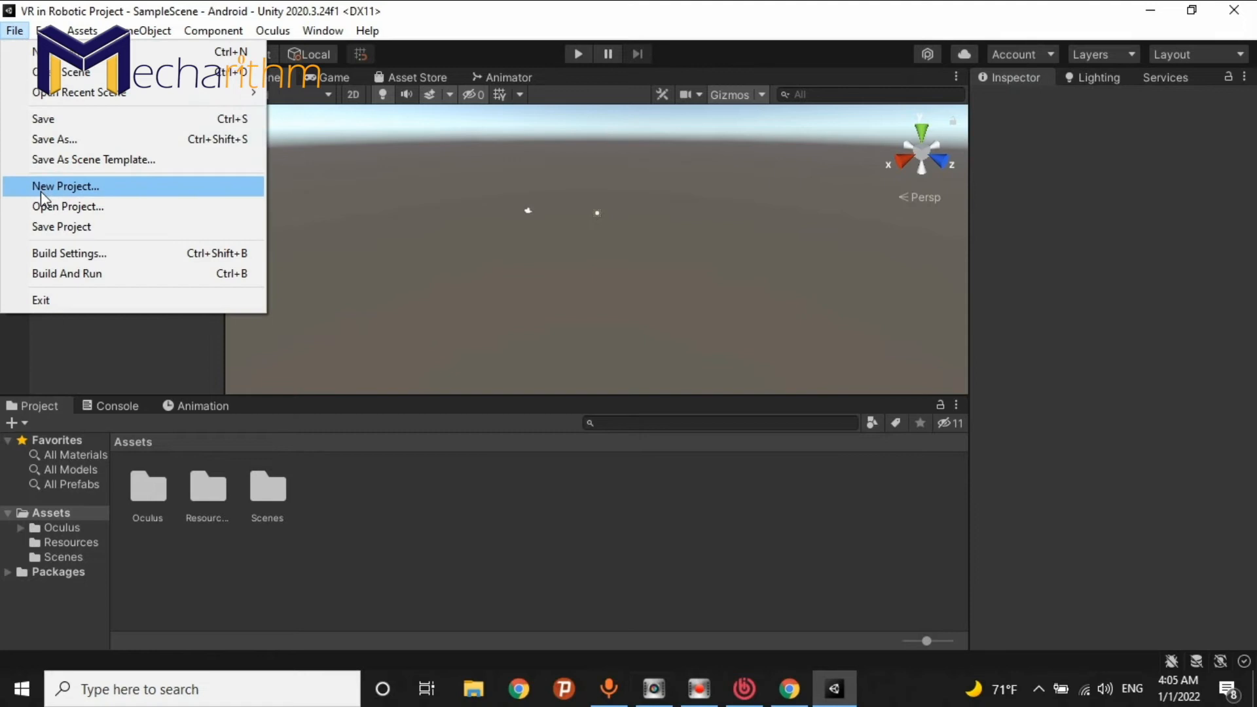
mouse_move(68, 253)
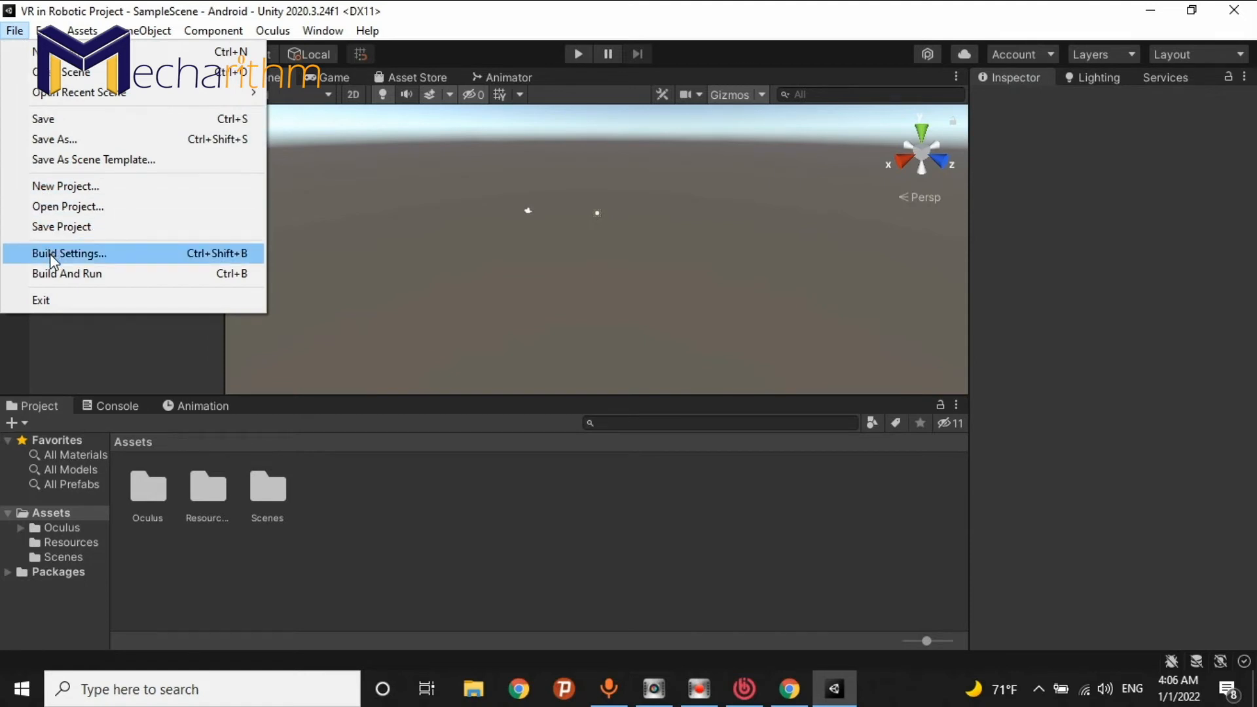
- Open Android Player Settings from Build Settings and verify product VRRobotic and company Mecharithm
left_click(68, 253)
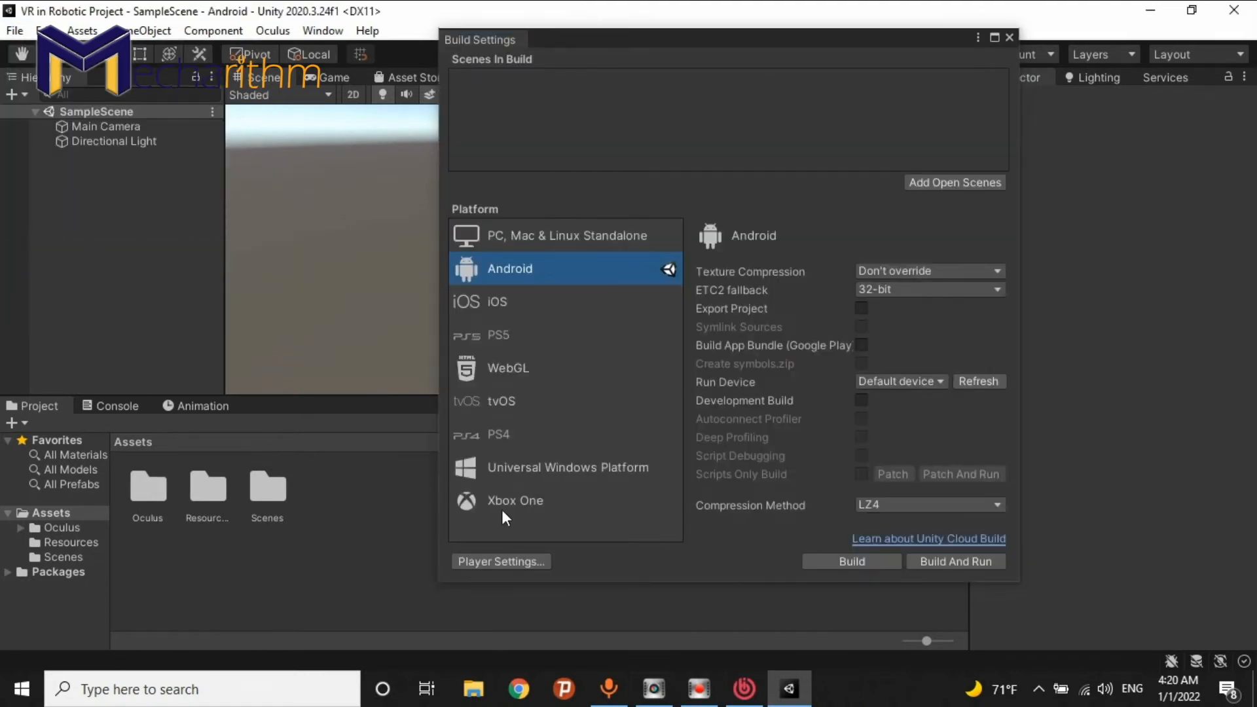
left_click(500, 561)
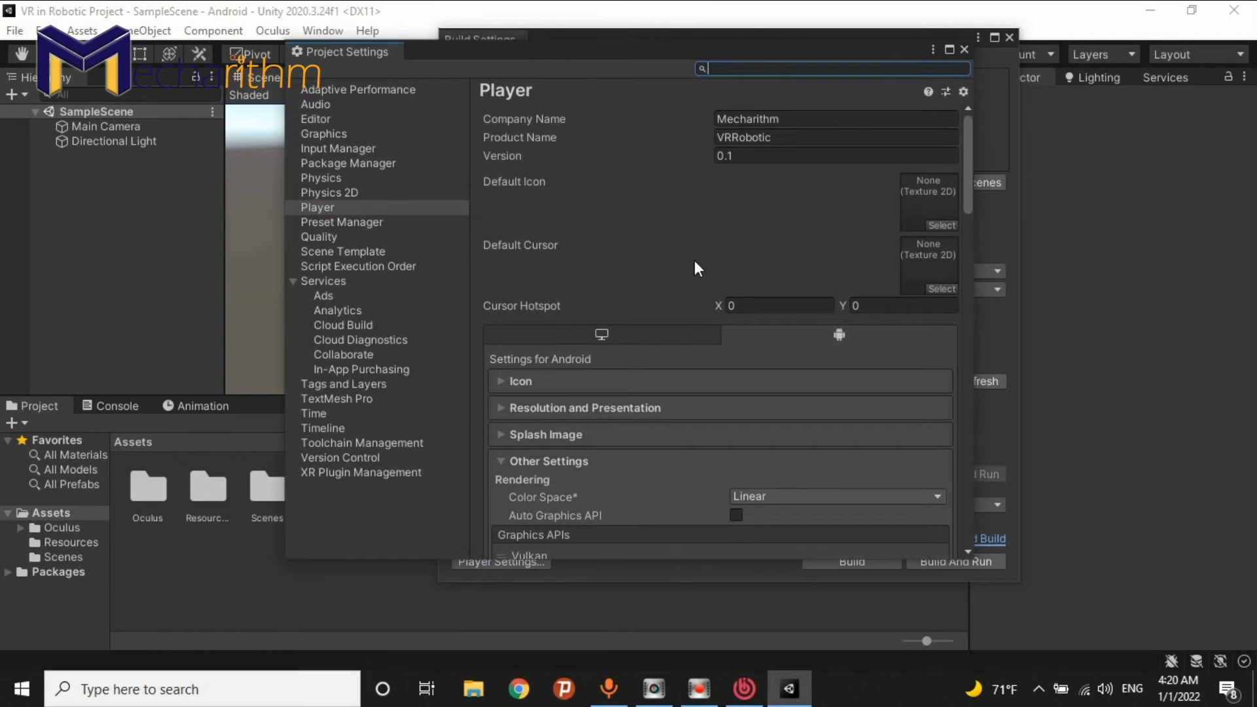
mouse_move(509, 129)
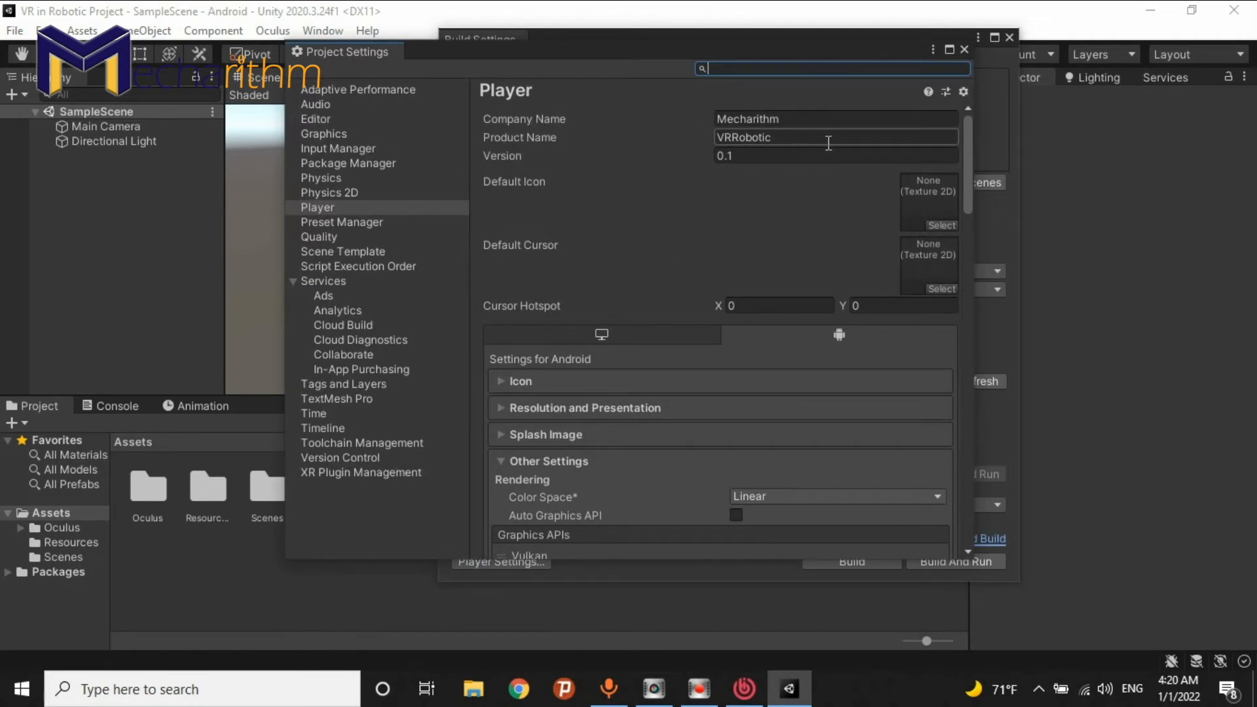
left_click(833, 119)
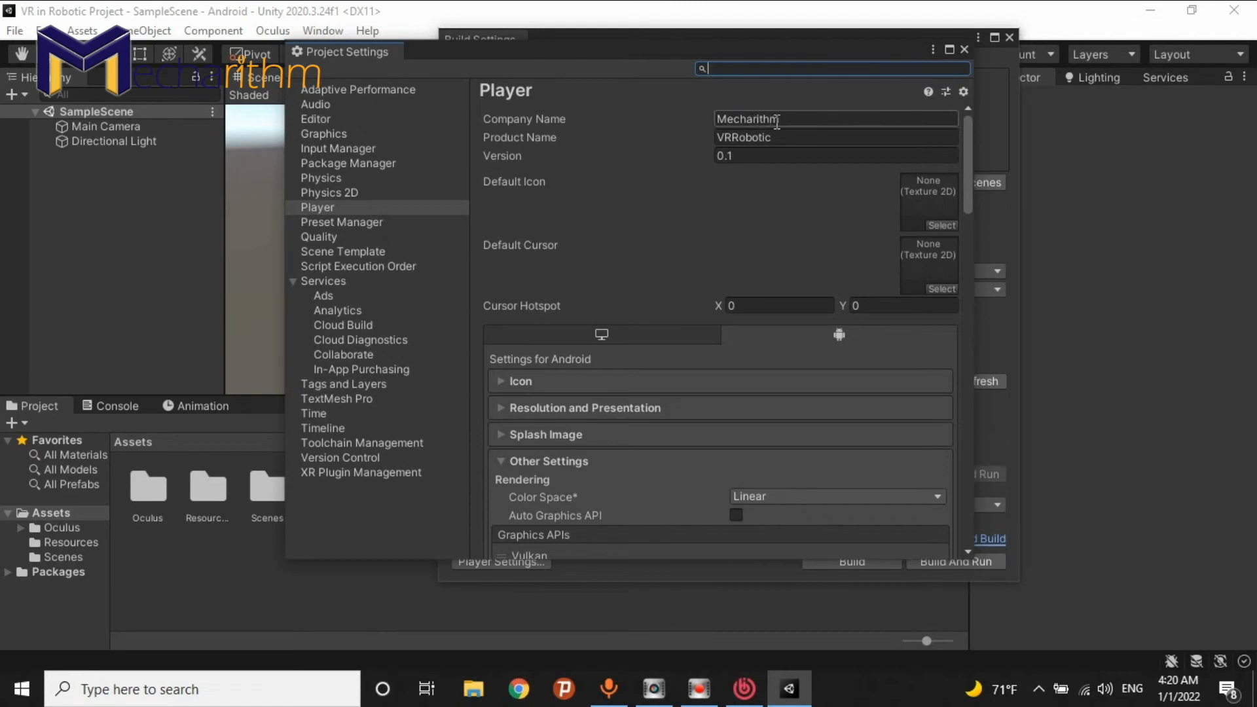
left_click(833, 137)
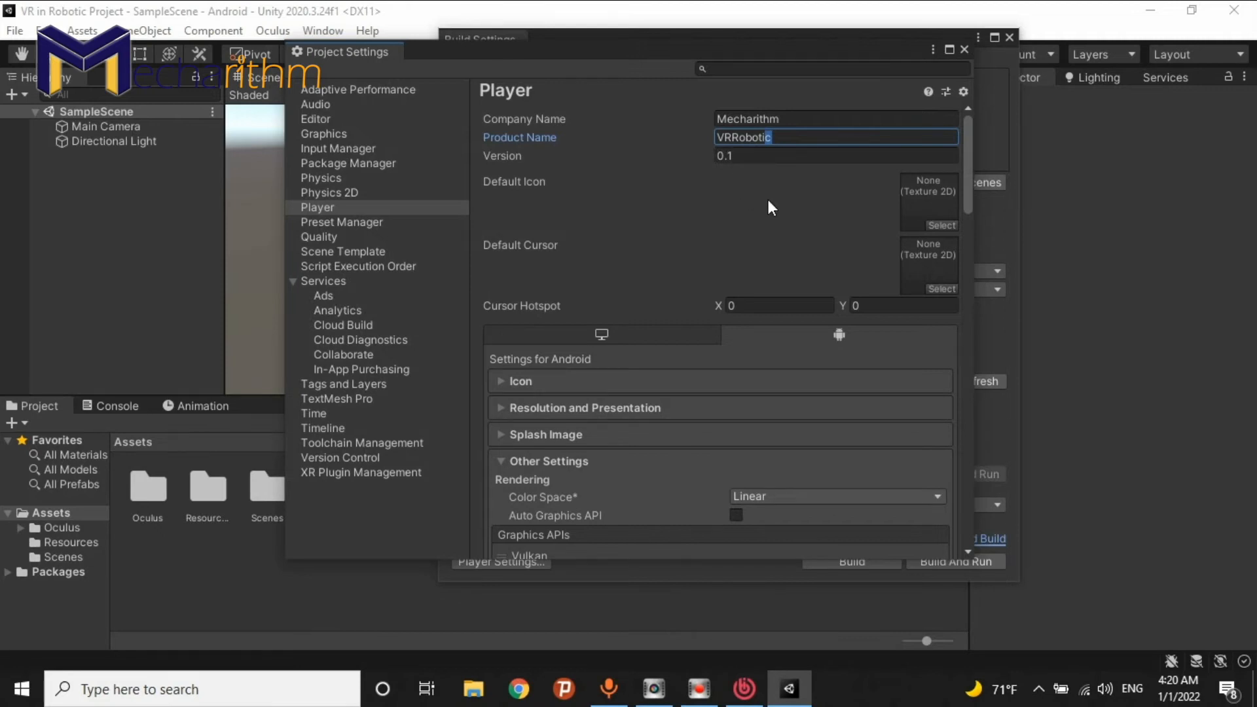
- Keep Linear color space and select Vulkan in the Android Graphics APIs list for removal
scroll("down", 3)
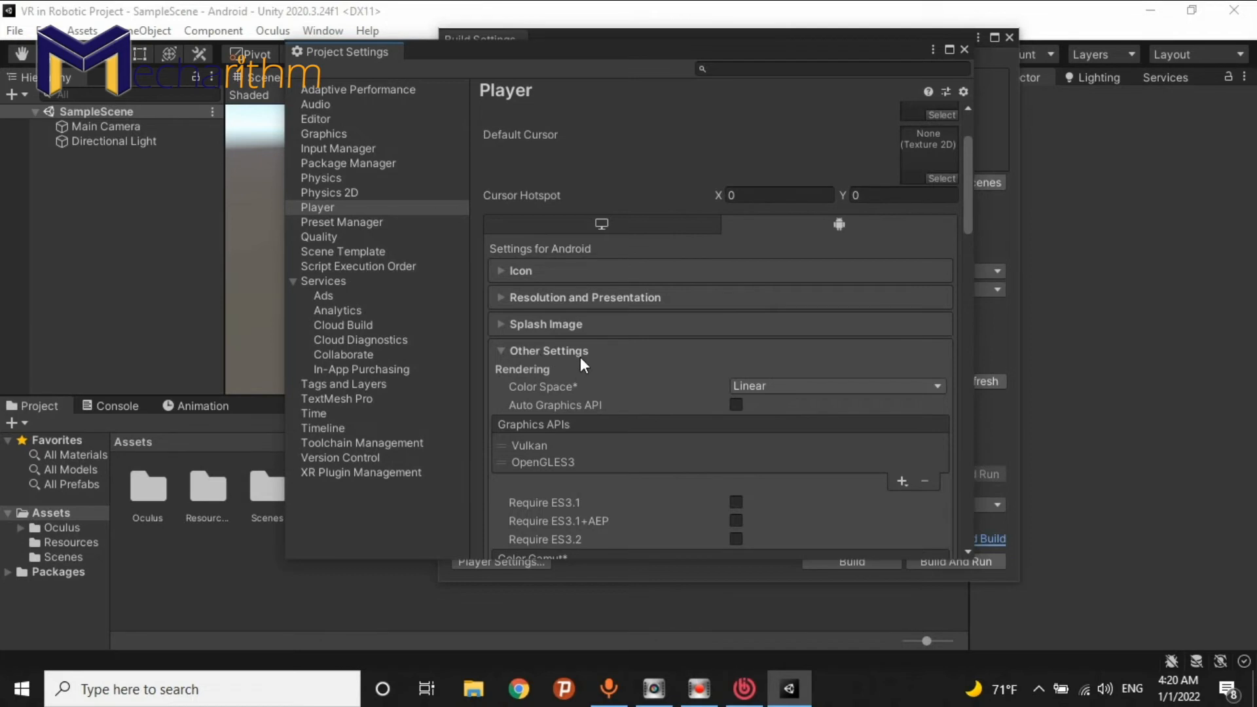
mouse_move(557, 401)
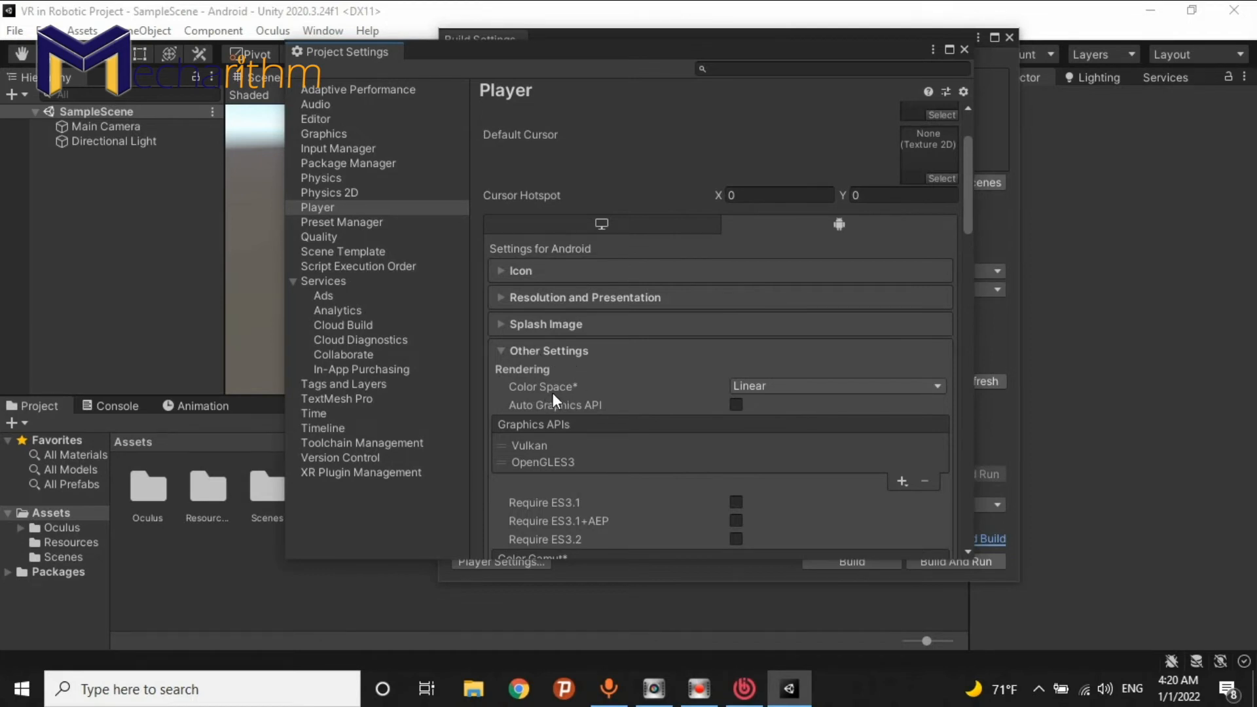
mouse_move(793, 394)
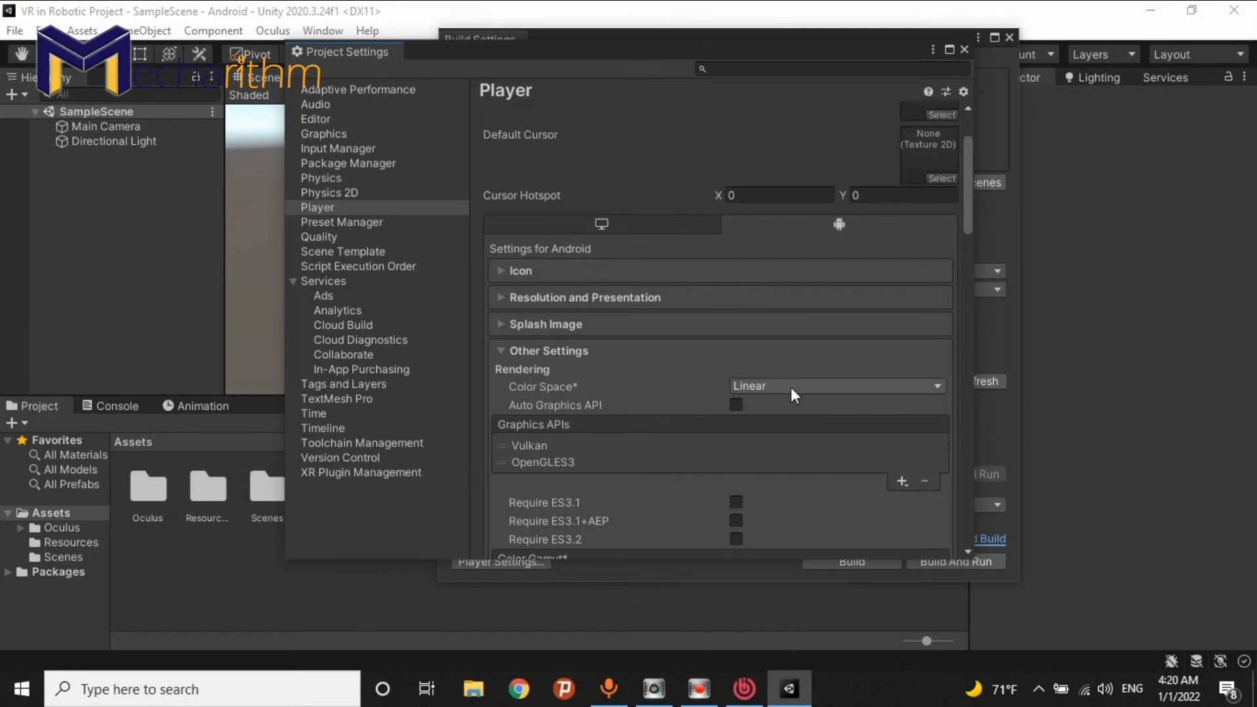
left_click(836, 385)
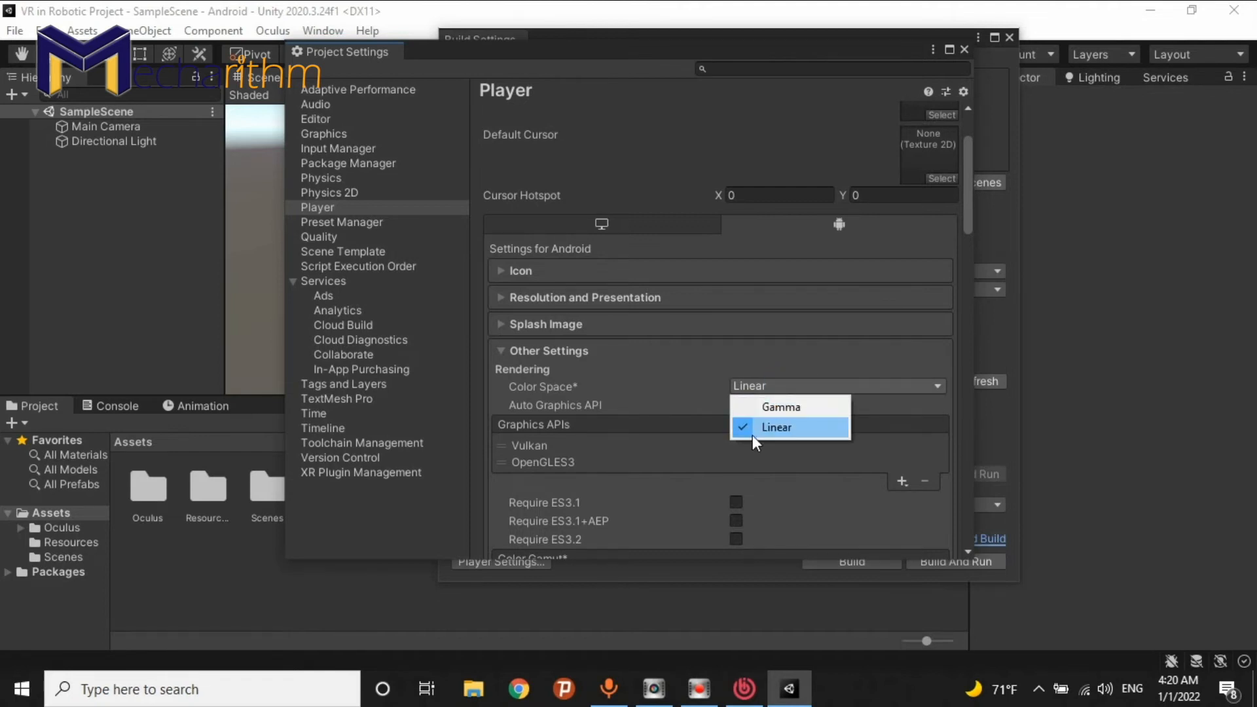
mouse_move(713, 365)
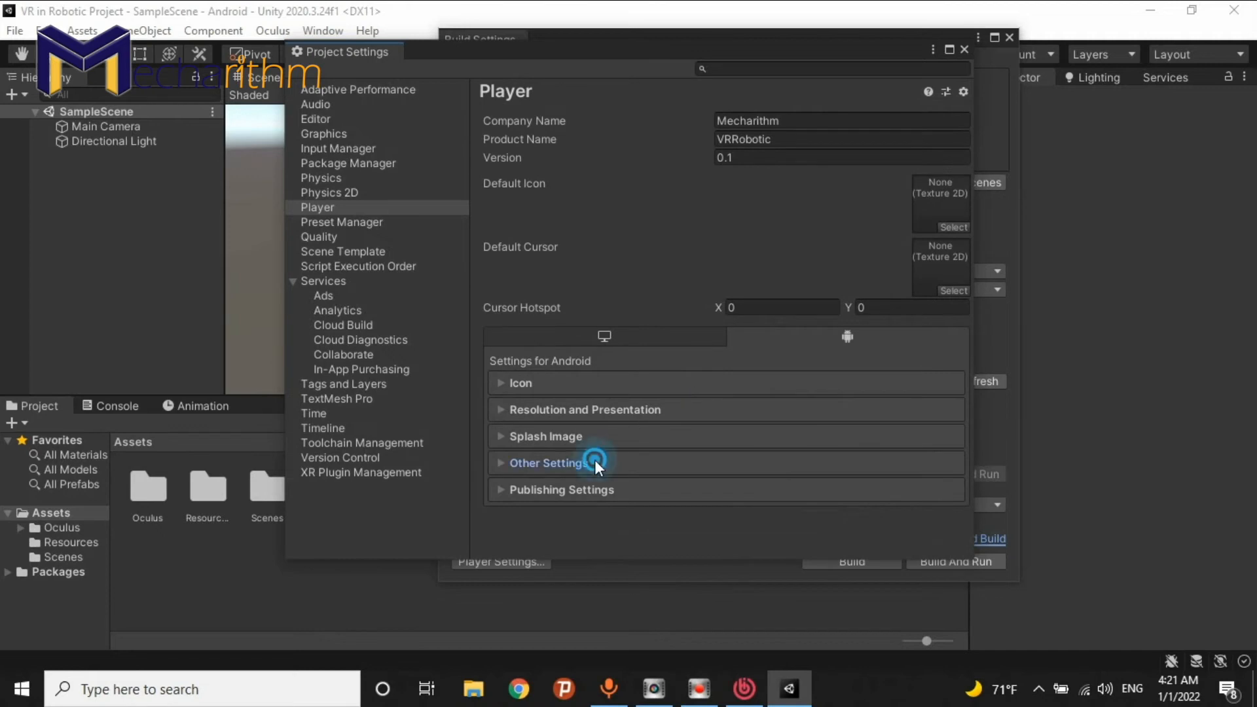
left_click(549, 462)
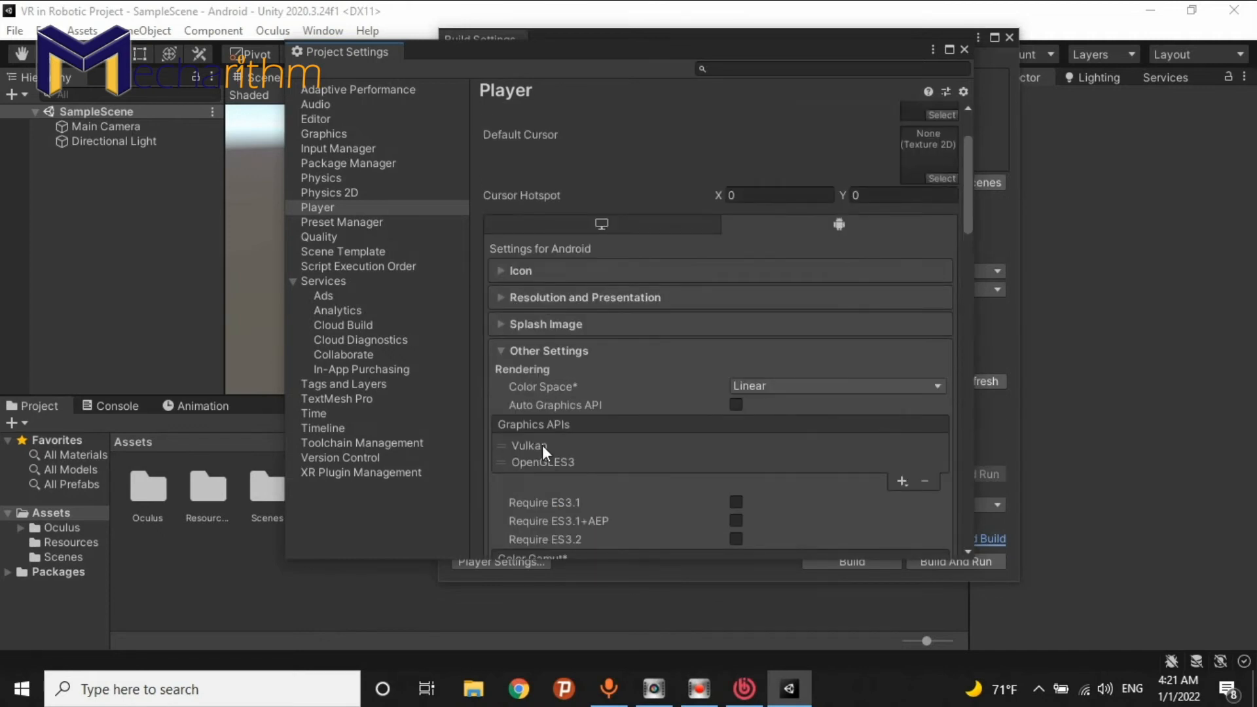
mouse_move(529, 455)
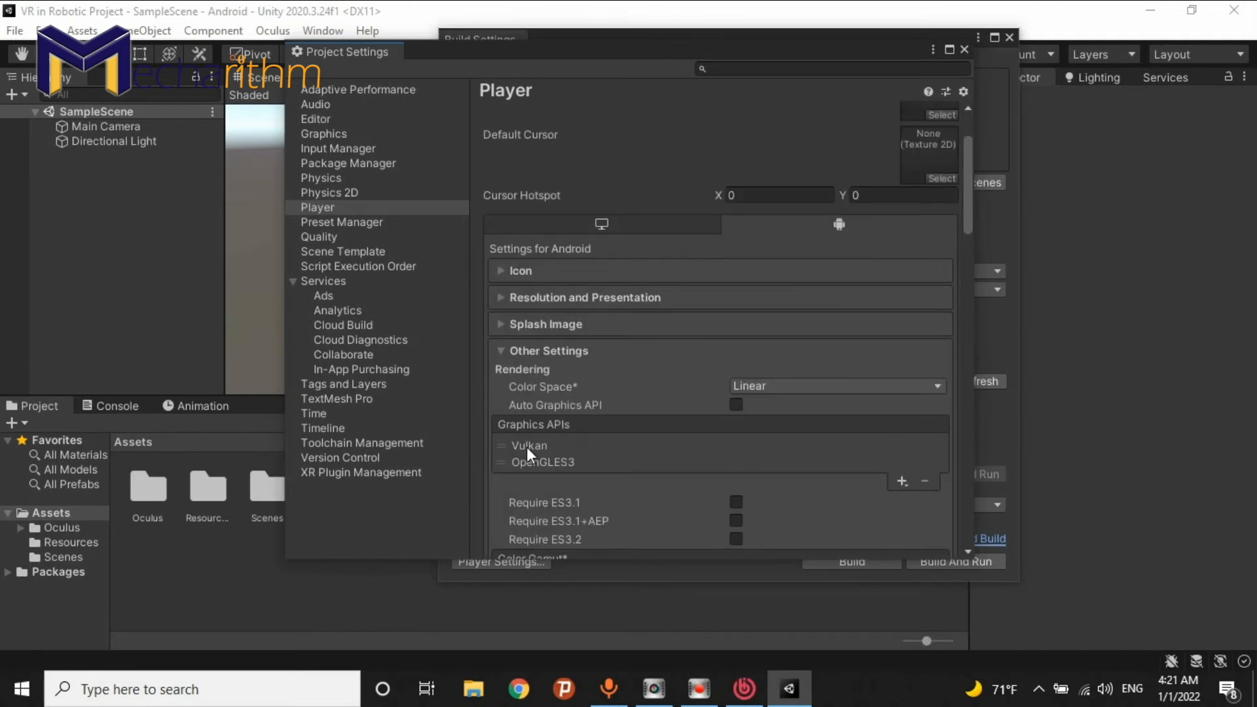
left_click(529, 445)
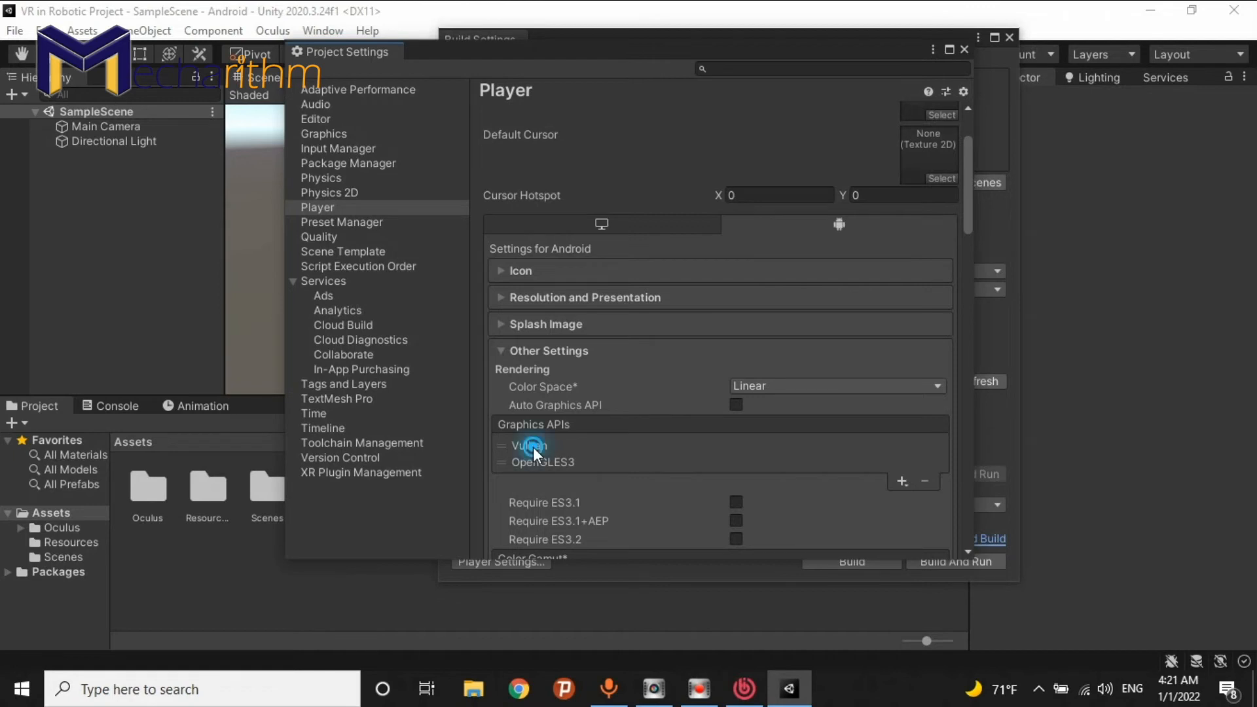
left_click(529, 446)
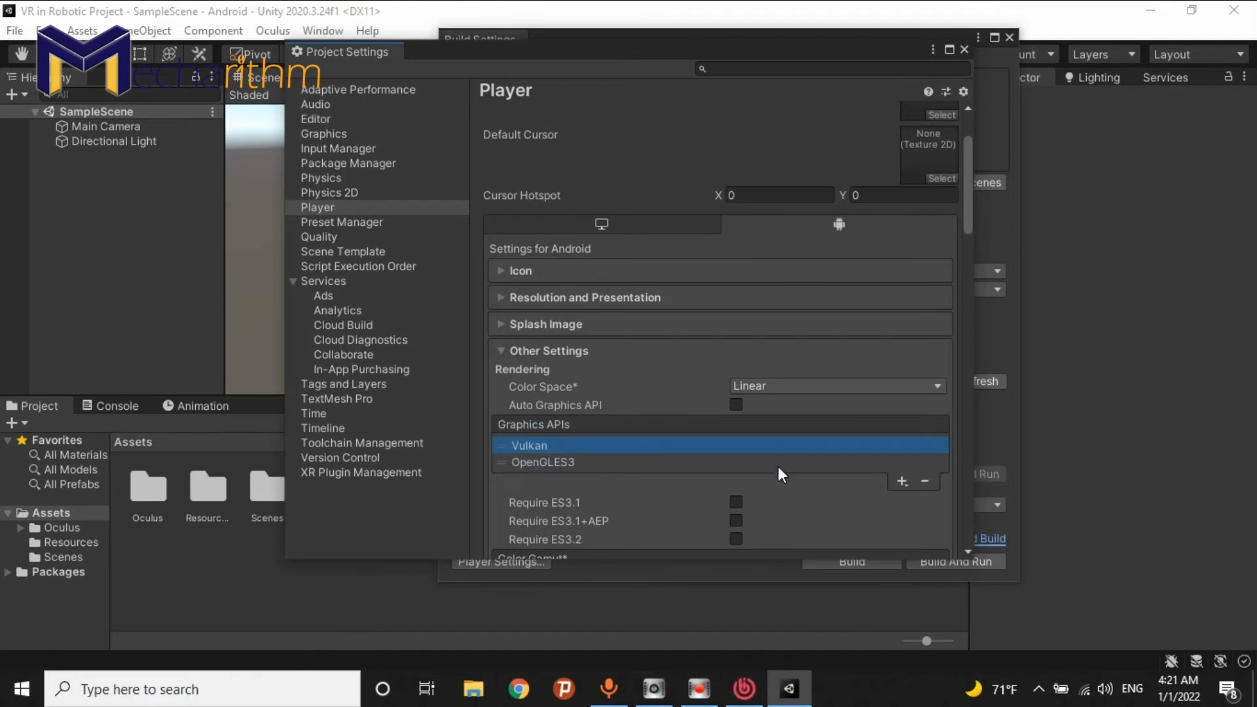
mouse_move(836, 470)
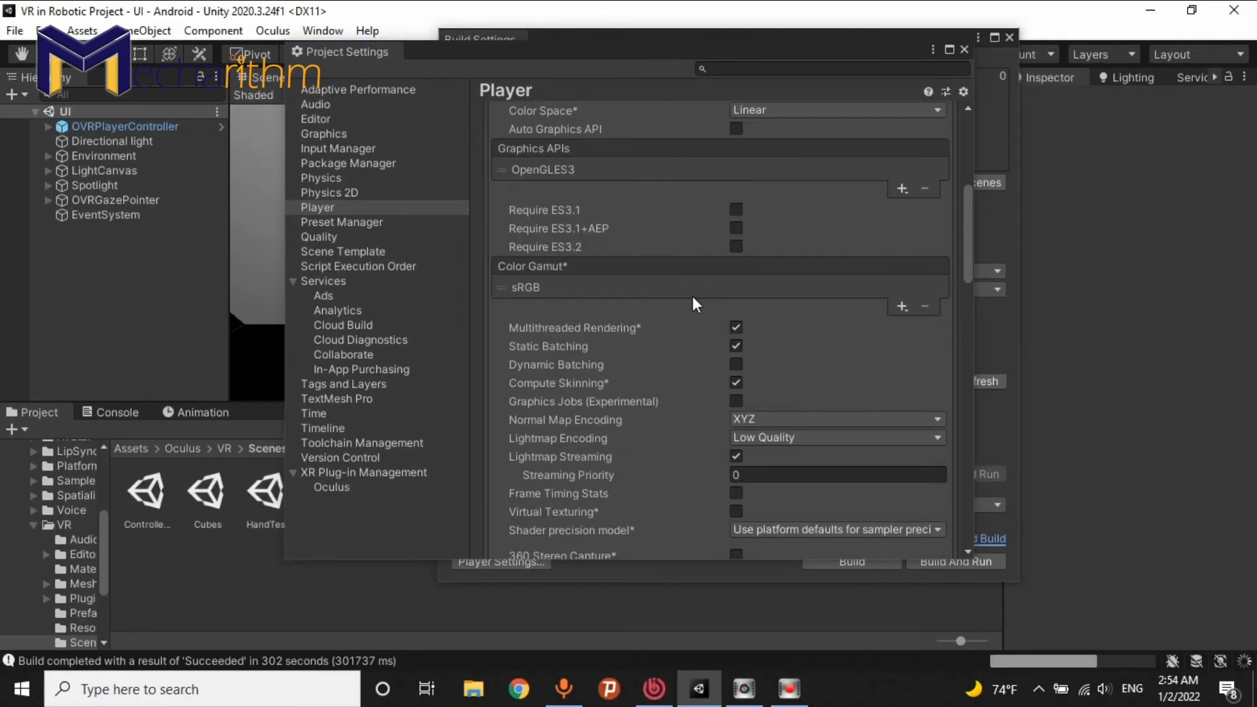
- Set Minimum API Level to Android 7.0 'Nougat' (API level 24), keeping IL2CPP scripting backend
scroll("down", 3)
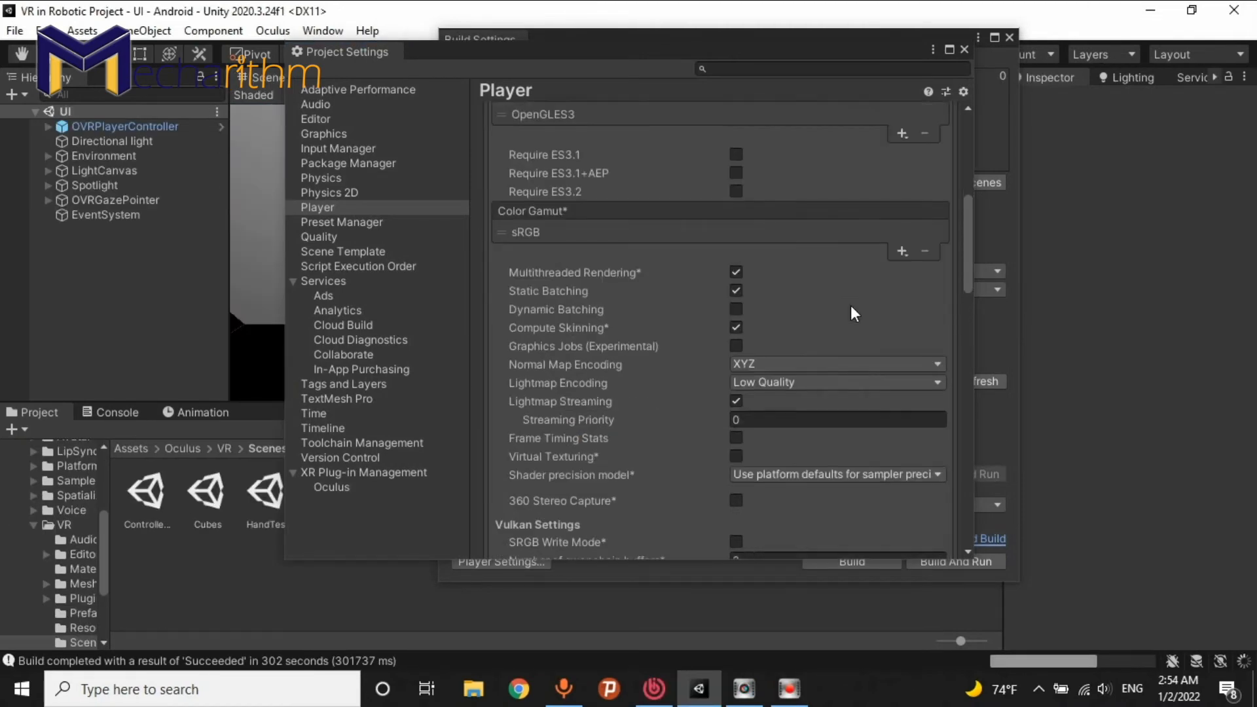
scroll("down", 3)
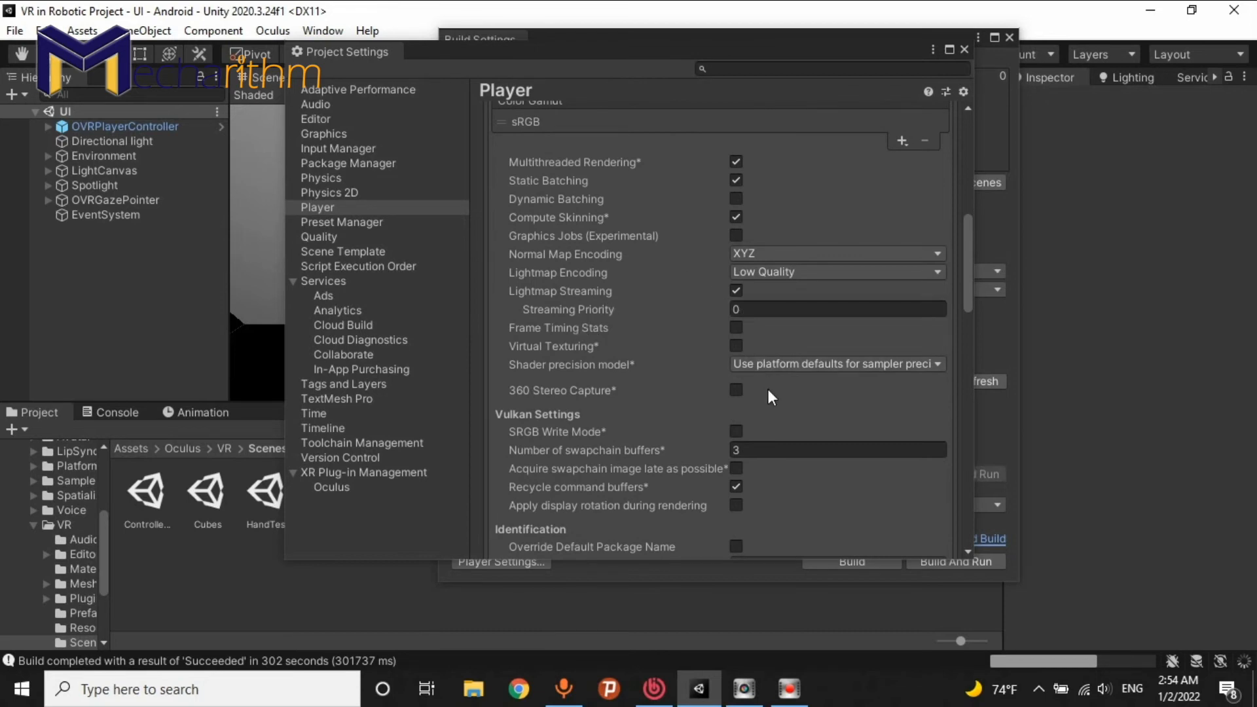
scroll("down", 3)
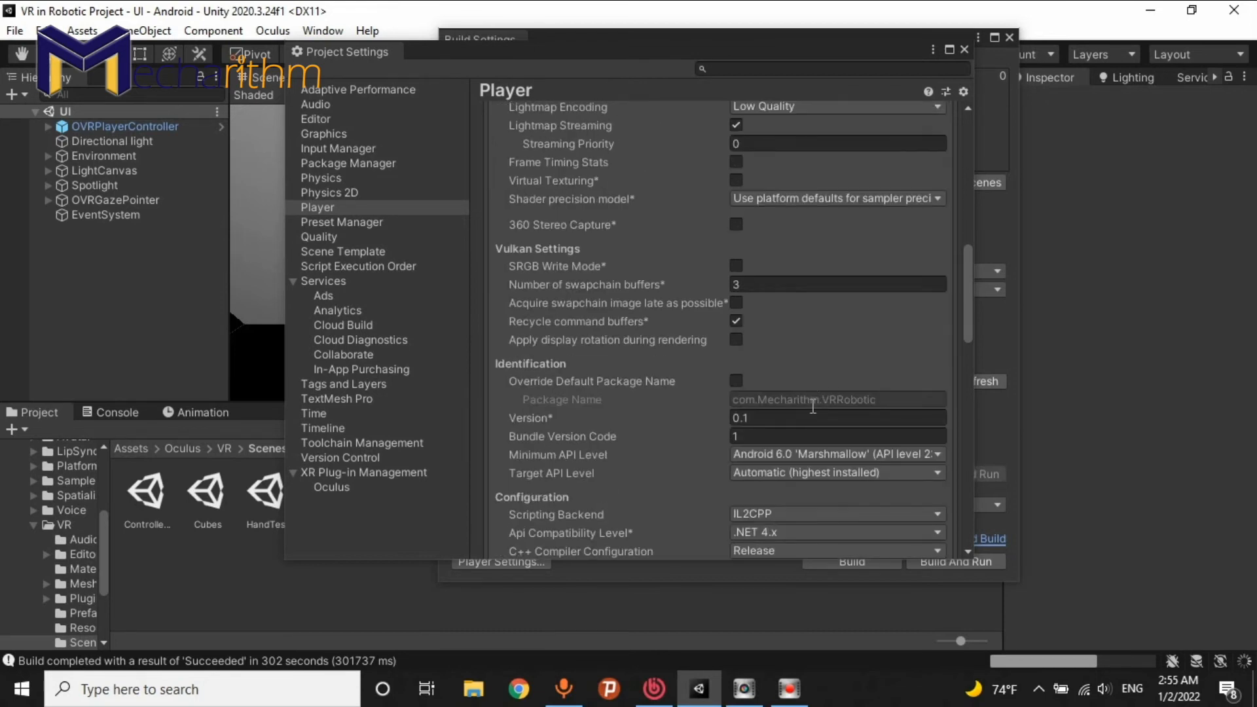
scroll("down", 3)
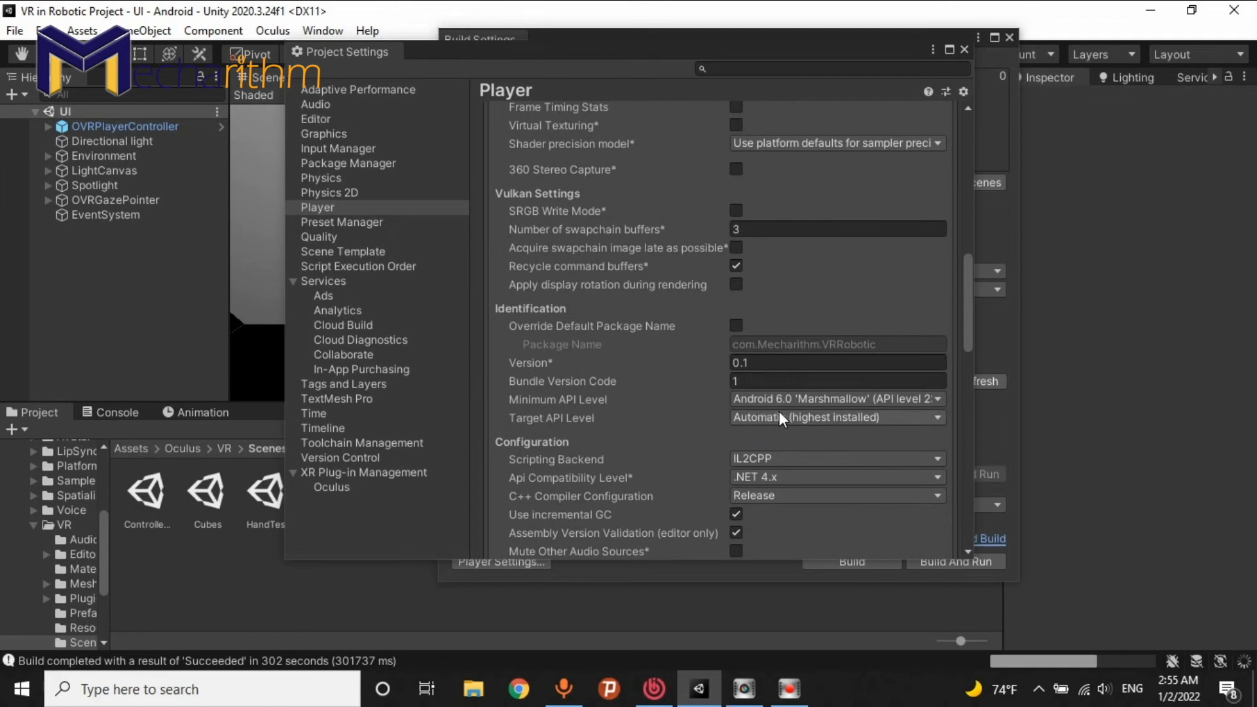
left_click(833, 399)
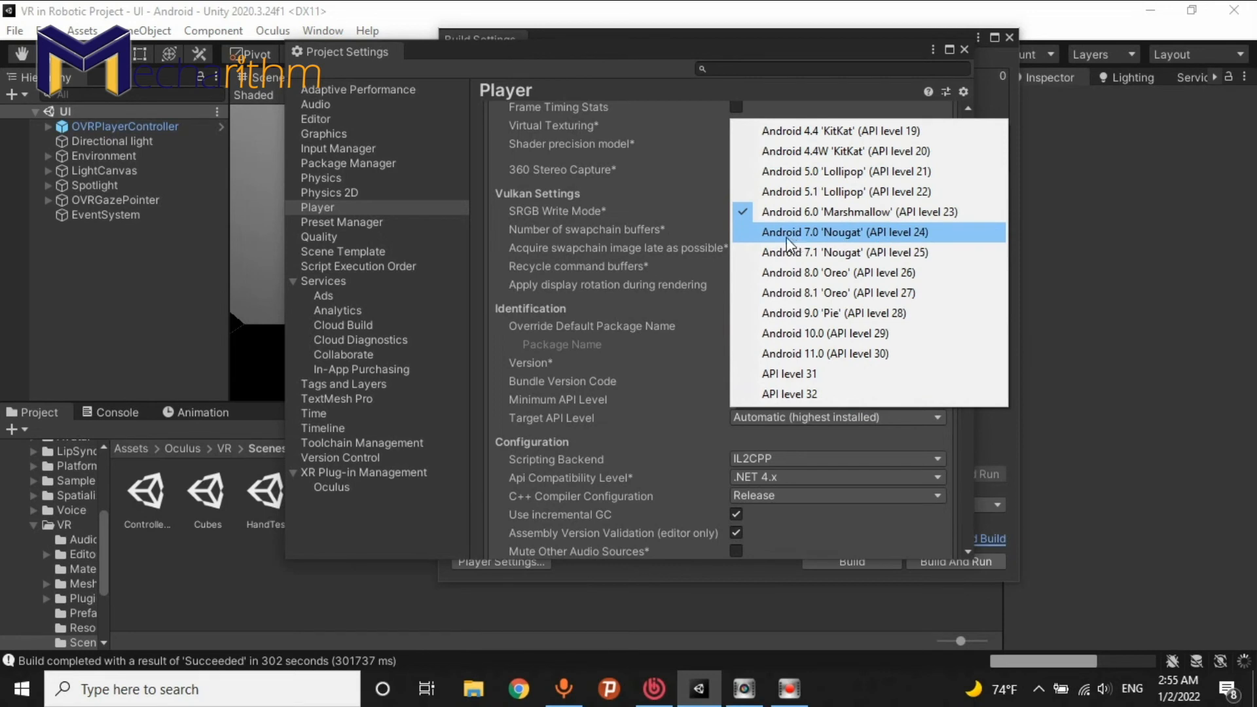
mouse_move(926, 242)
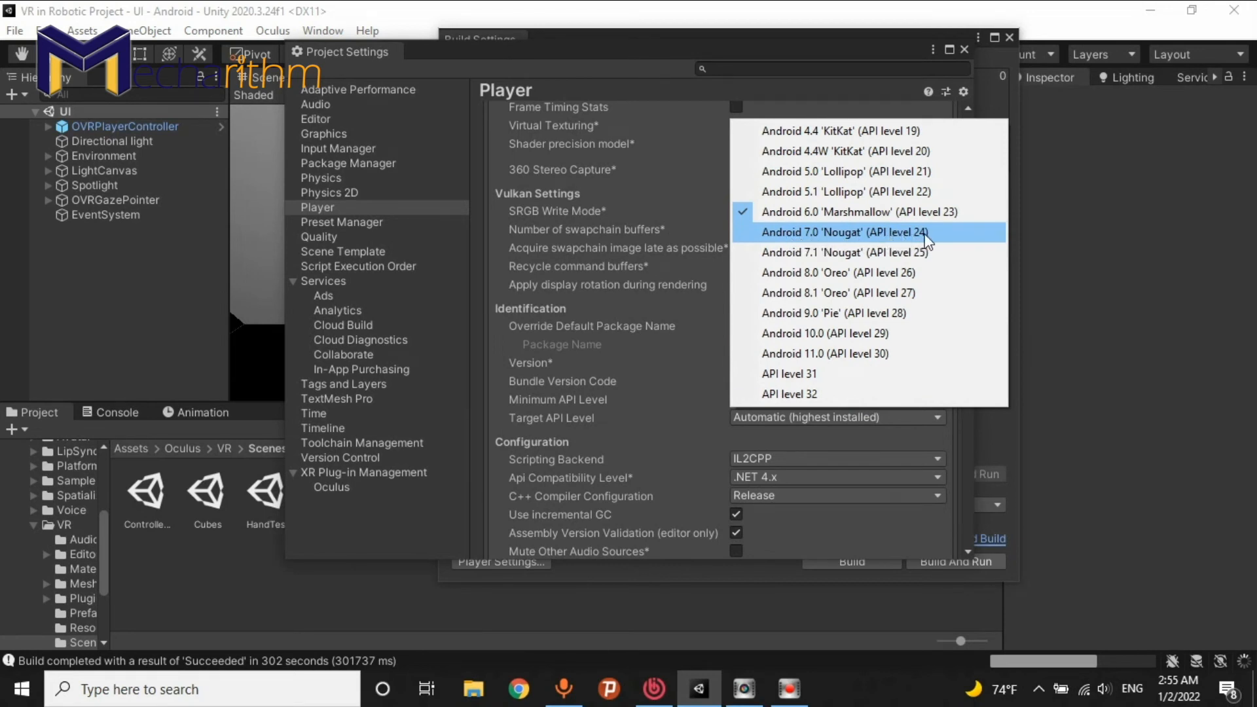
left_click(842, 232)
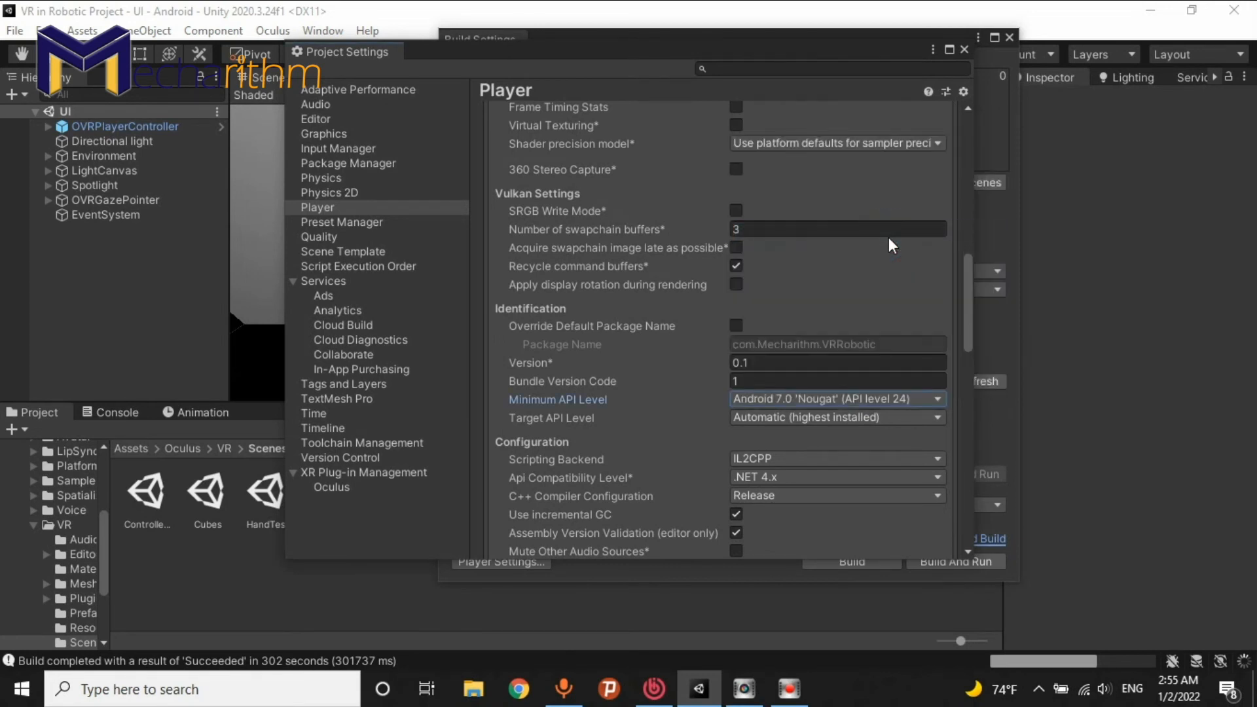
mouse_move(803, 427)
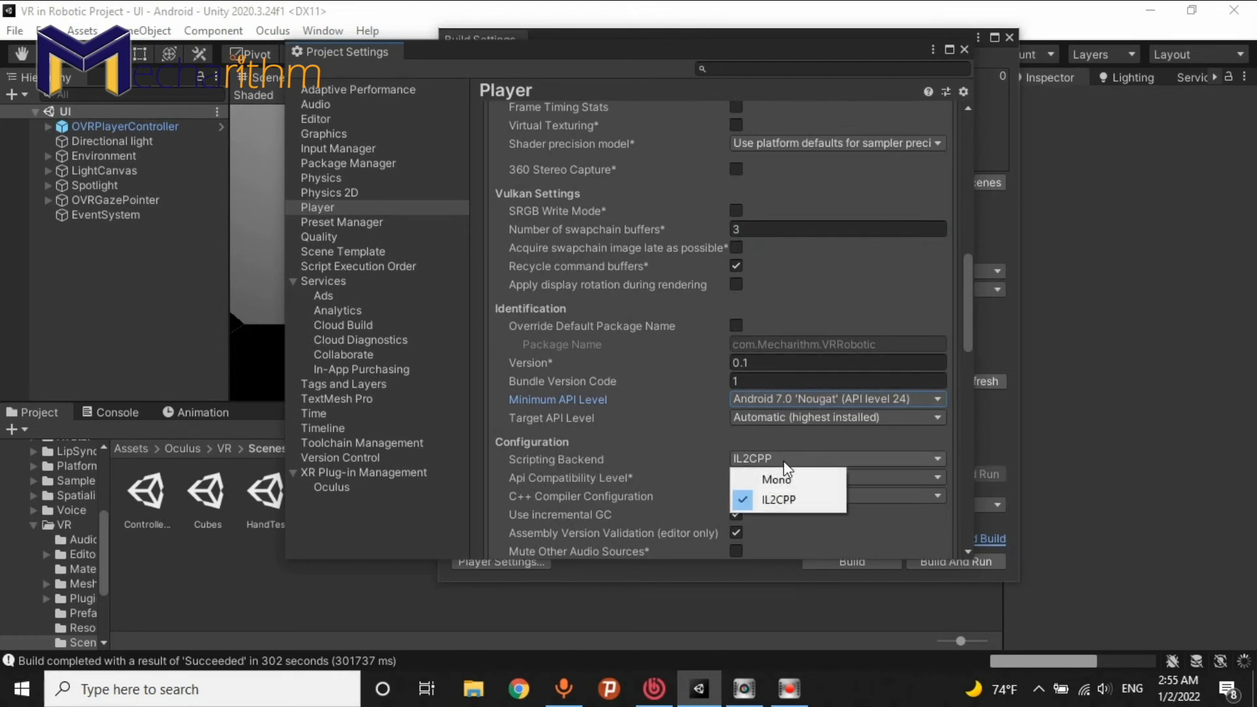
mouse_move(776, 499)
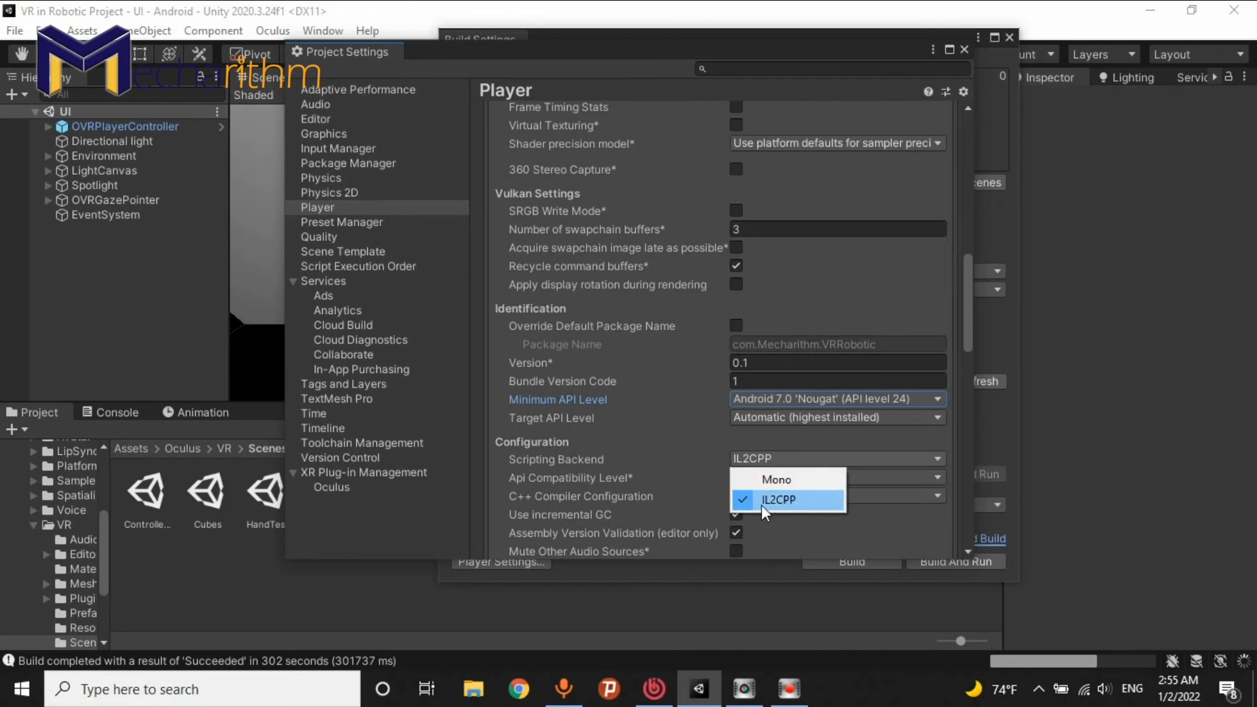
mouse_move(792, 511)
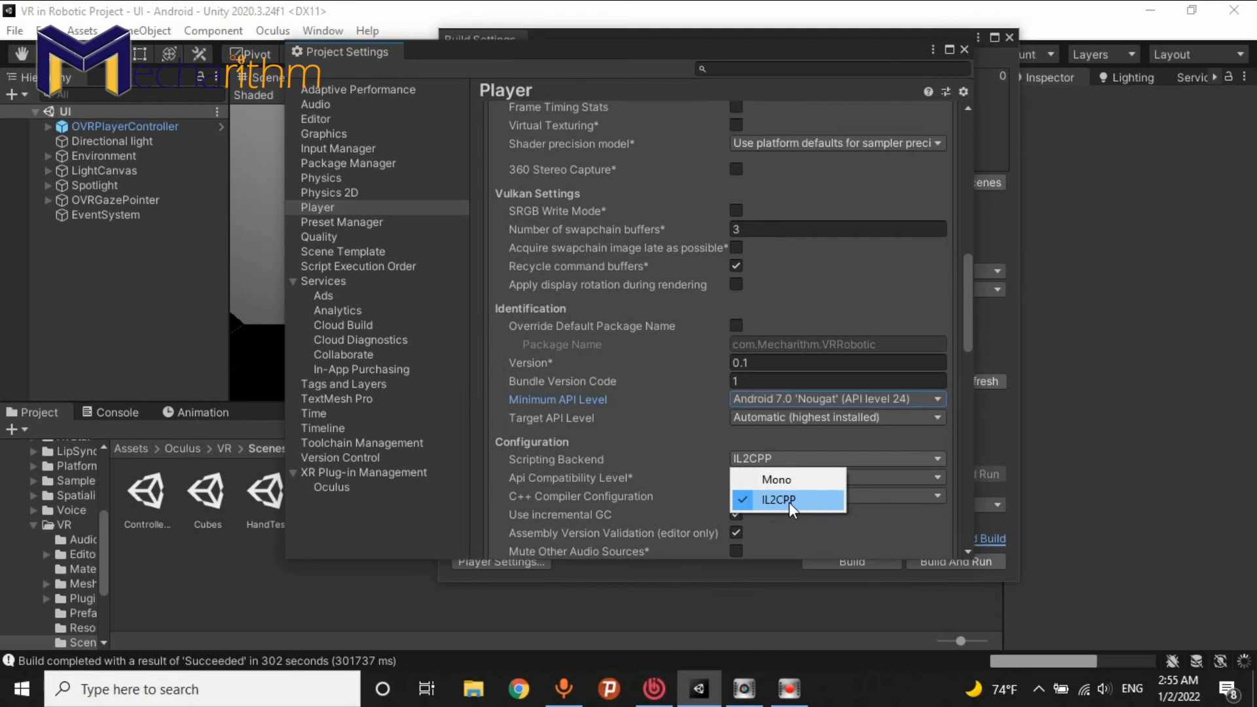
mouse_move(713, 449)
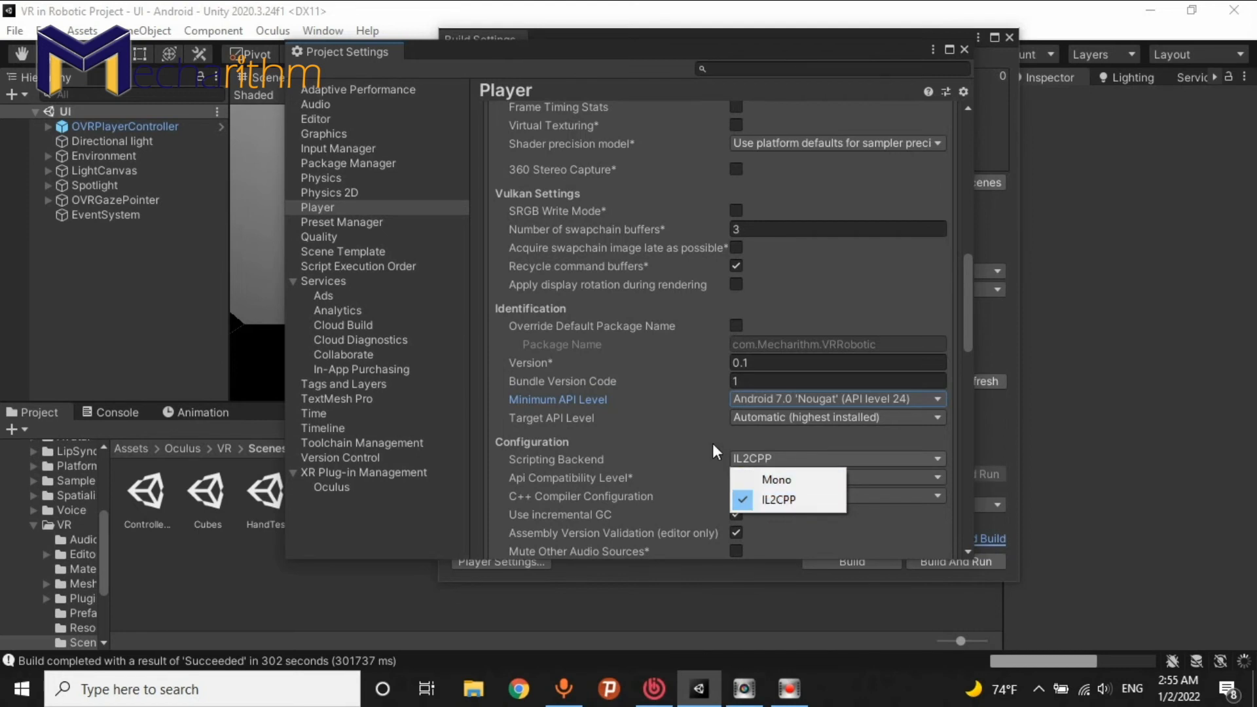
left_click(775, 499)
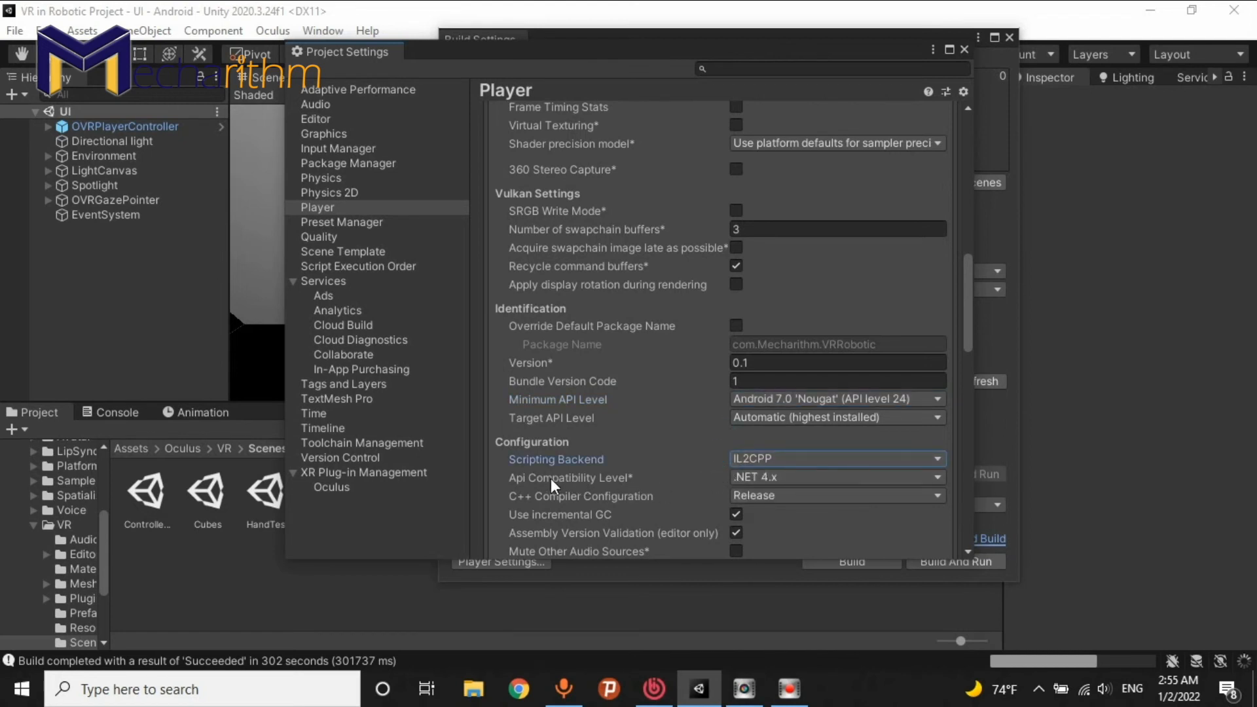
mouse_move(561, 493)
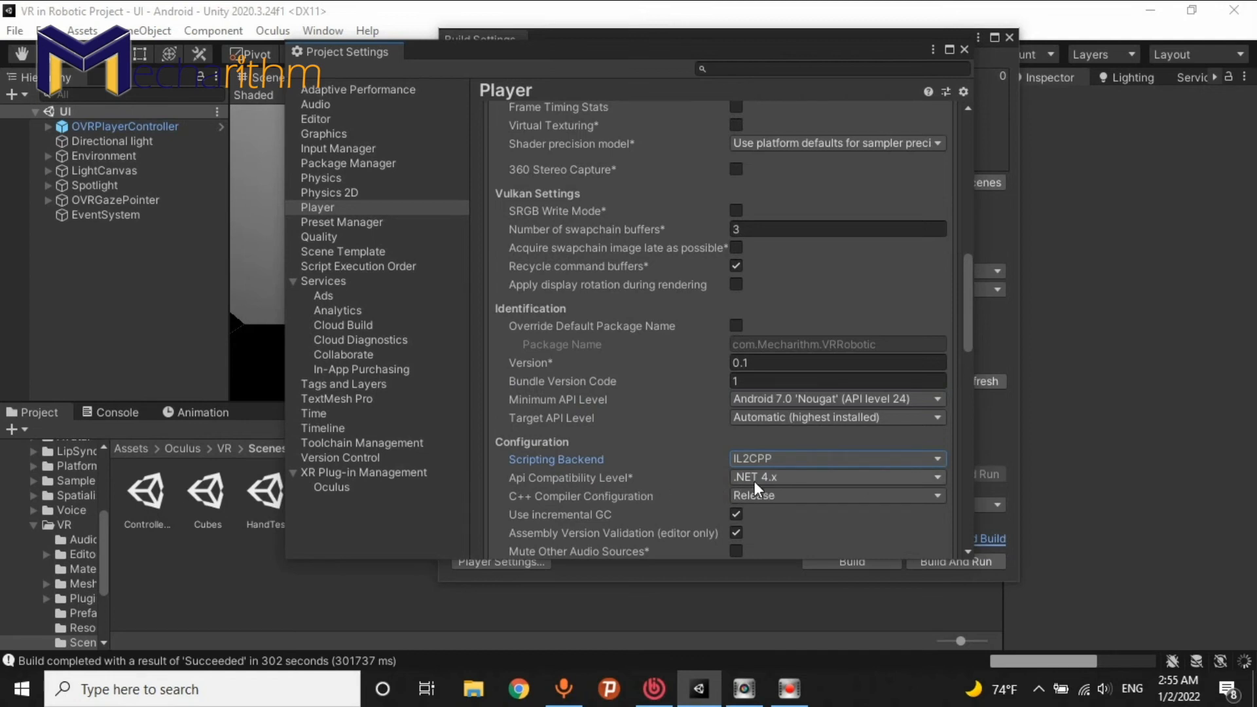
mouse_move(802, 485)
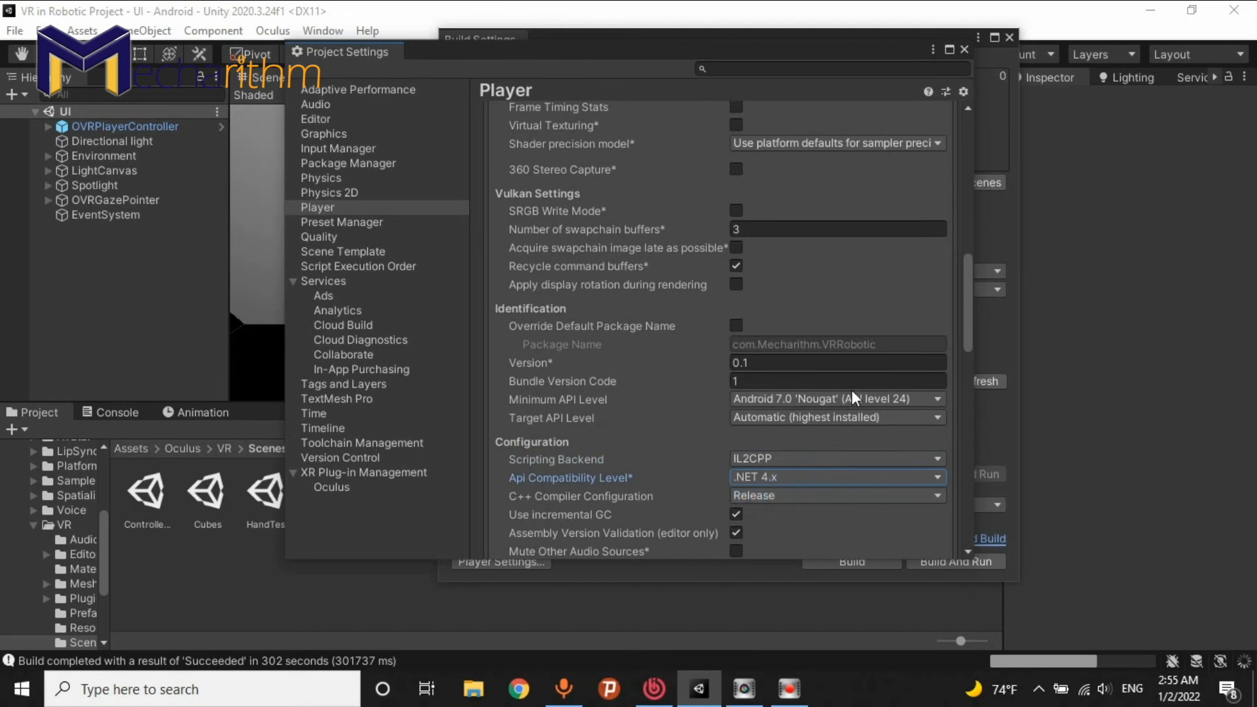
scroll("down", 3)
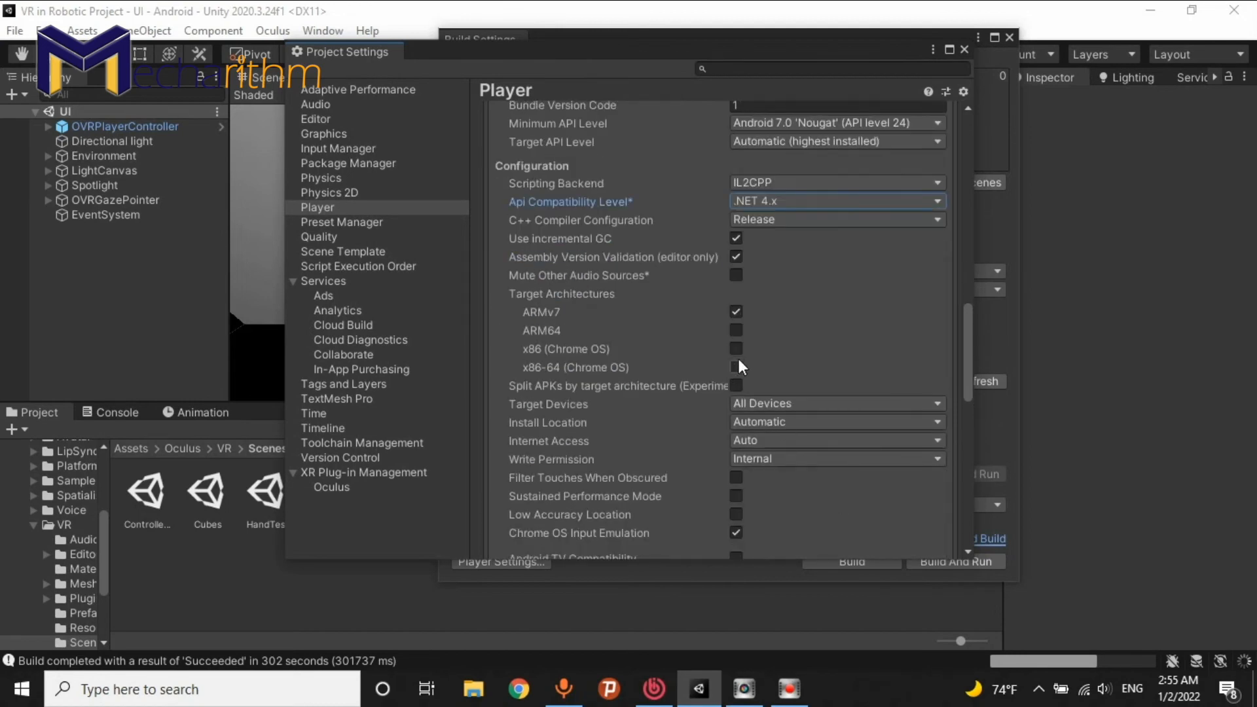
mouse_move(545, 325)
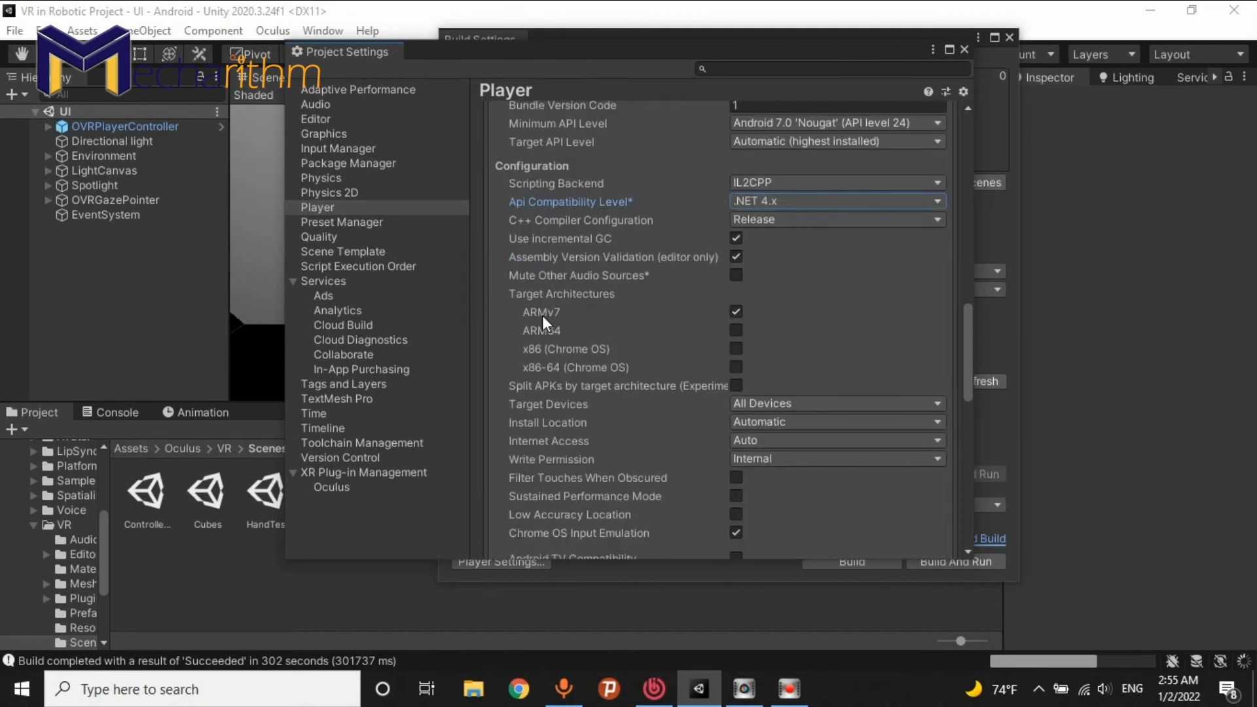
mouse_move(569, 312)
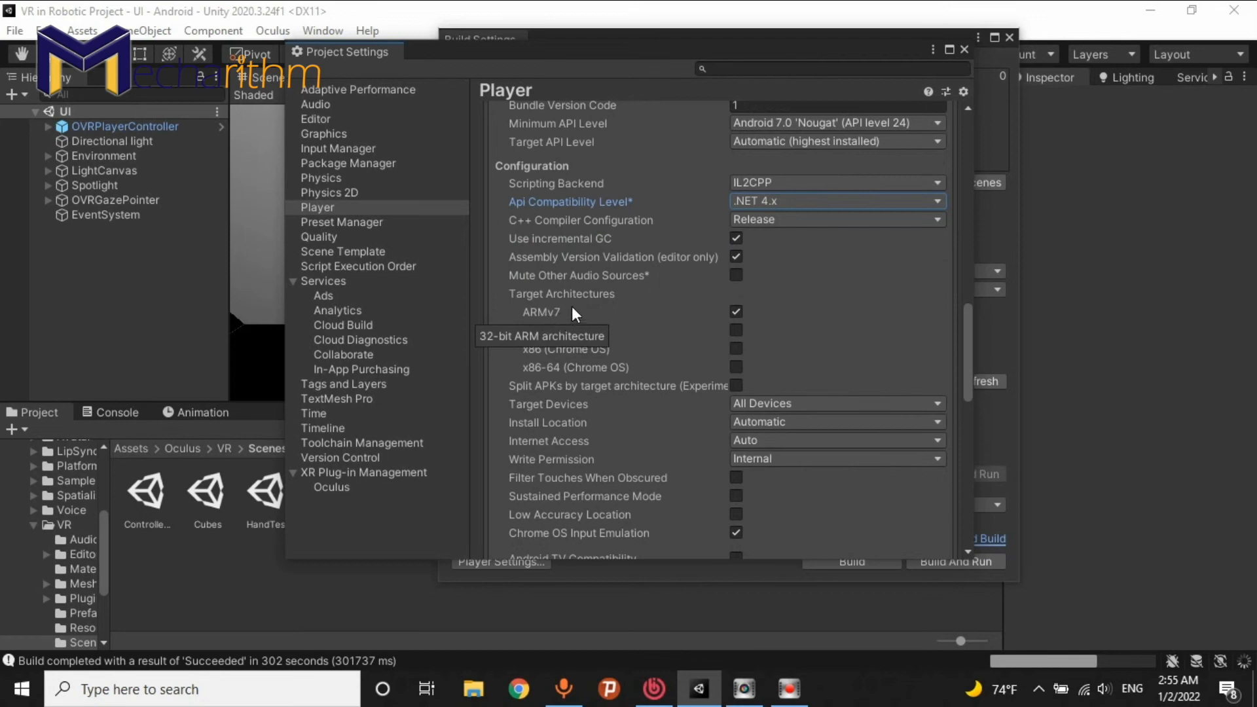
mouse_move(725, 317)
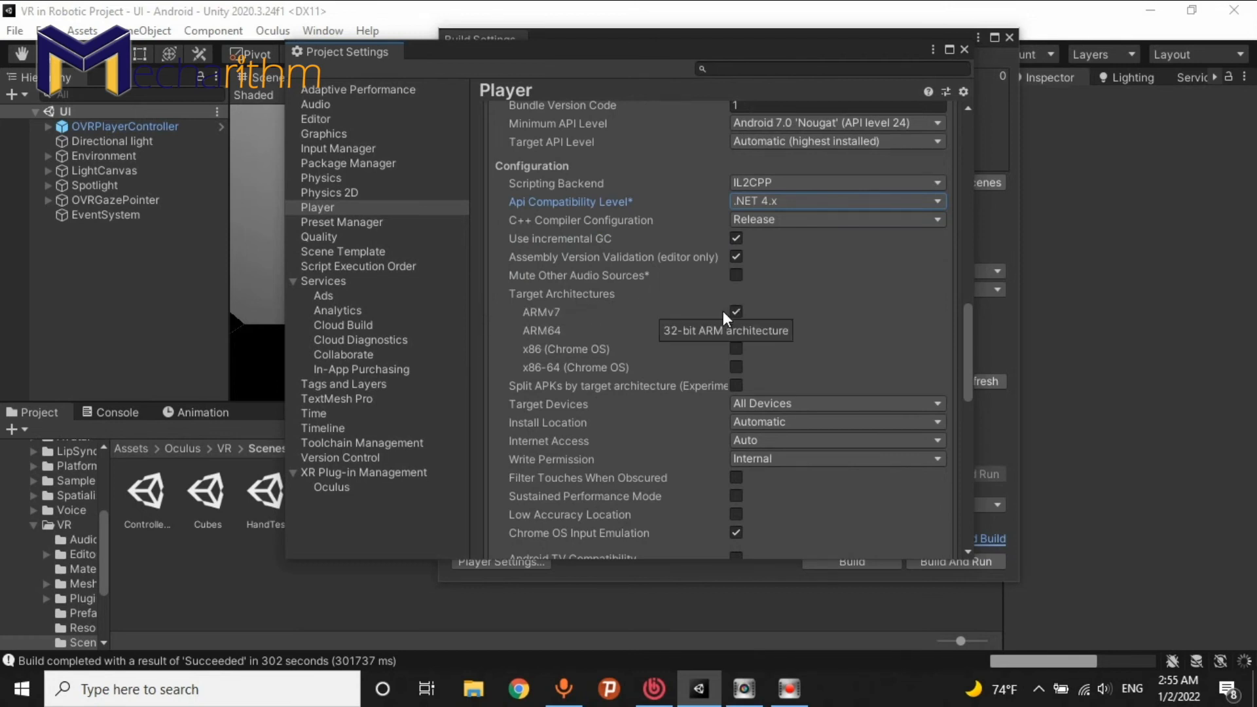
mouse_move(947, 477)
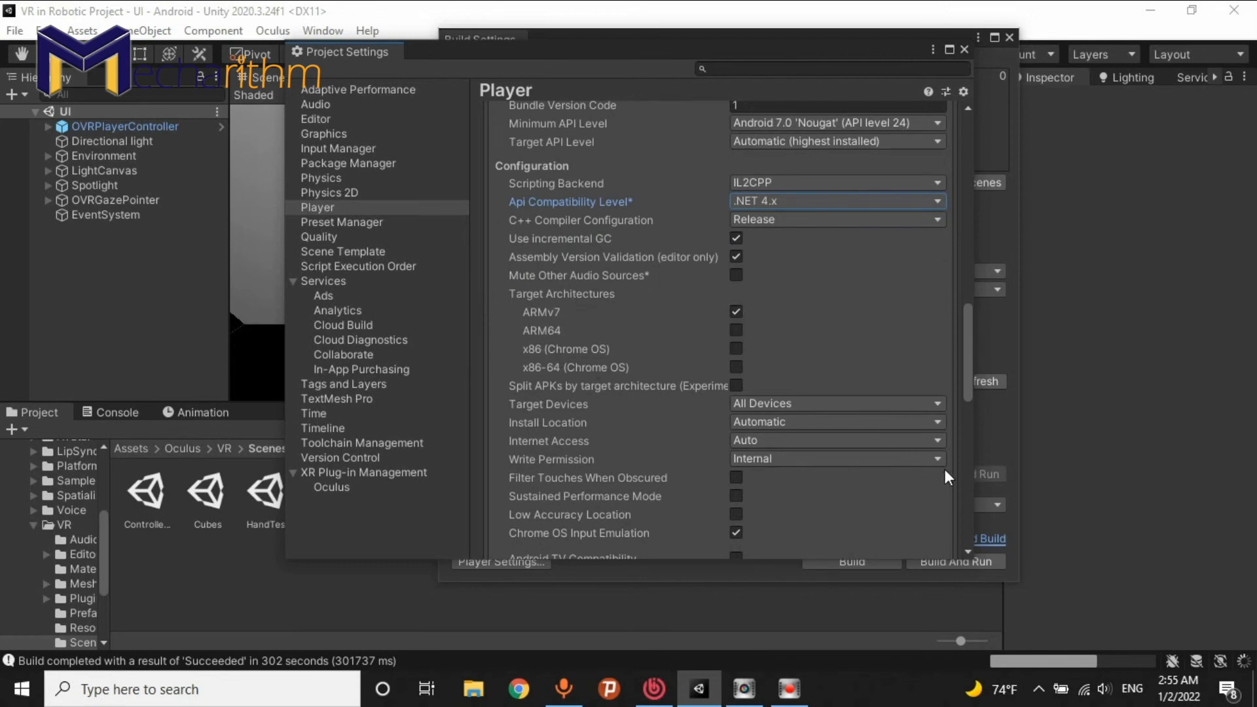
scroll("down", 3)
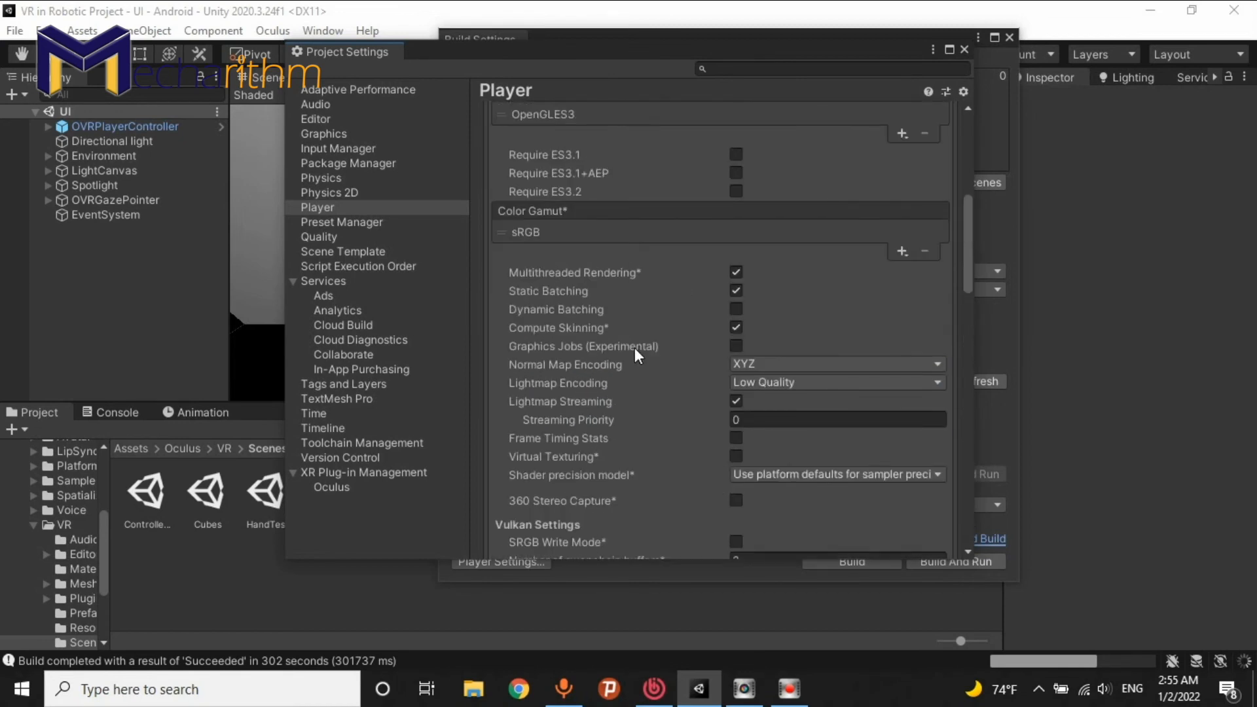
- Check Oculus is enabled in XR Plug-in Management for Android, then close Project Settings
left_click(293, 281)
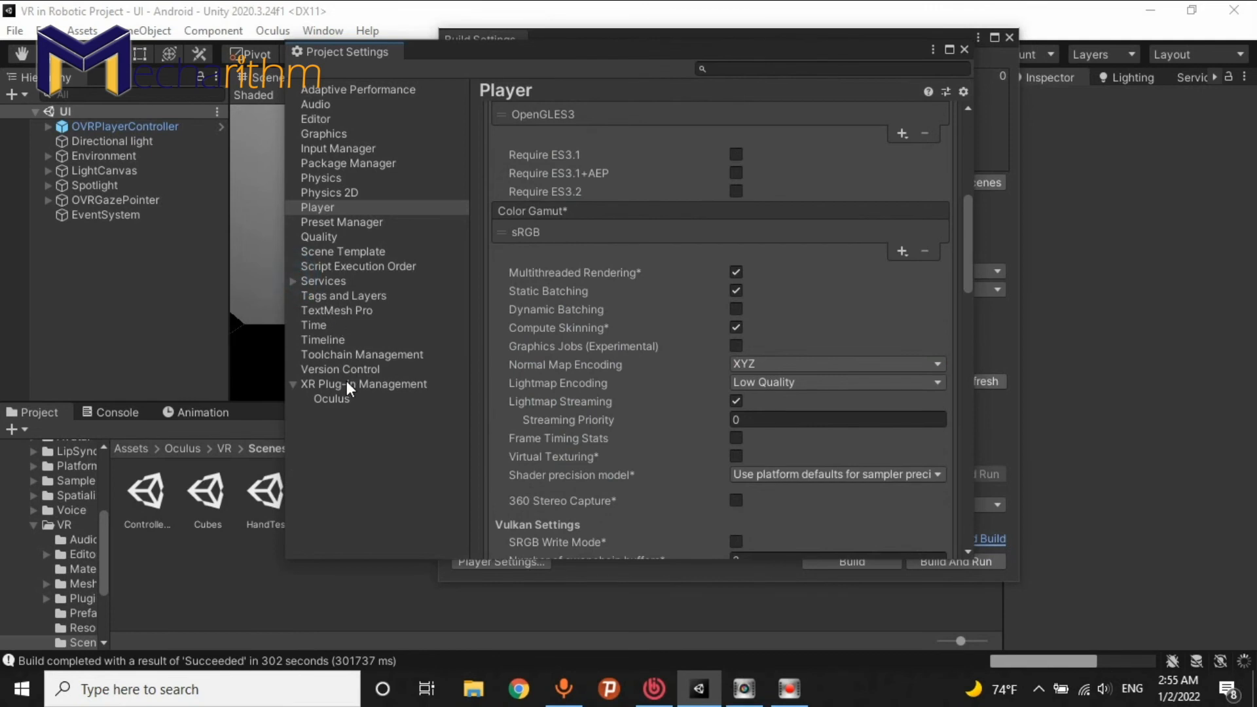
left_click(363, 385)
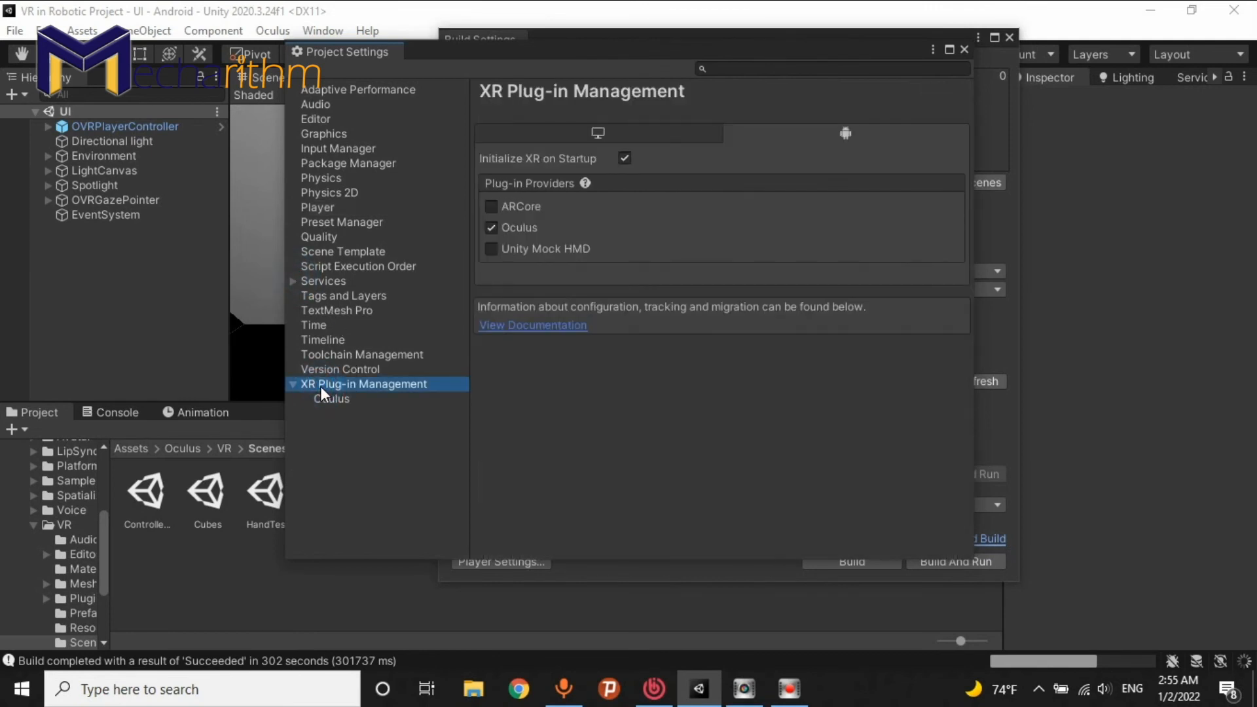
mouse_move(775, 126)
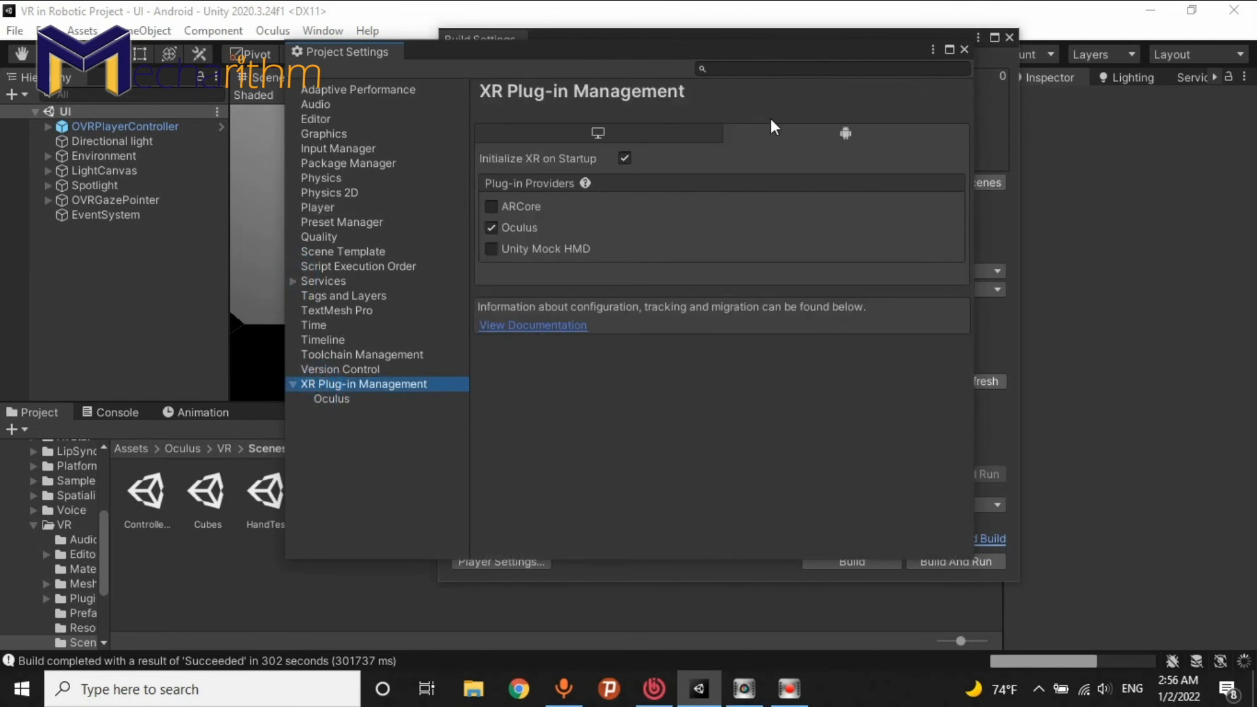
mouse_move(820, 161)
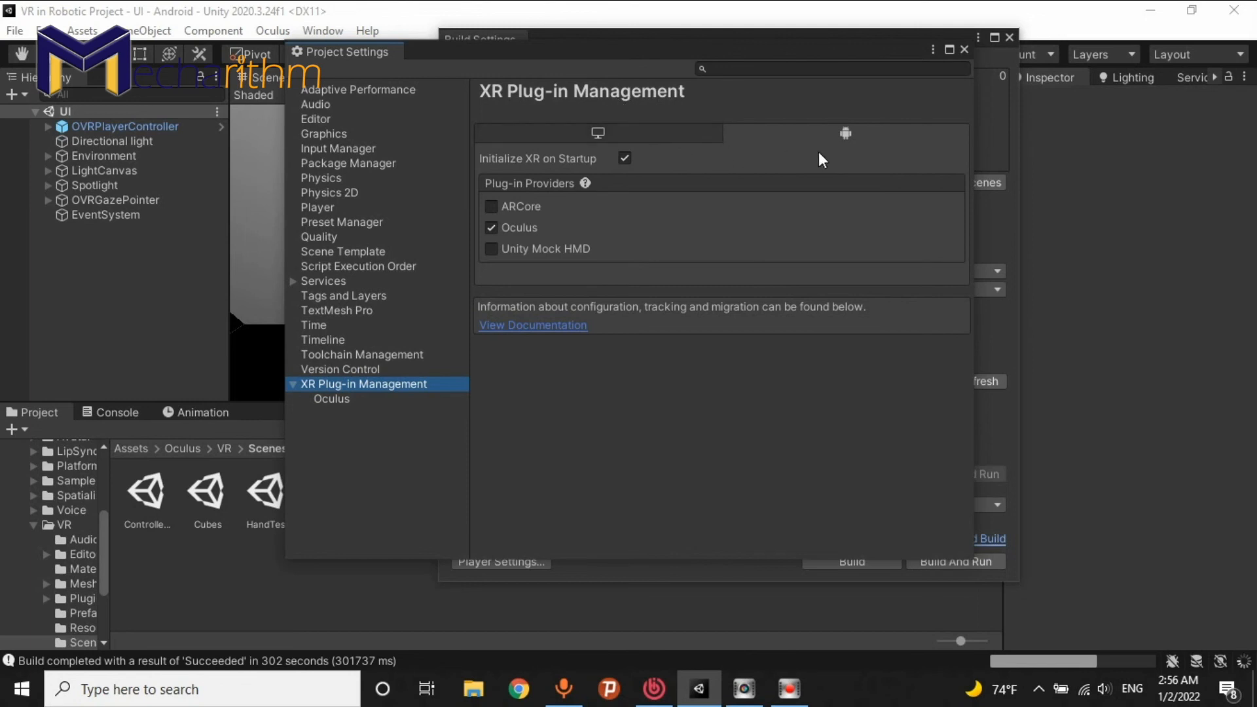
mouse_move(738, 158)
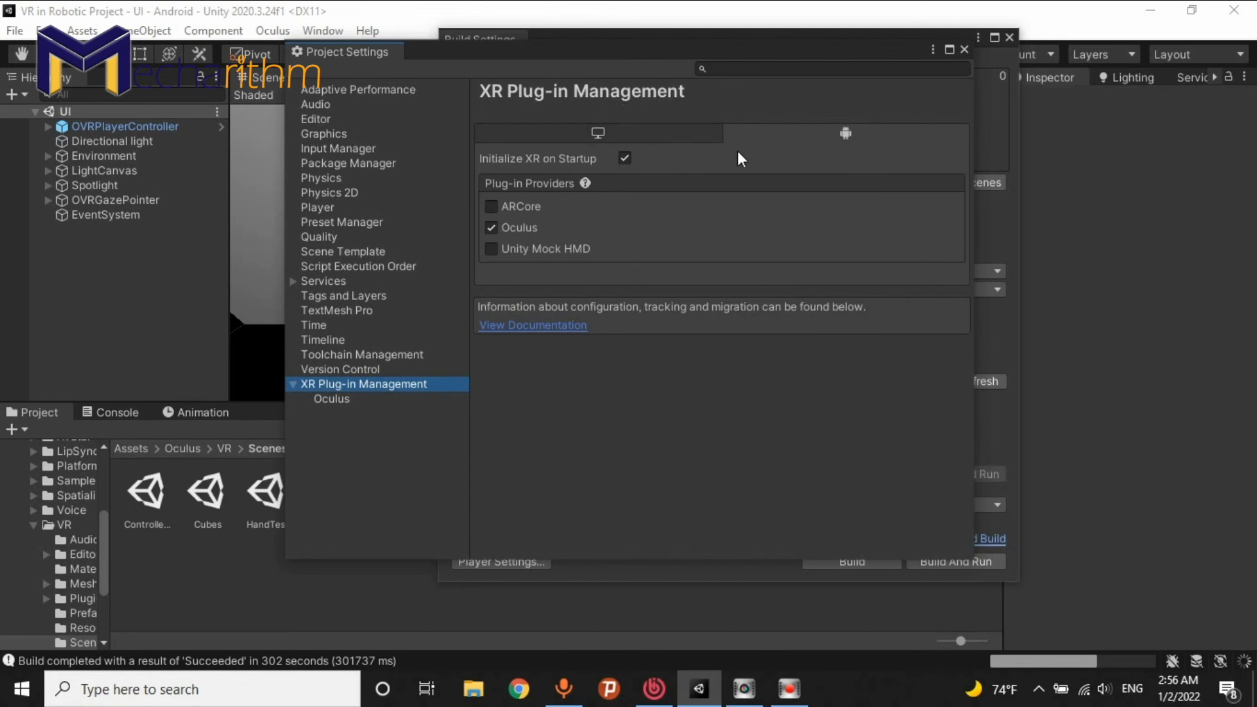
mouse_move(651, 392)
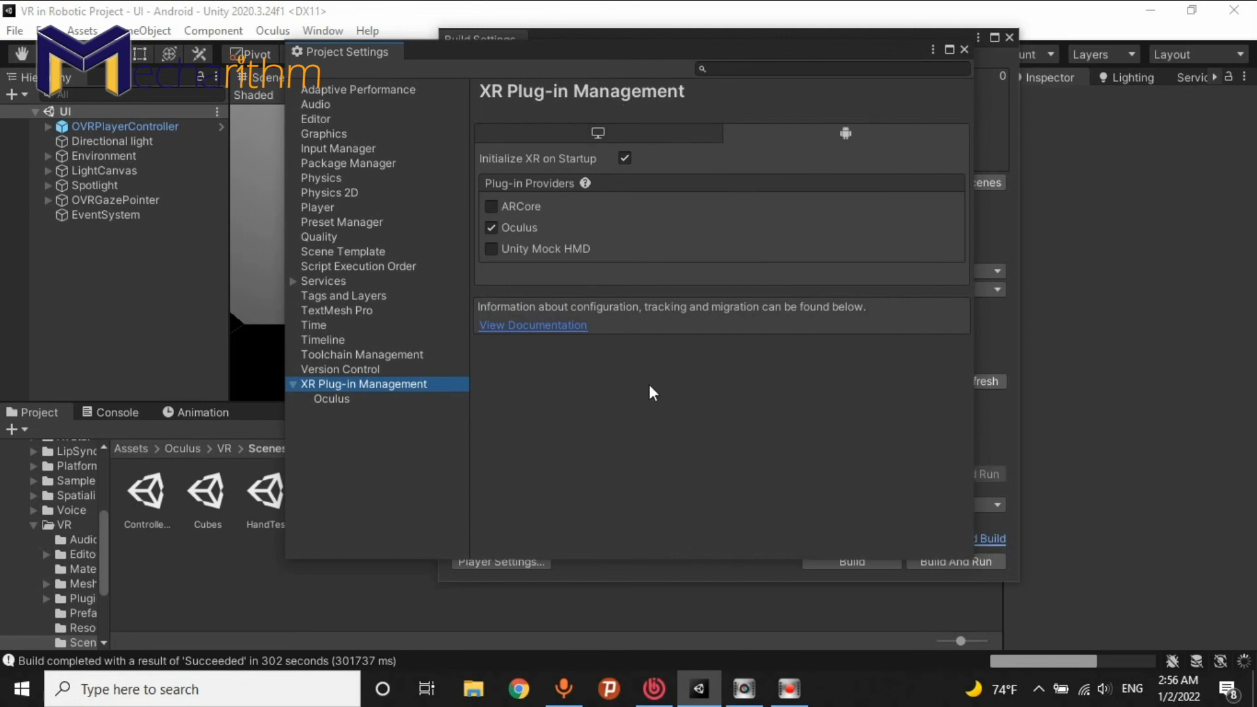
mouse_move(595, 128)
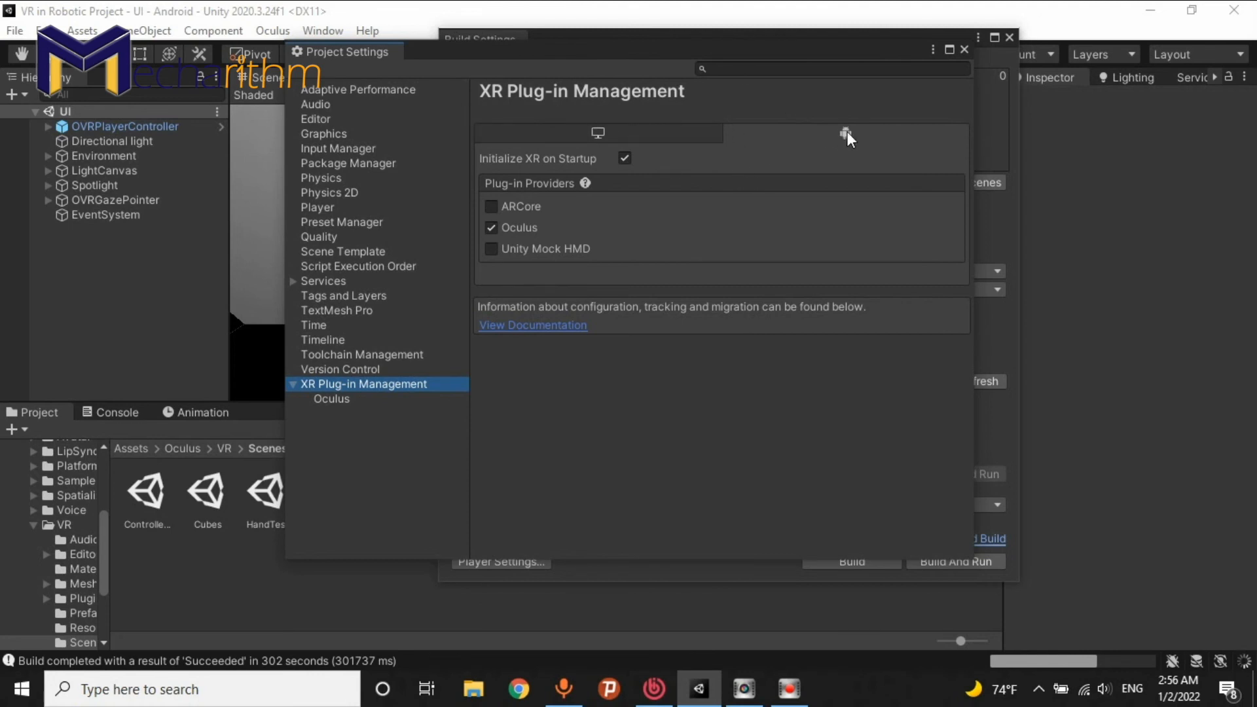
mouse_move(521, 239)
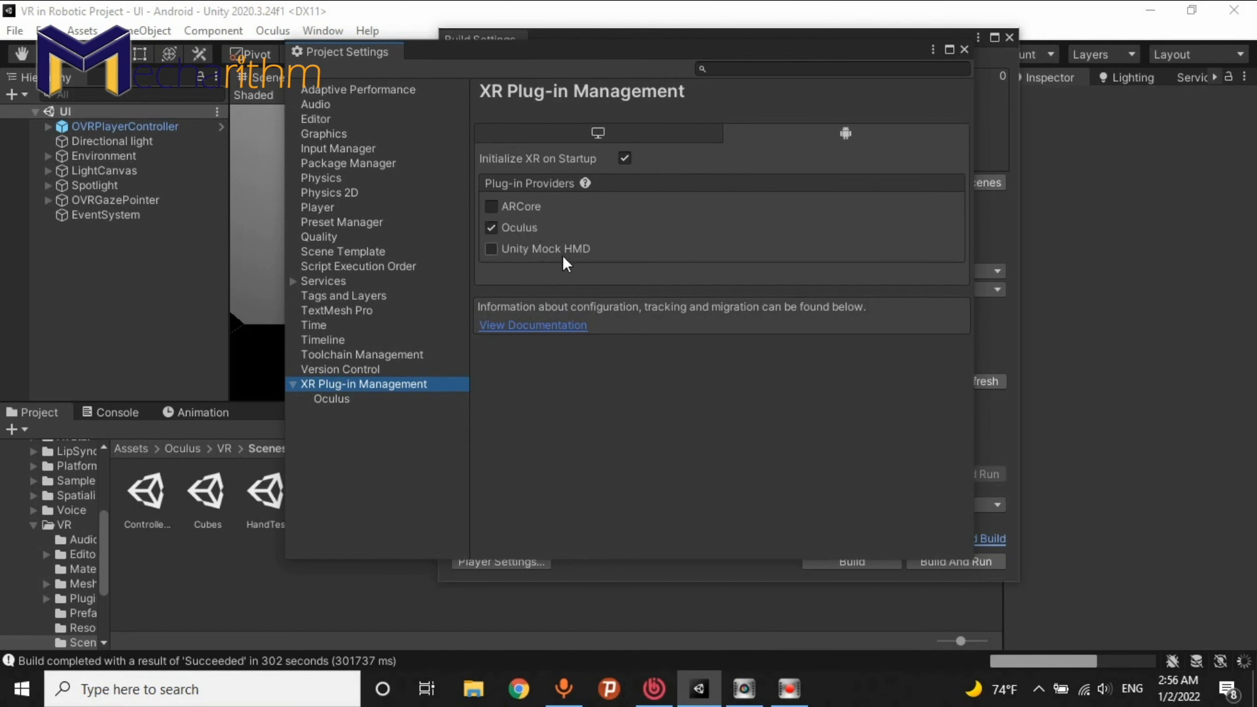
mouse_move(506, 237)
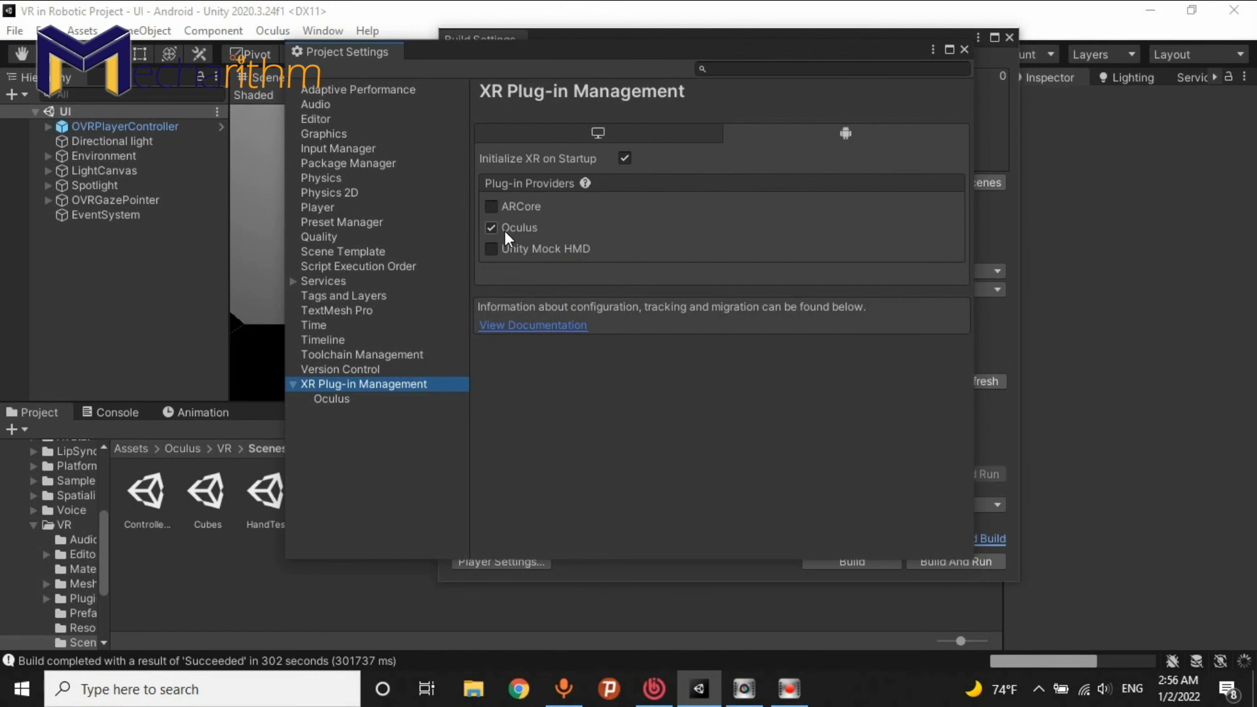
mouse_move(491, 238)
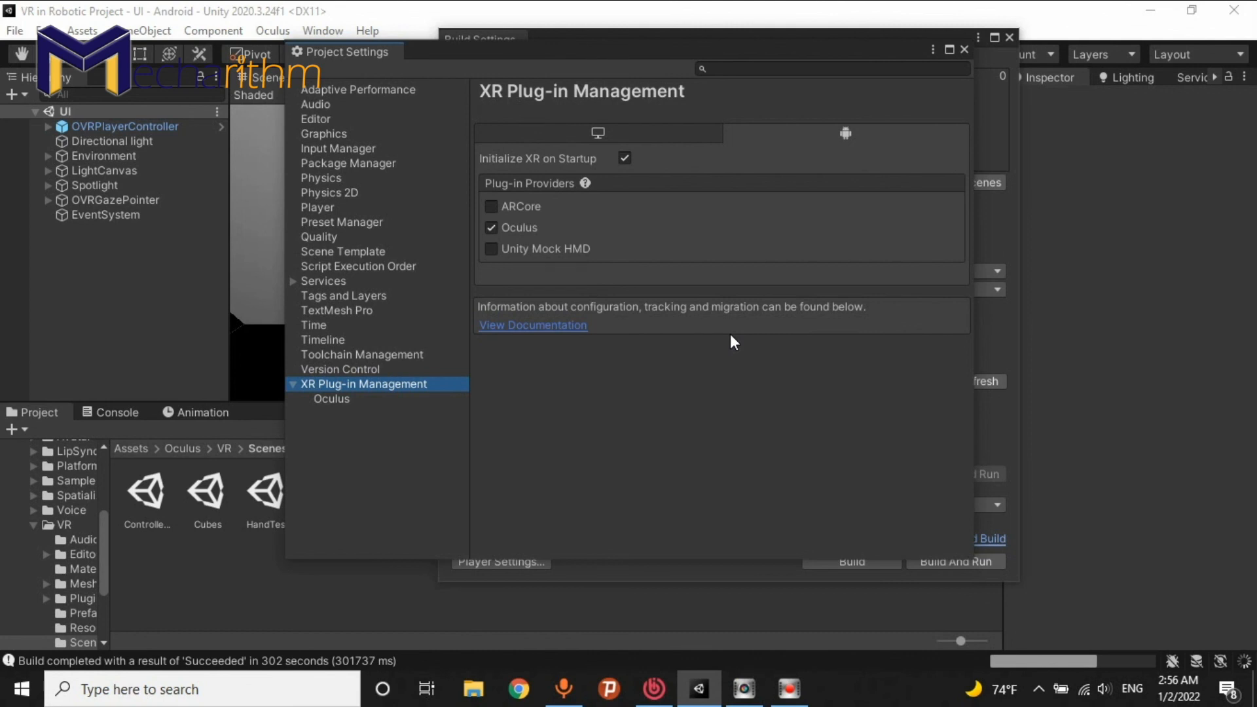
mouse_move(567, 321)
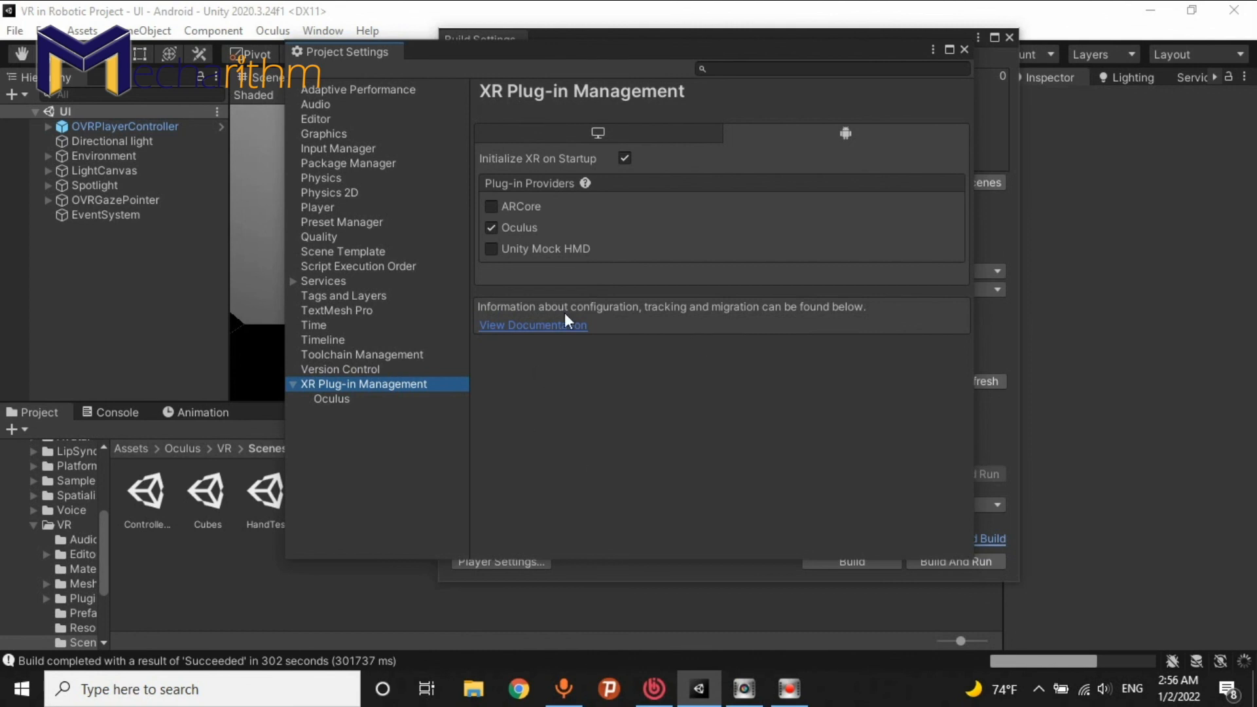
mouse_move(685, 393)
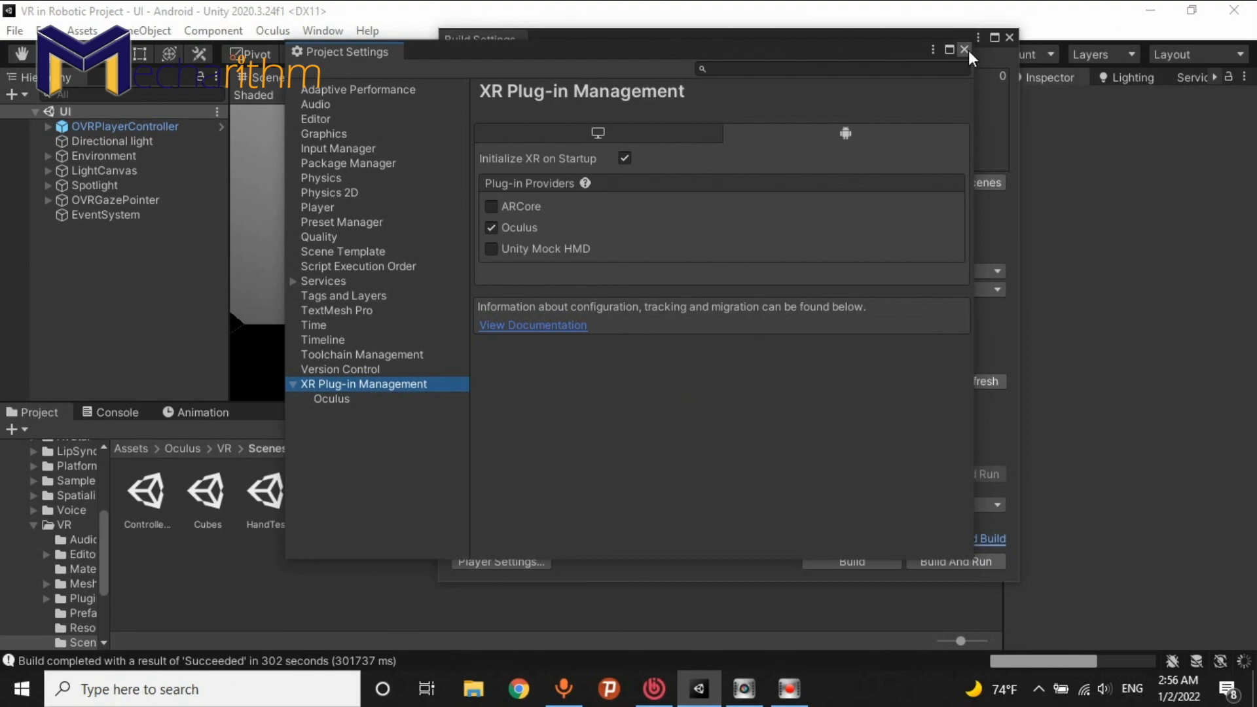
left_click(964, 49)
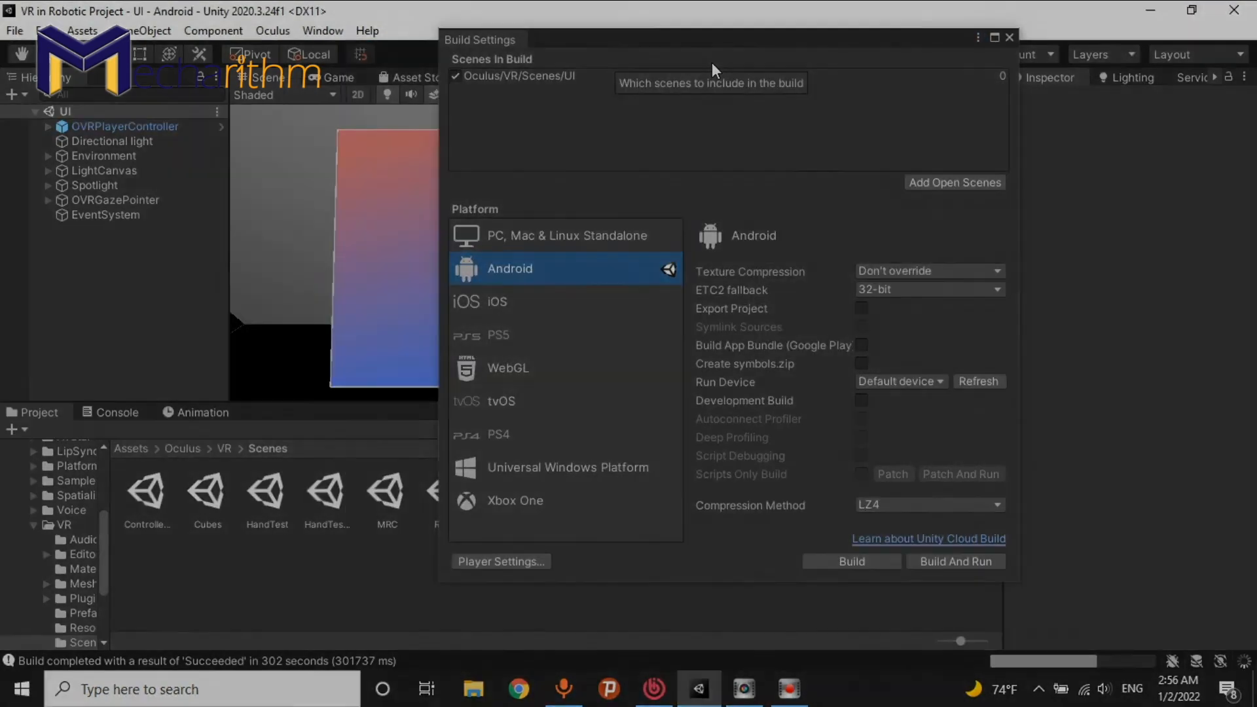